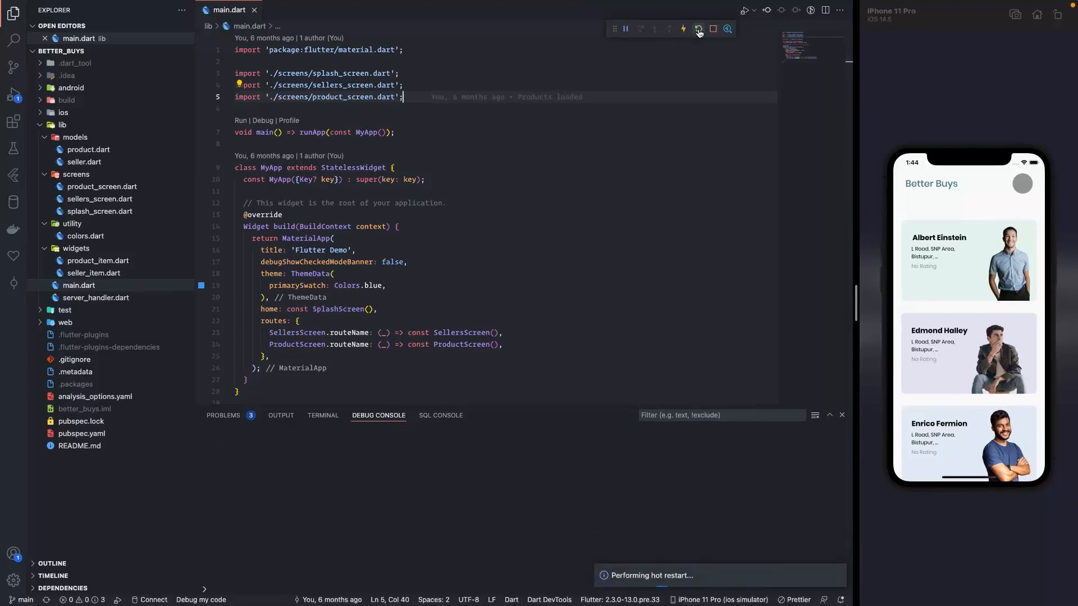
Hot-restart the Better Buys app so the simulator shows the vegetables product row.
left_click(698, 29)
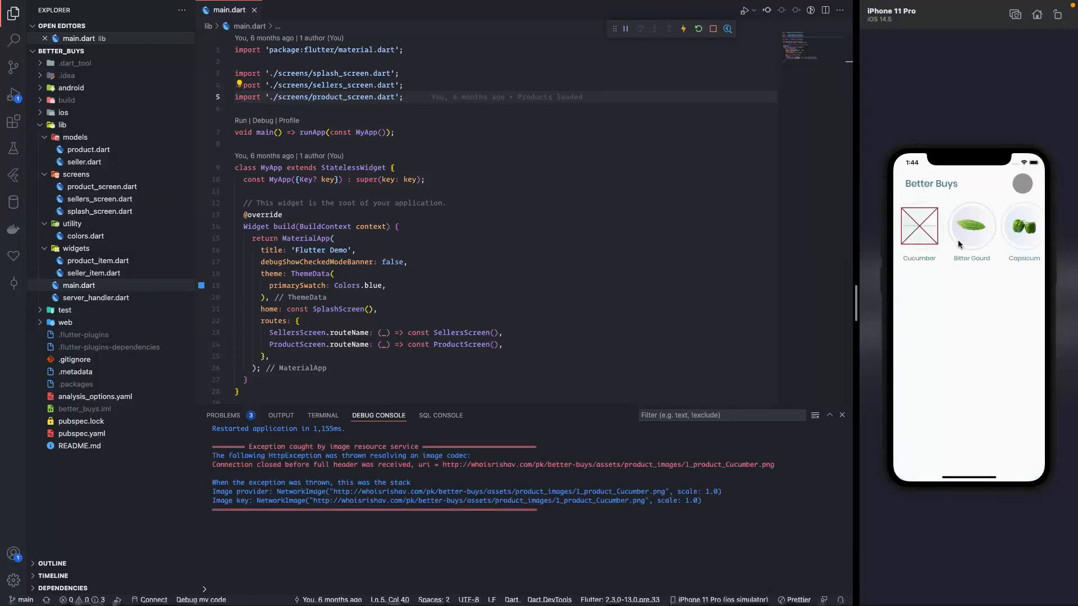
mouse_move(1015, 240)
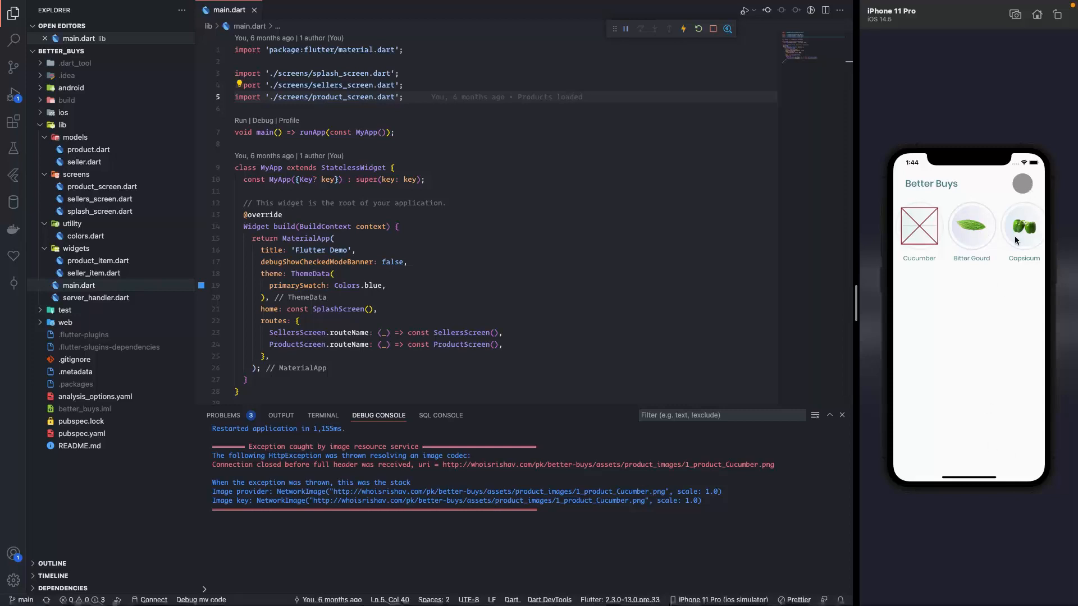
mouse_move(1017, 238)
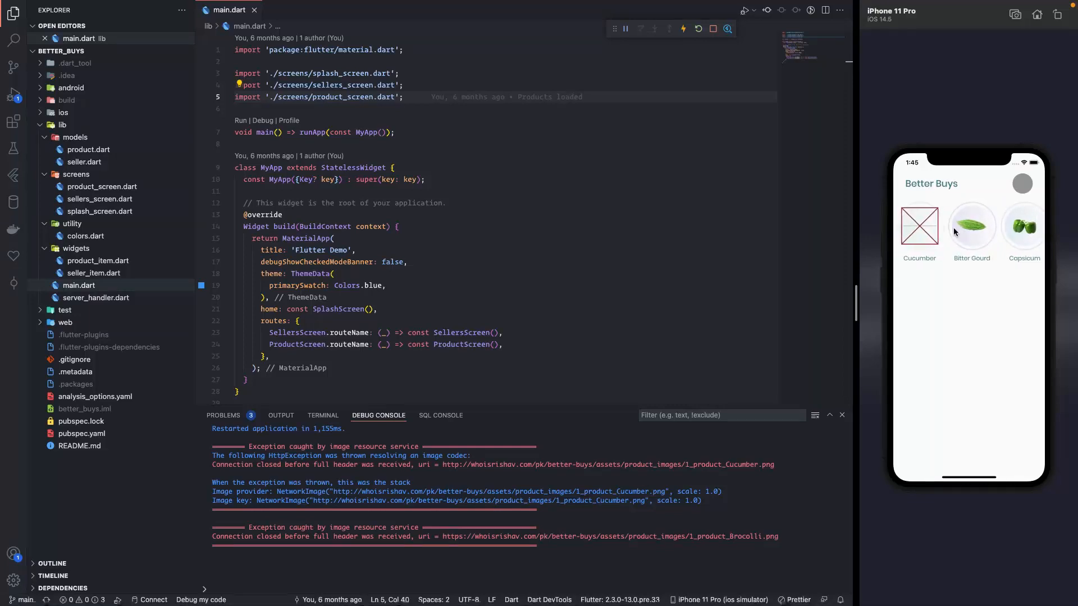
mouse_move(905, 284)
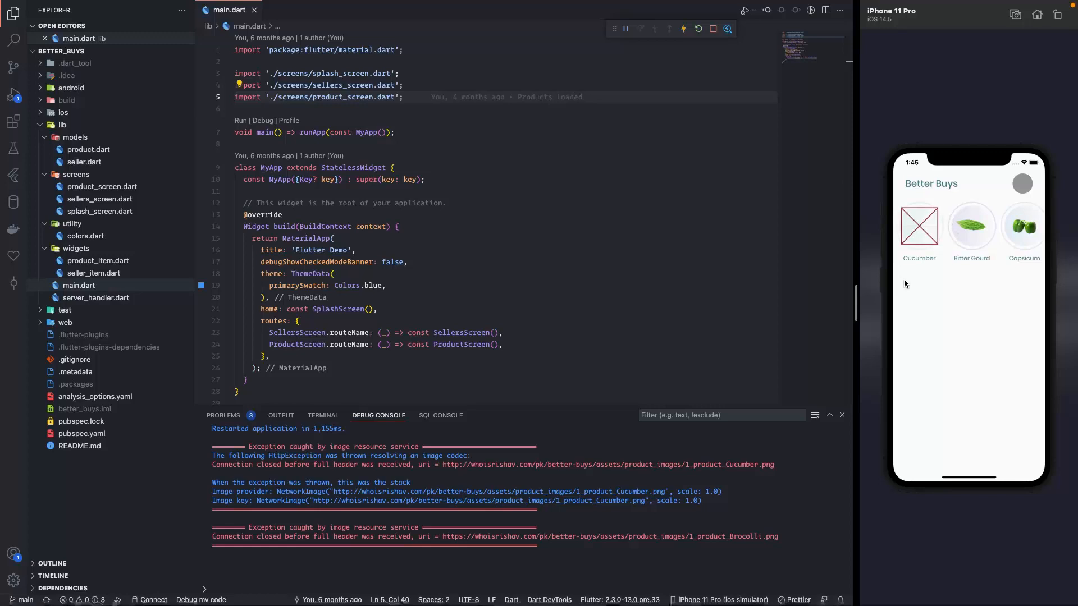
mouse_move(981, 239)
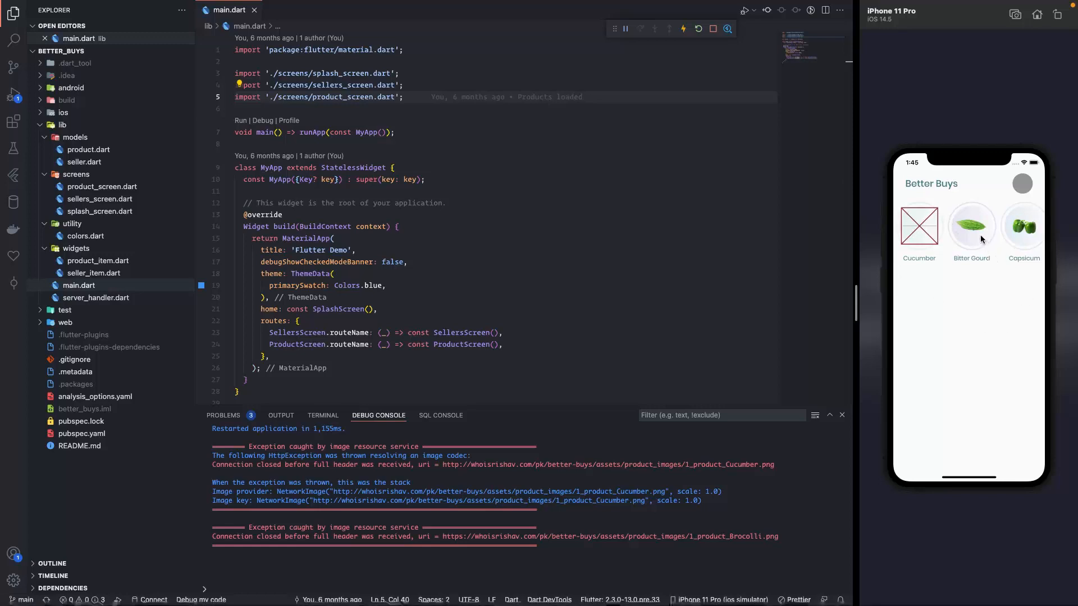
mouse_move(902, 241)
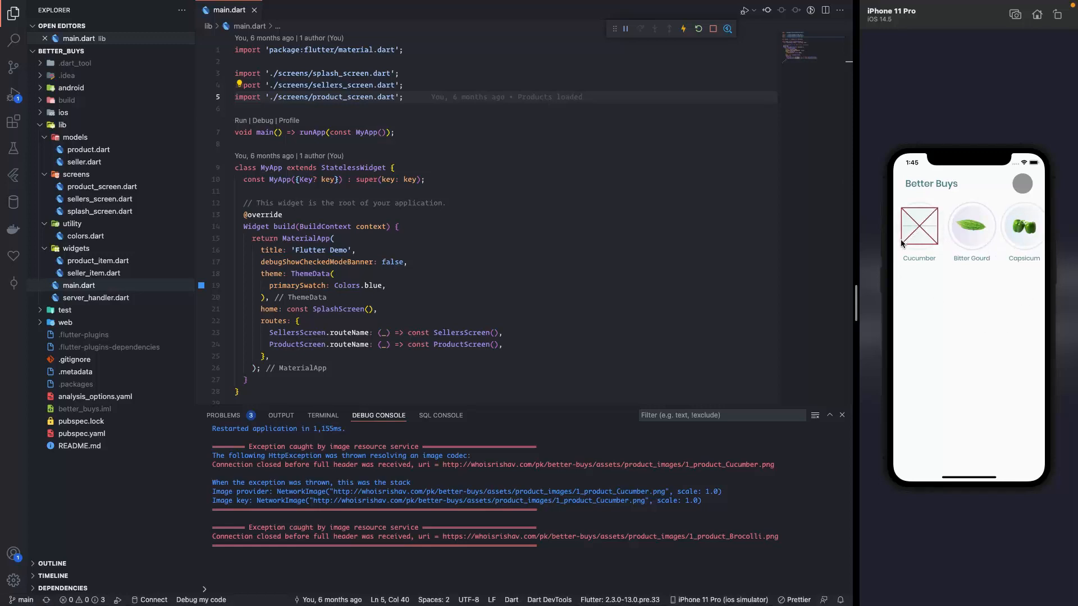
mouse_move(1010, 228)
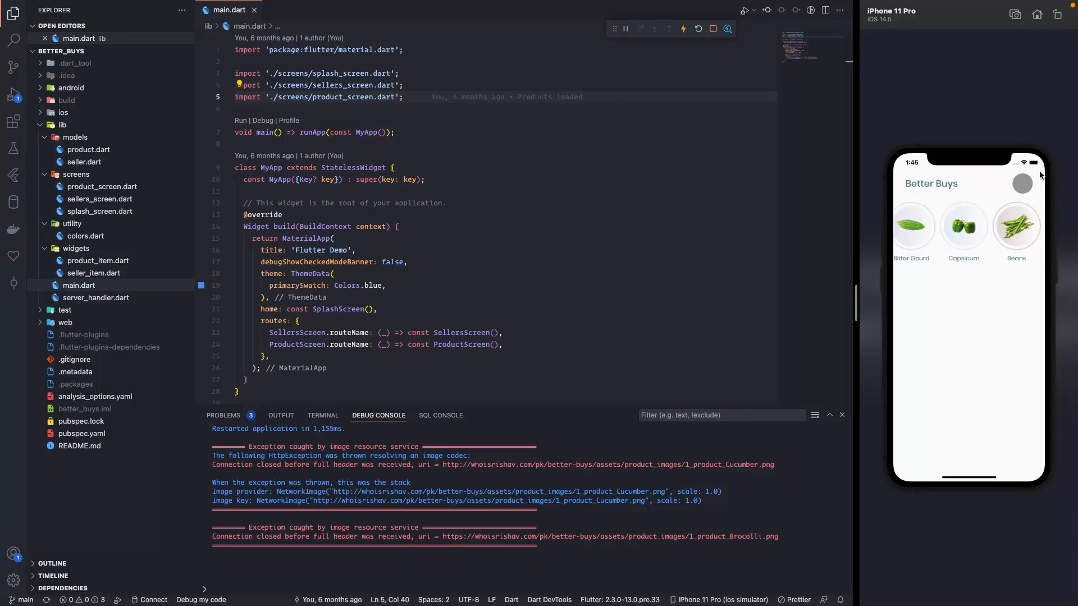
mouse_move(964, 284)
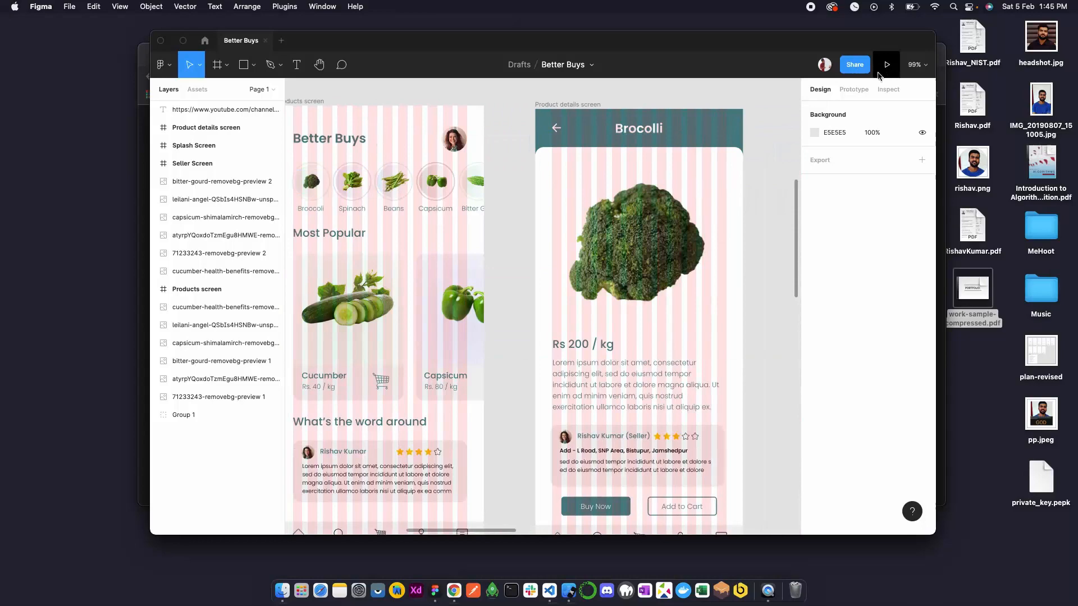
In Prototype mode, link a vegetable image on Products screen to Product details via On click > Navigate to.
left_click(853, 90)
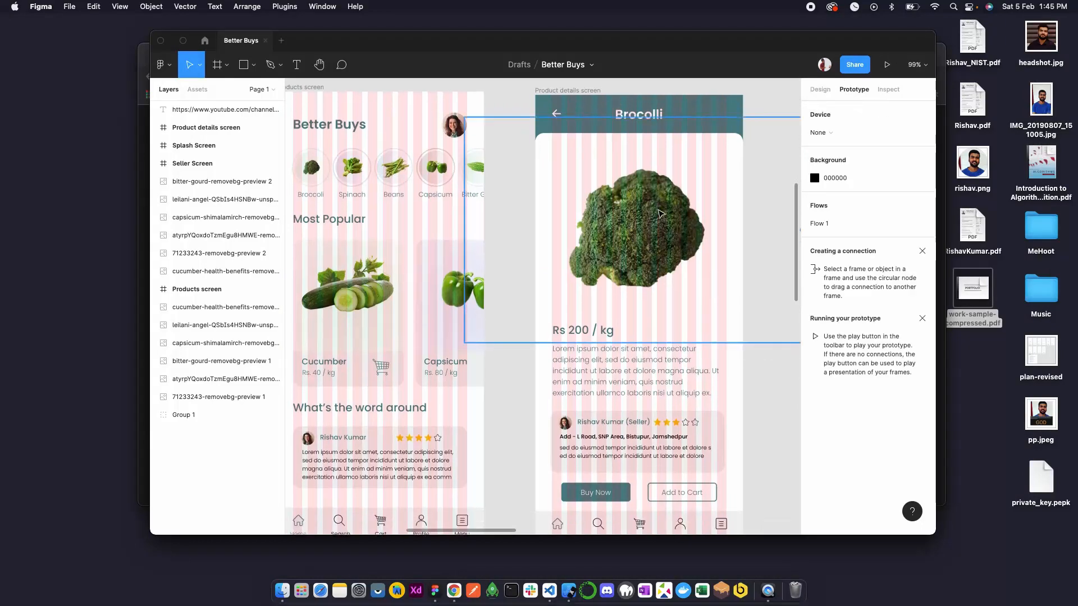
scroll("down", 3)
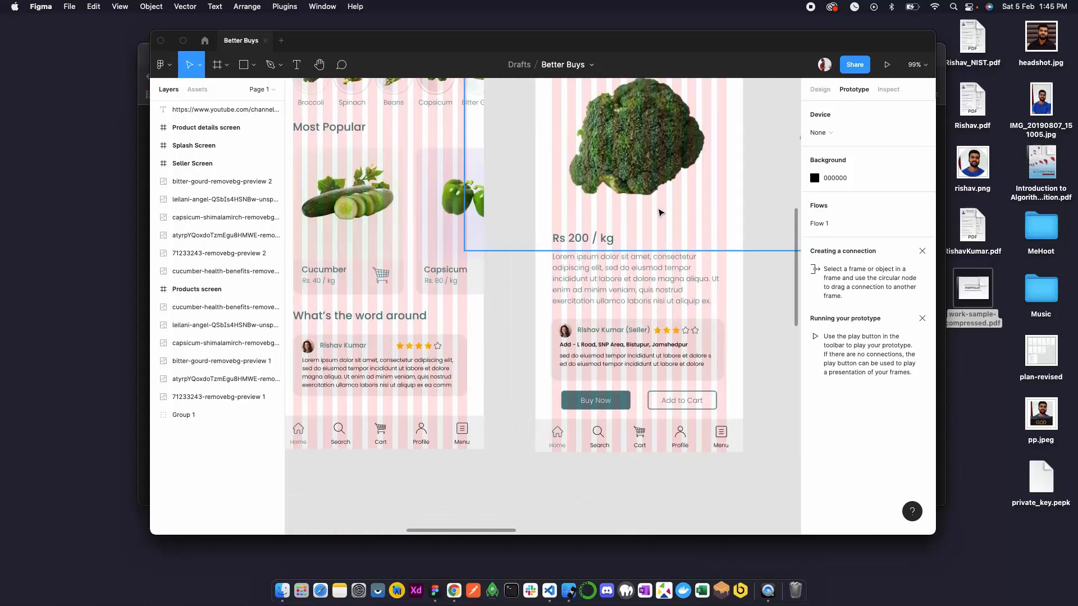
scroll("down", 3)
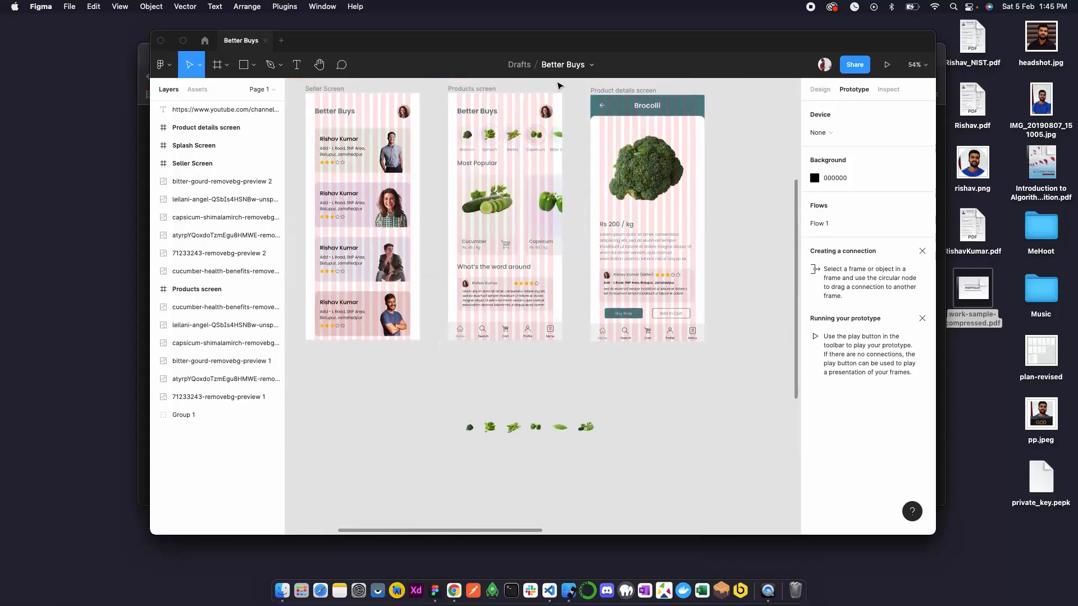
left_click(468, 135)
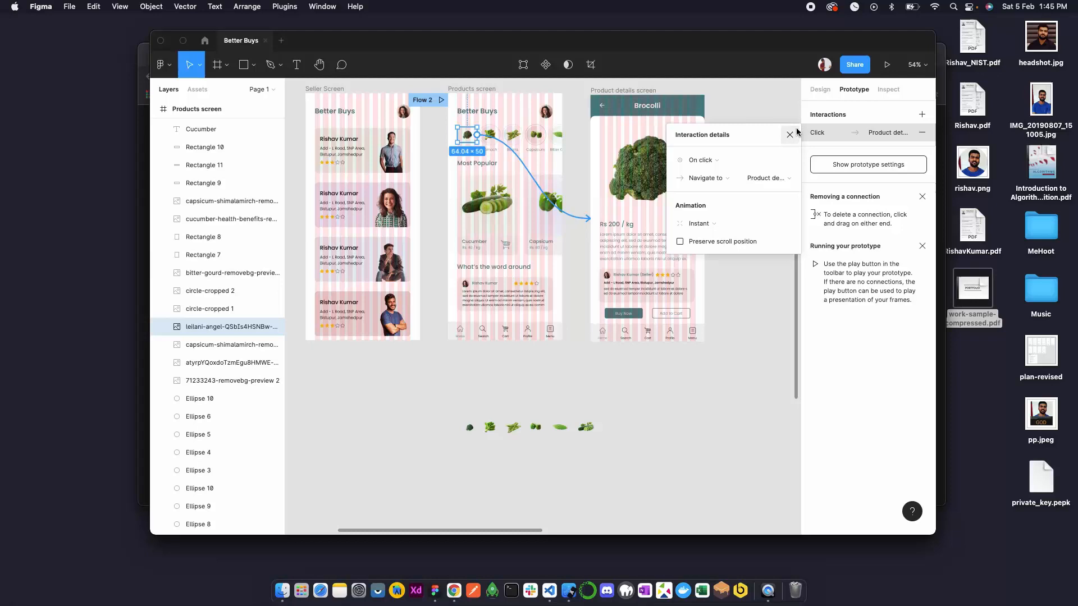
left_click(789, 135)
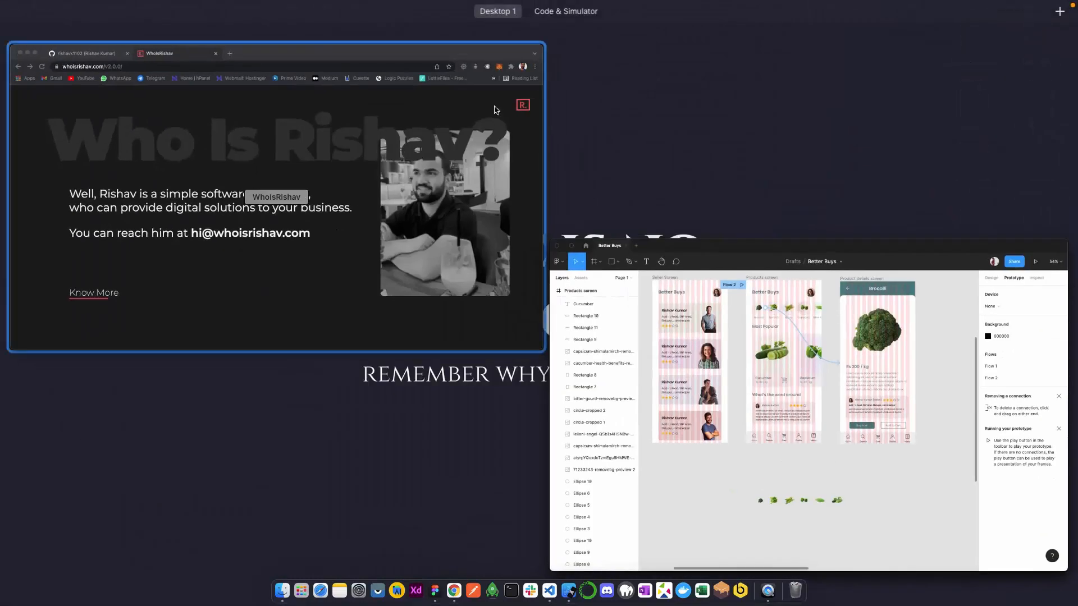
Create a new file product_details_screen.dart inside the screens folder.
left_click(565, 11)
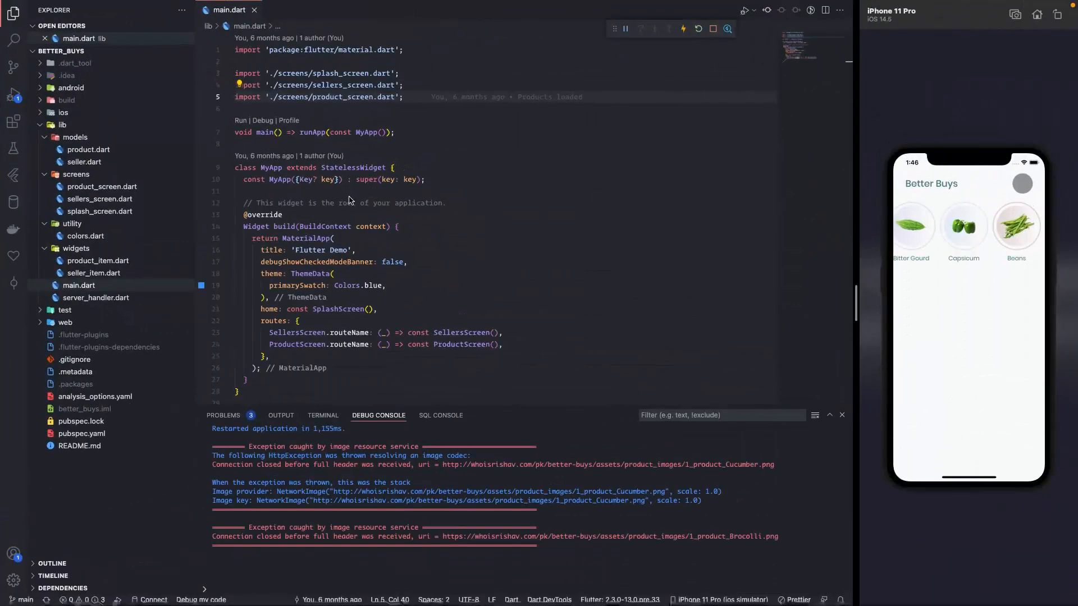
right_click(76, 174)
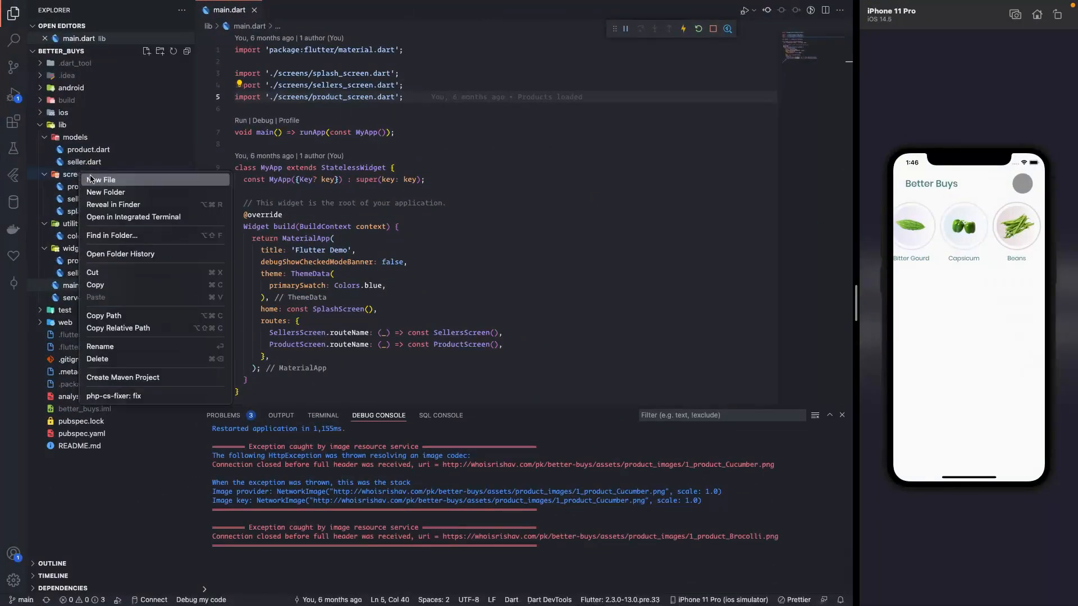
left_click(102, 180)
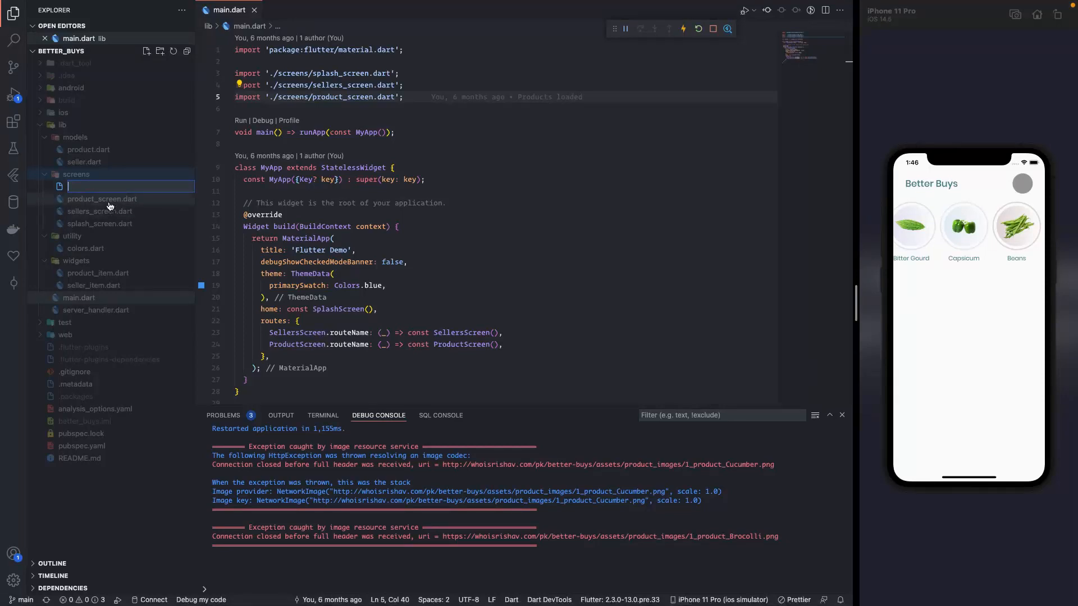
type("product_details_screen.dart")
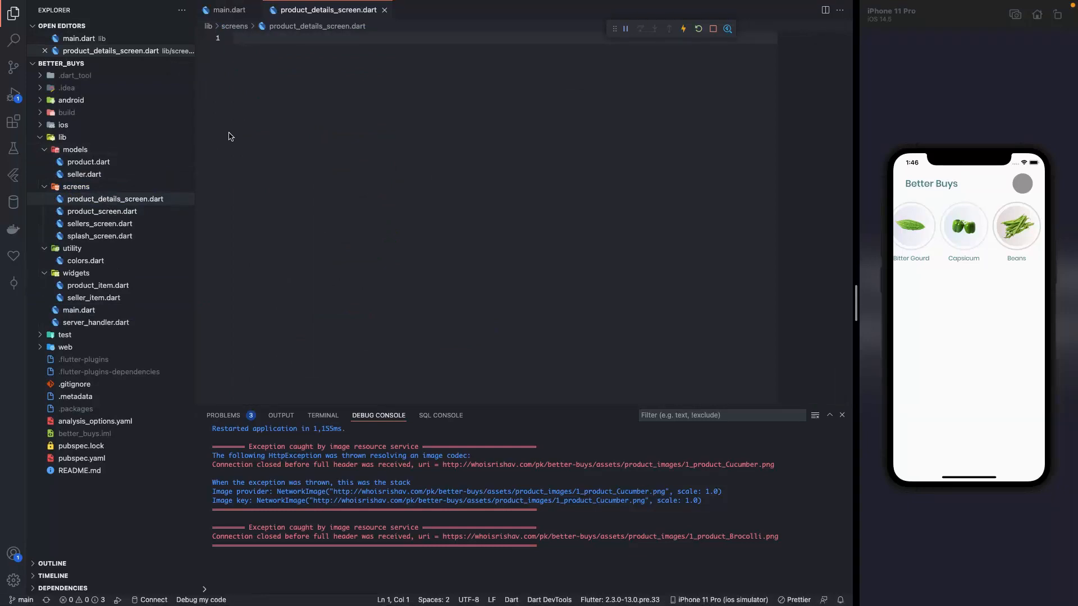
Insert a stateless widget named ProdyctScreenDetails and add the material.dart import.
type("st")
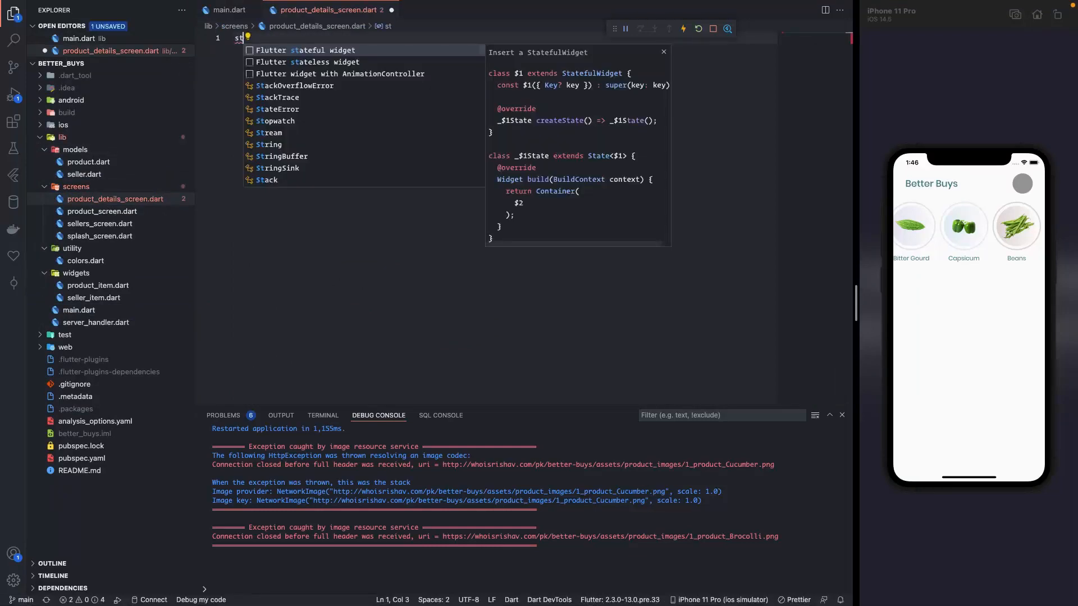
left_click(309, 62)
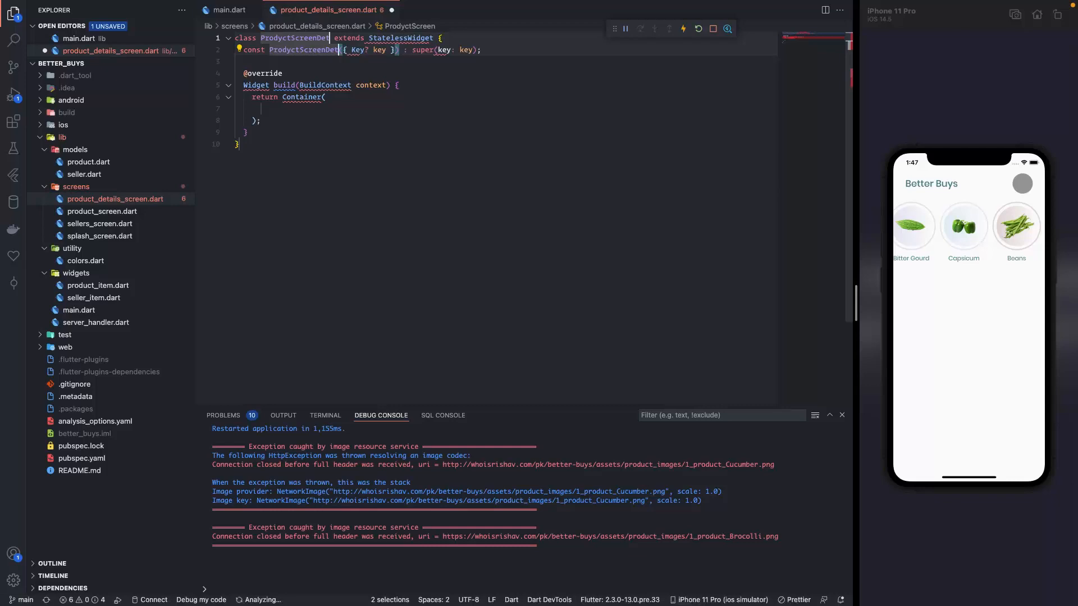
type("Details")
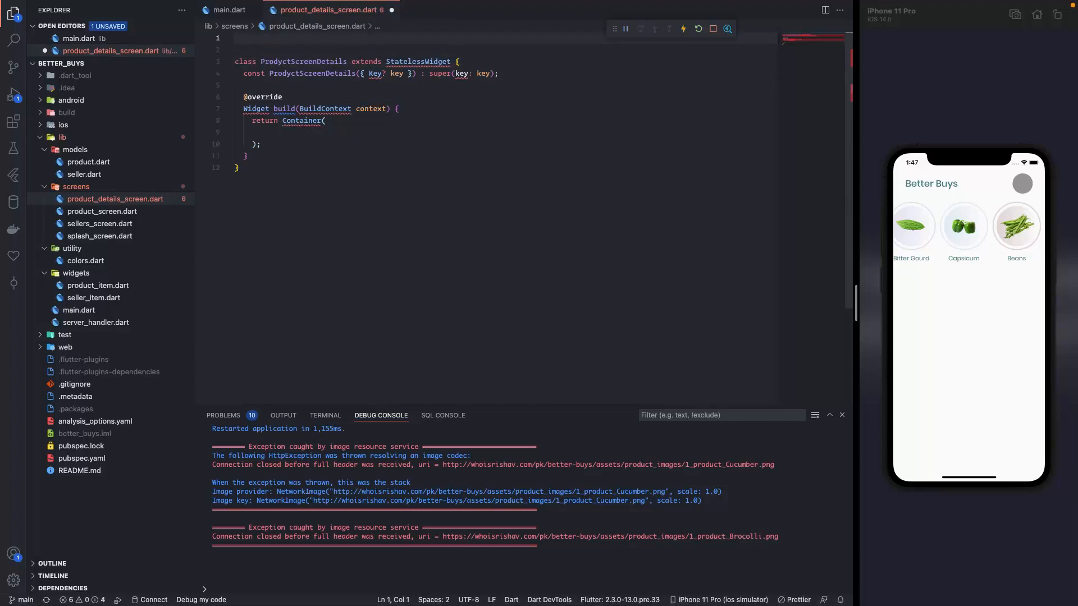
type("import '';")
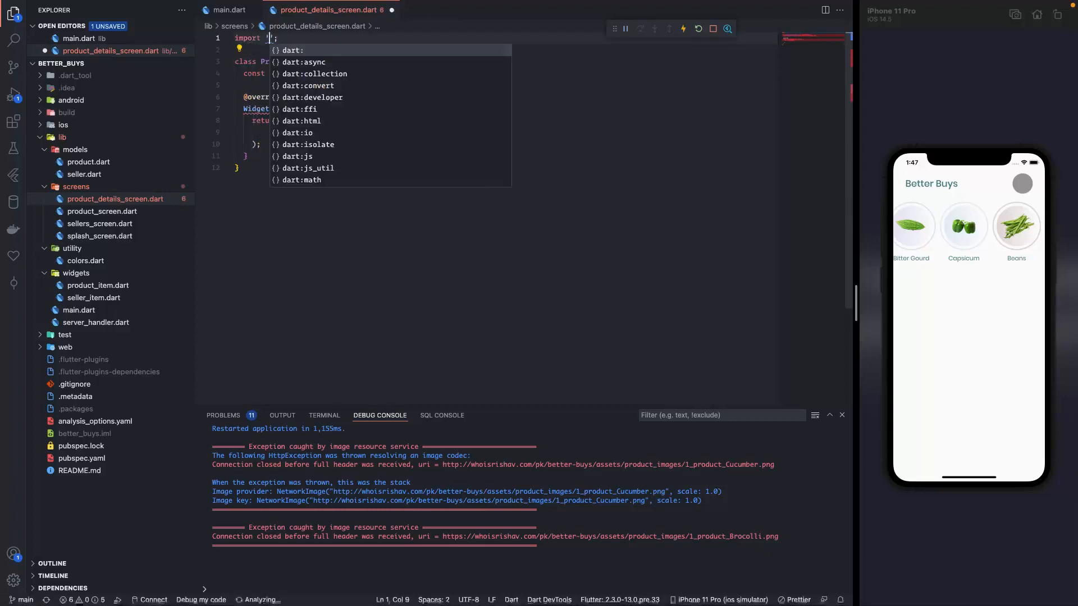
type("material.dart")
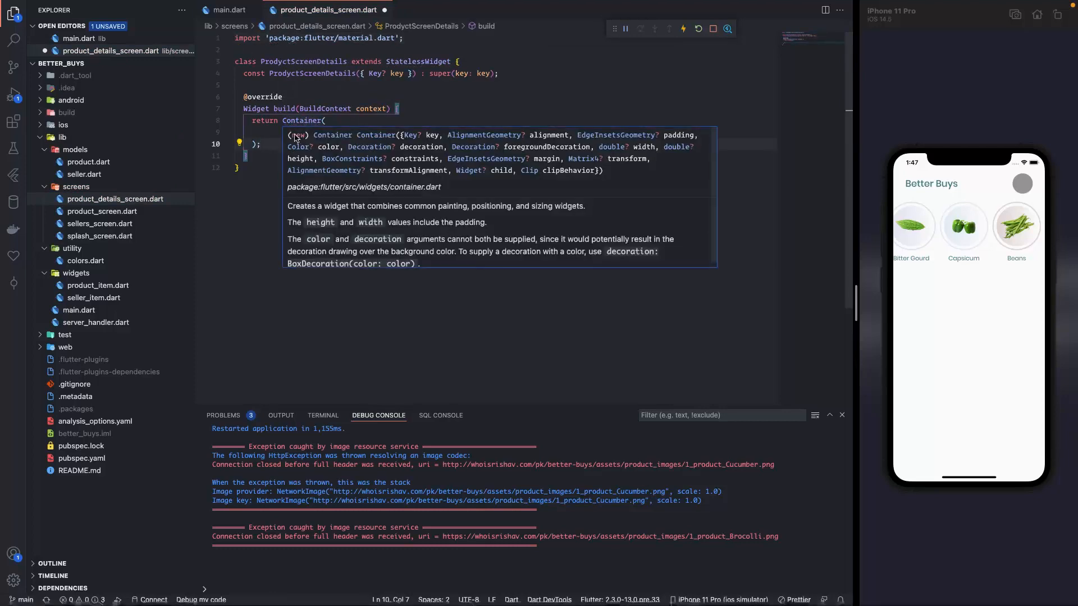
Give the returned Container a Text child reading 'Product details screen'.
type("child: Text,")
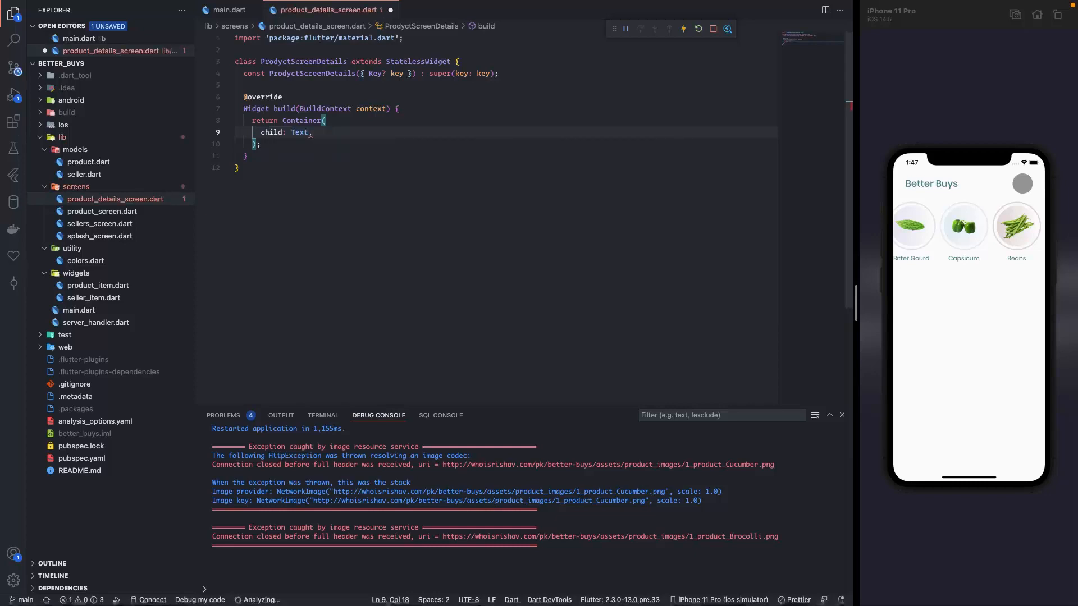
type("9'produ")
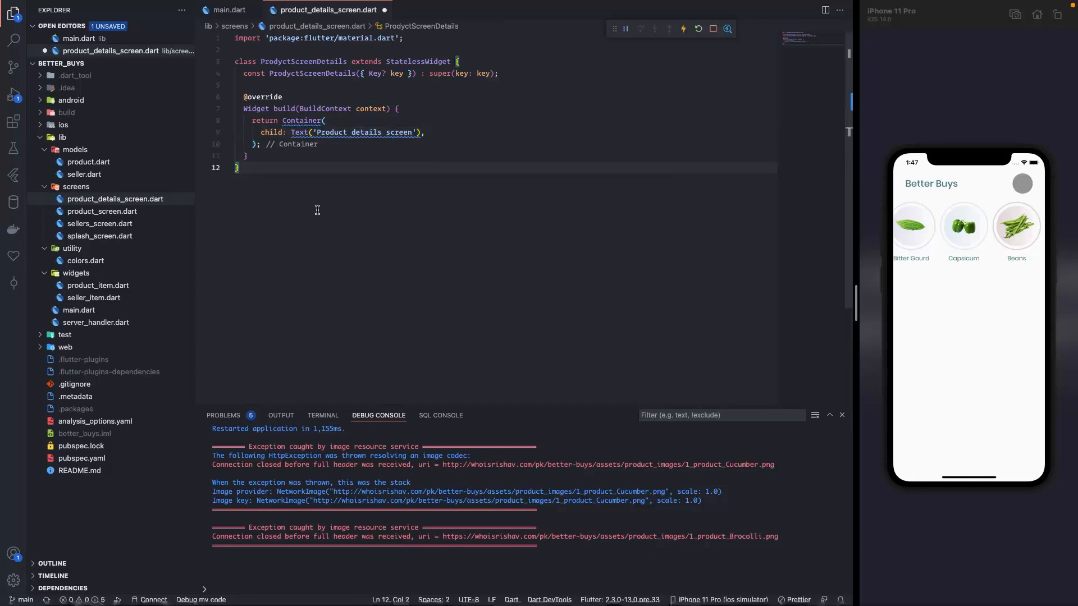
mouse_move(346, 174)
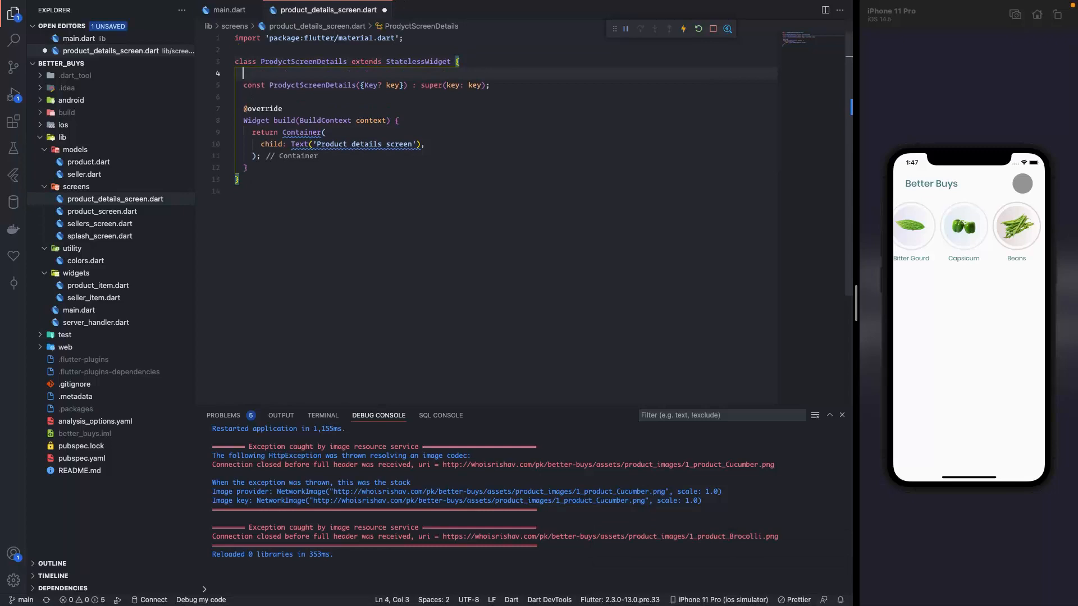
Declare static const routeName = '/product-details-screen' in the widget, then move to main.dart.
type("static c")
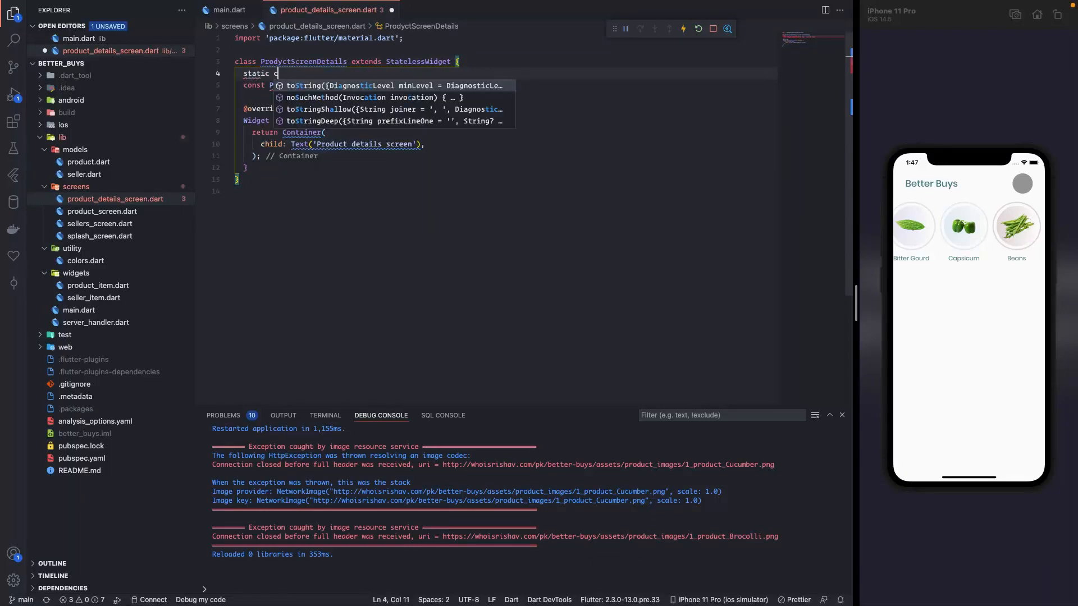
type("onst")
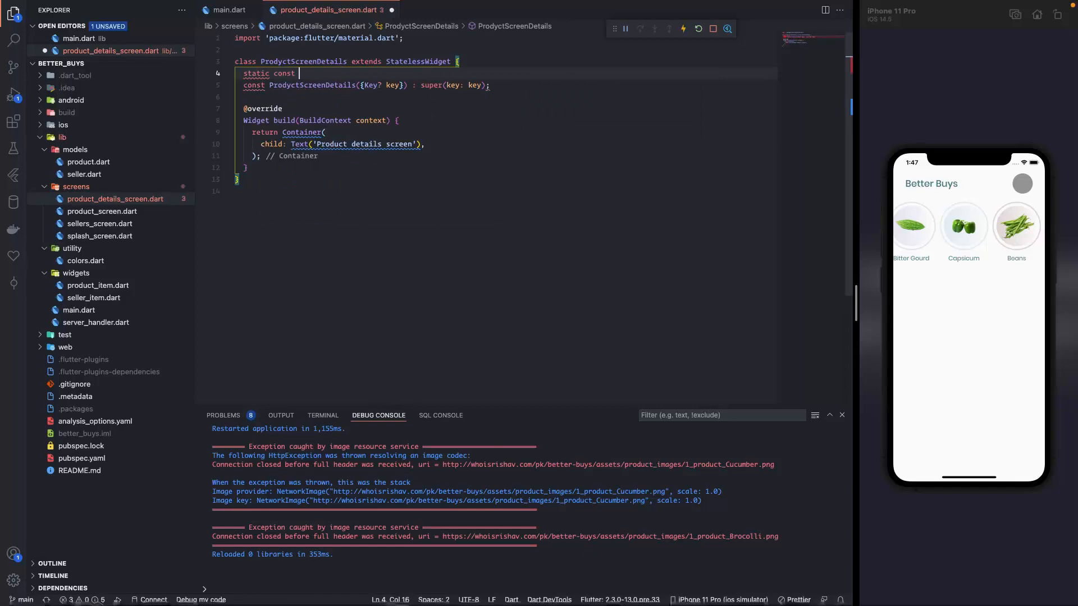
type("routeName")
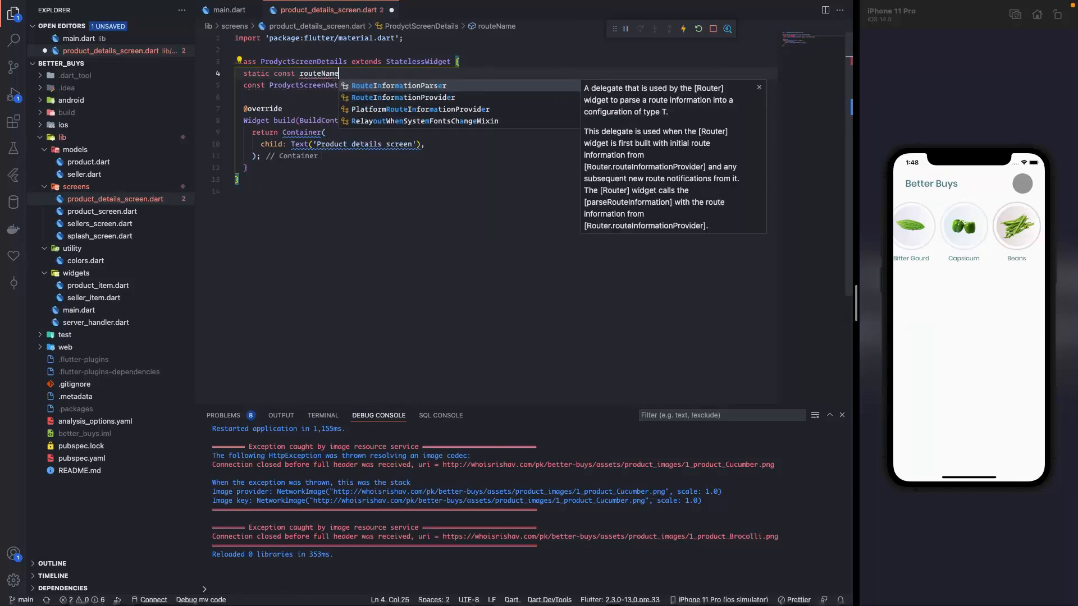
type("= '/product-details-screen';")
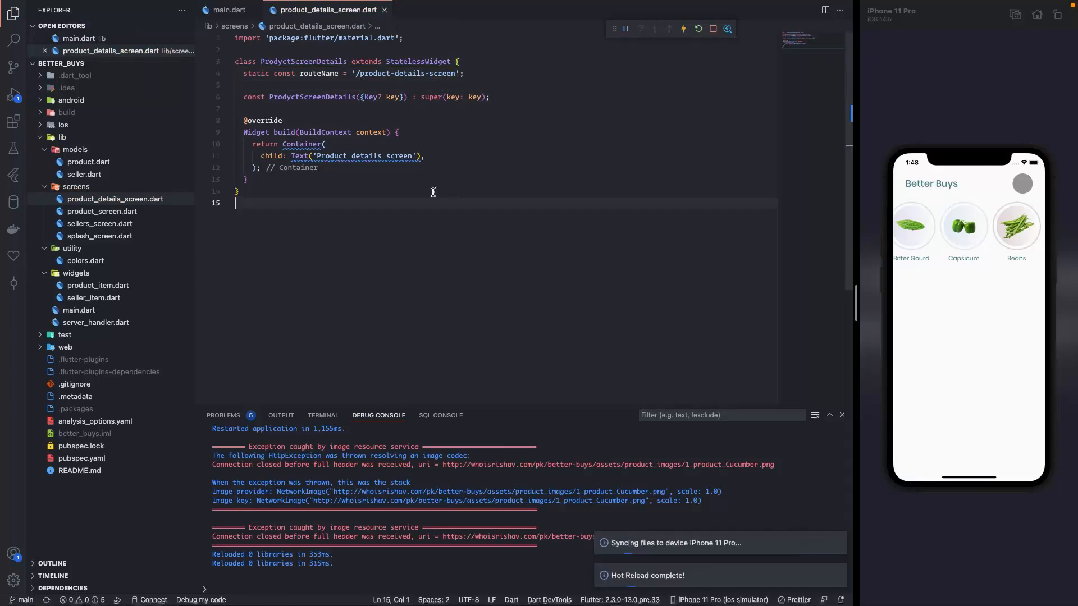
left_click(230, 11)
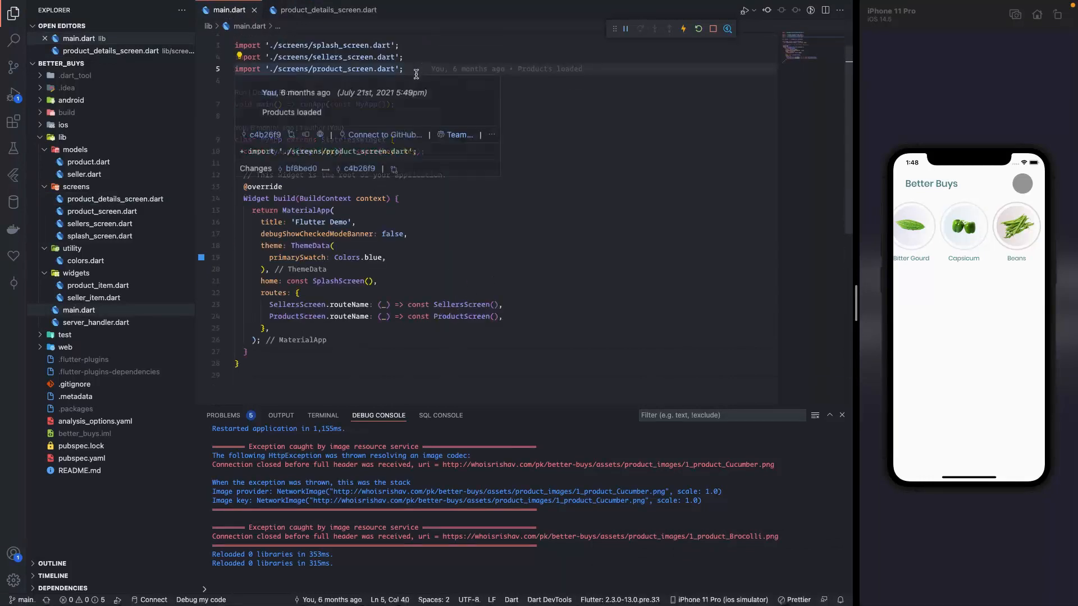
Import './screens/product_details_screen.dart' into main.dart.
type("import './s';")
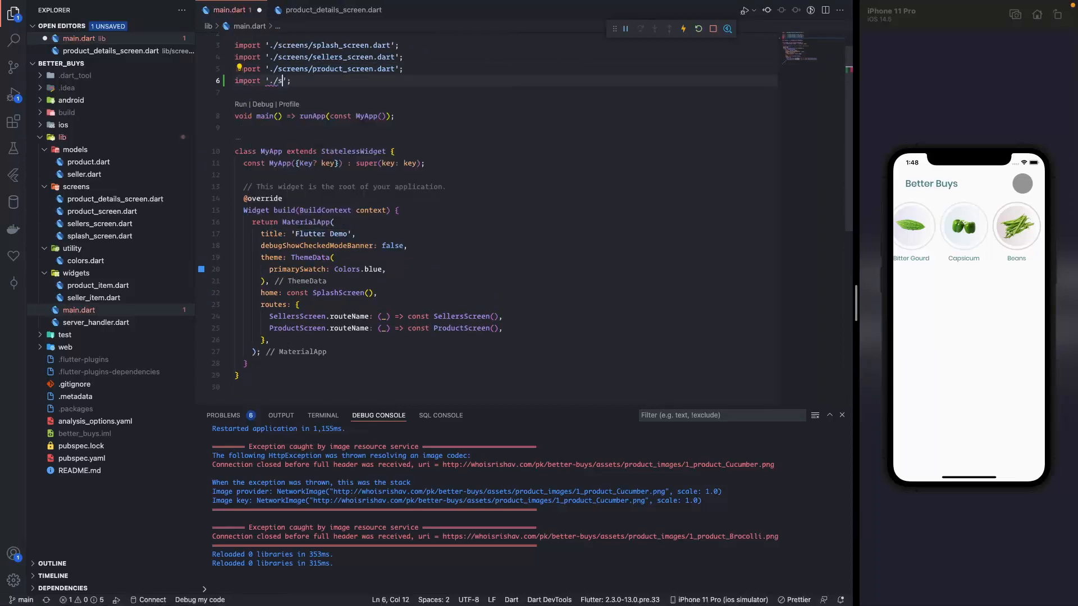
type("creens")
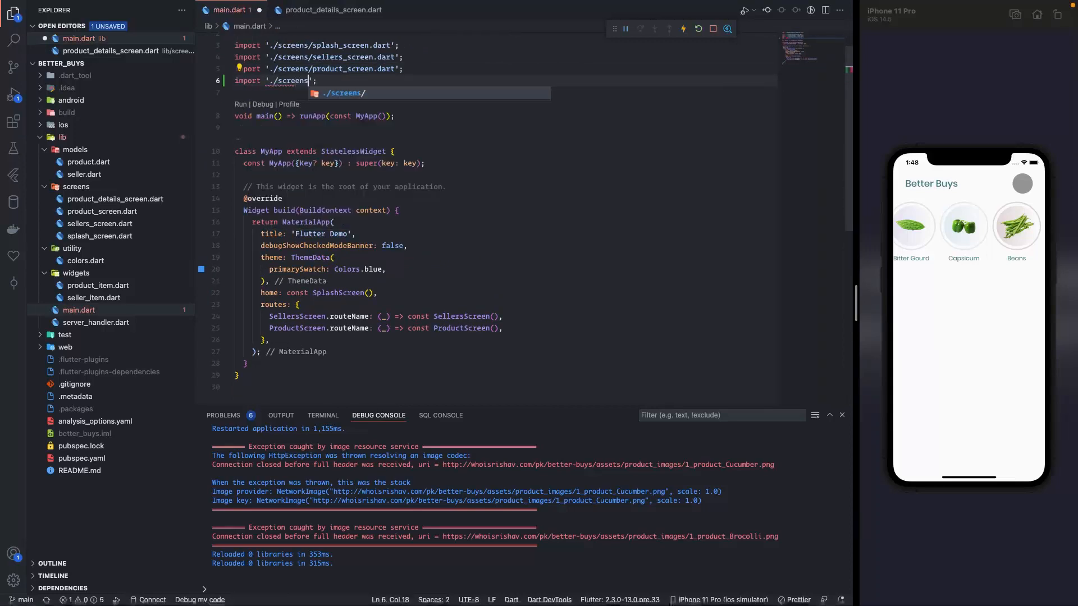
type("p")
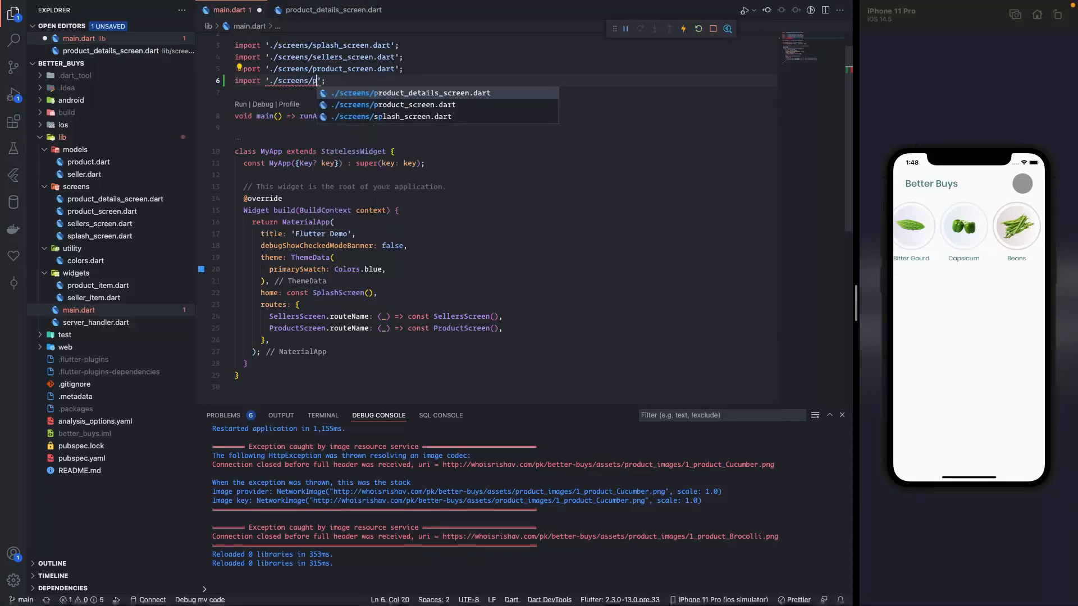
Start a routes entry keyed ProductDetailsScreen.routeName after ProductScreen's route.
left_click(409, 92)
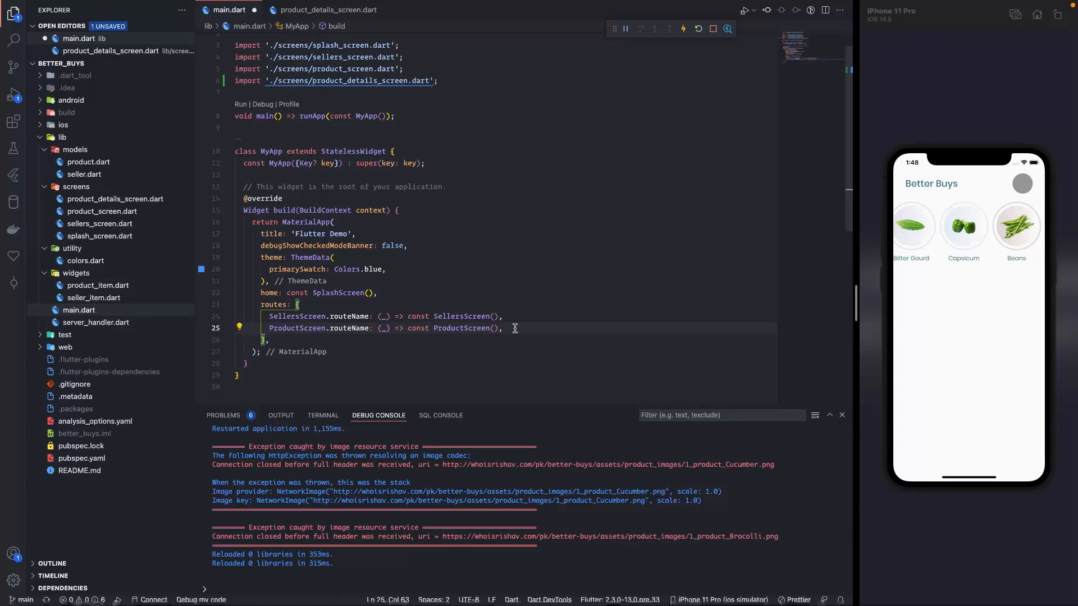
type("ProductD")
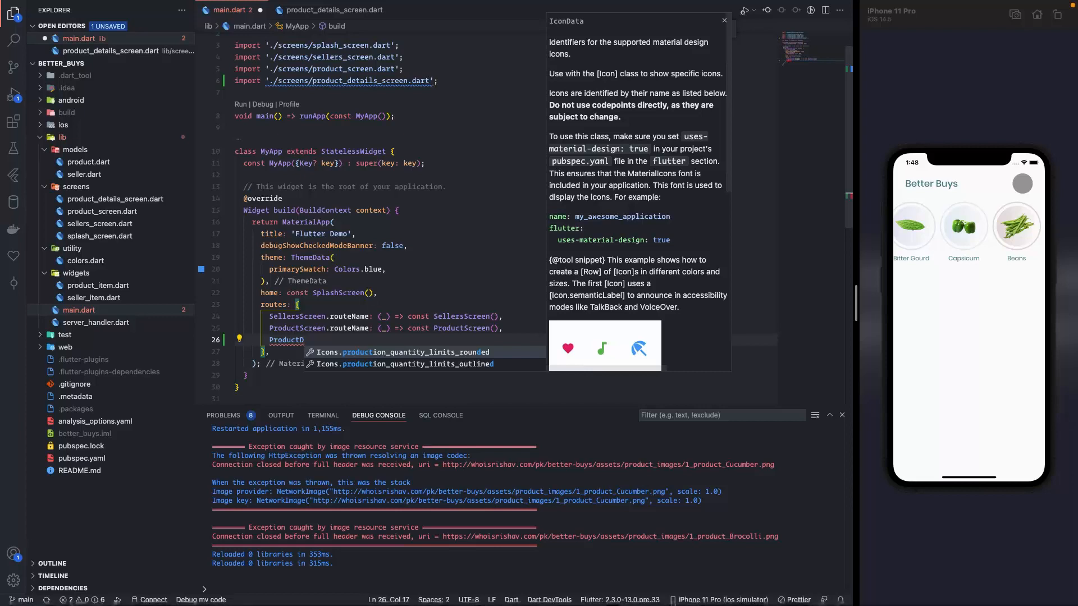
type("eta")
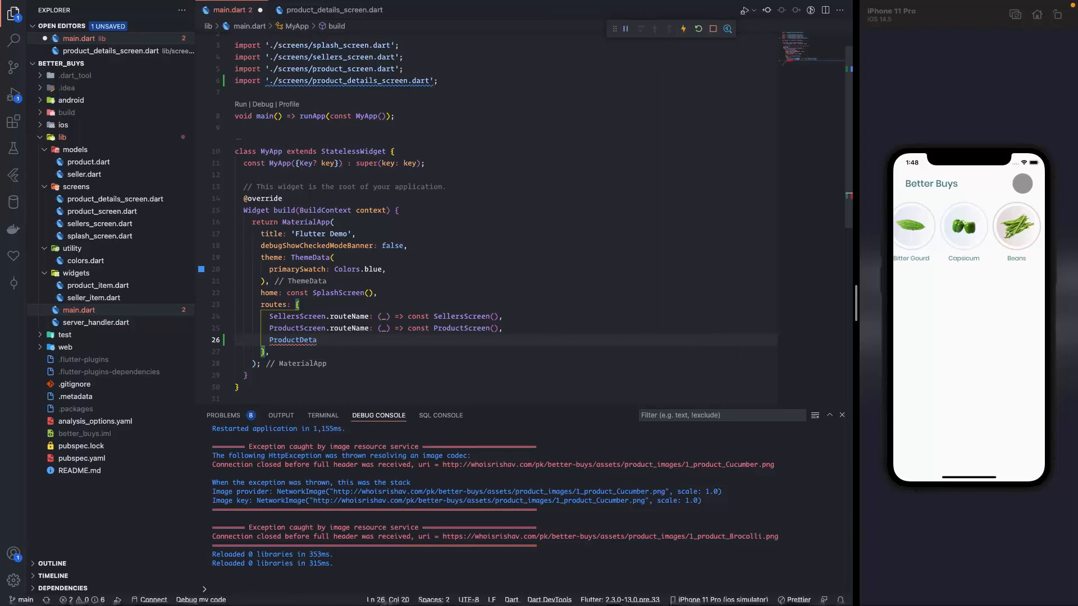
type("ils")
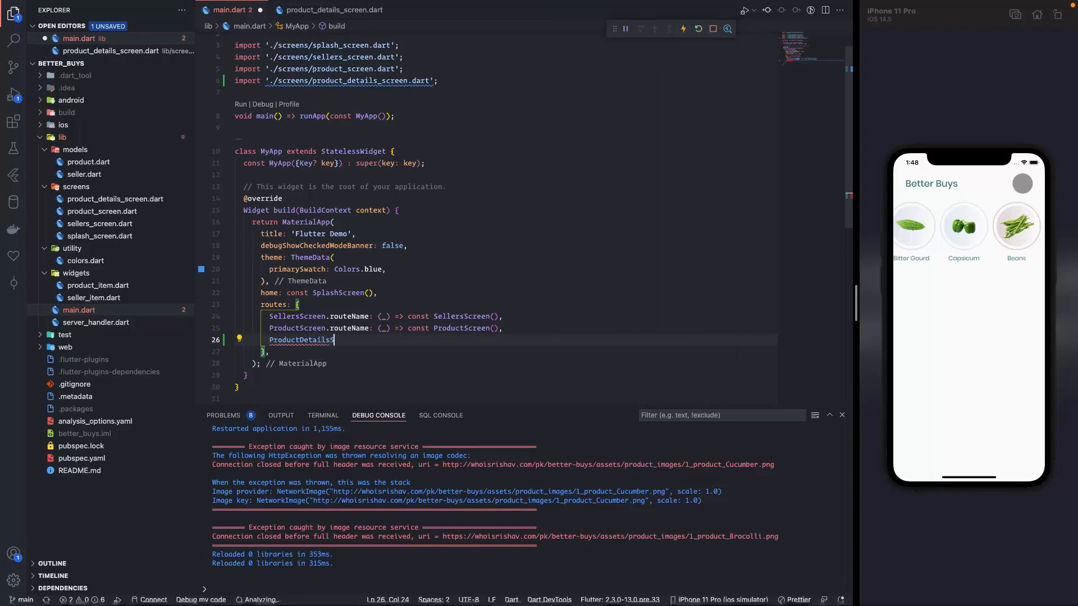
type("Screen.r")
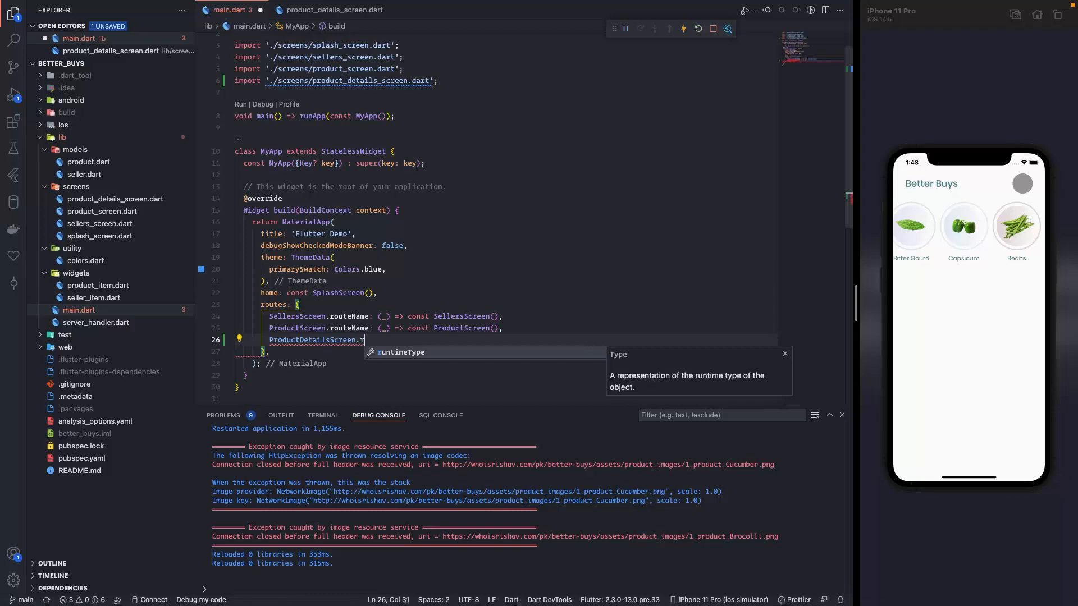
type("oue")
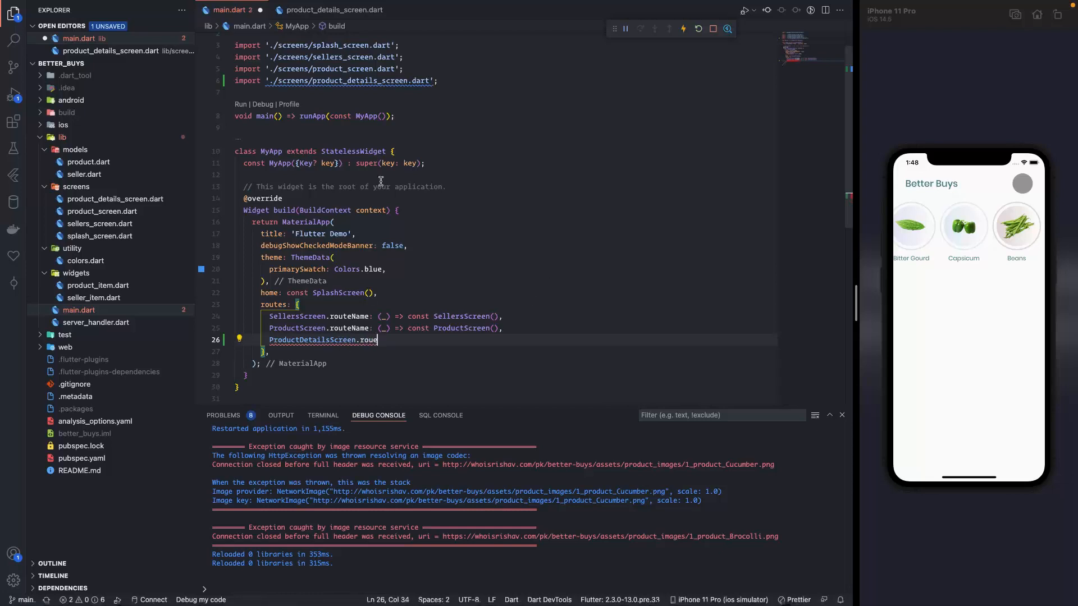
left_click(335, 10)
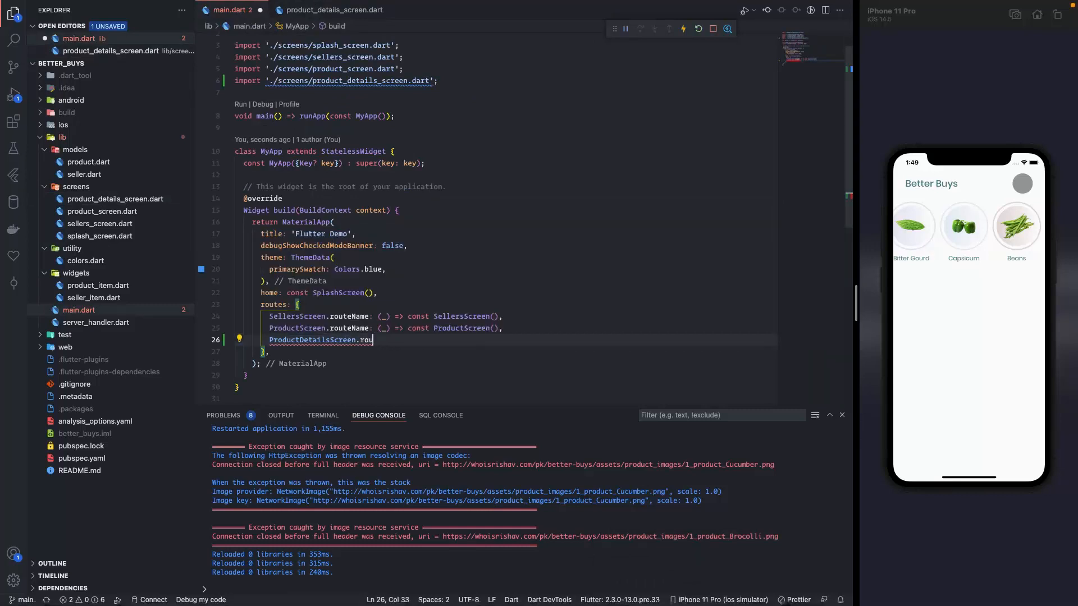
Finish the route key as routeName with ': () =>' and return to the screen file.
type("te")
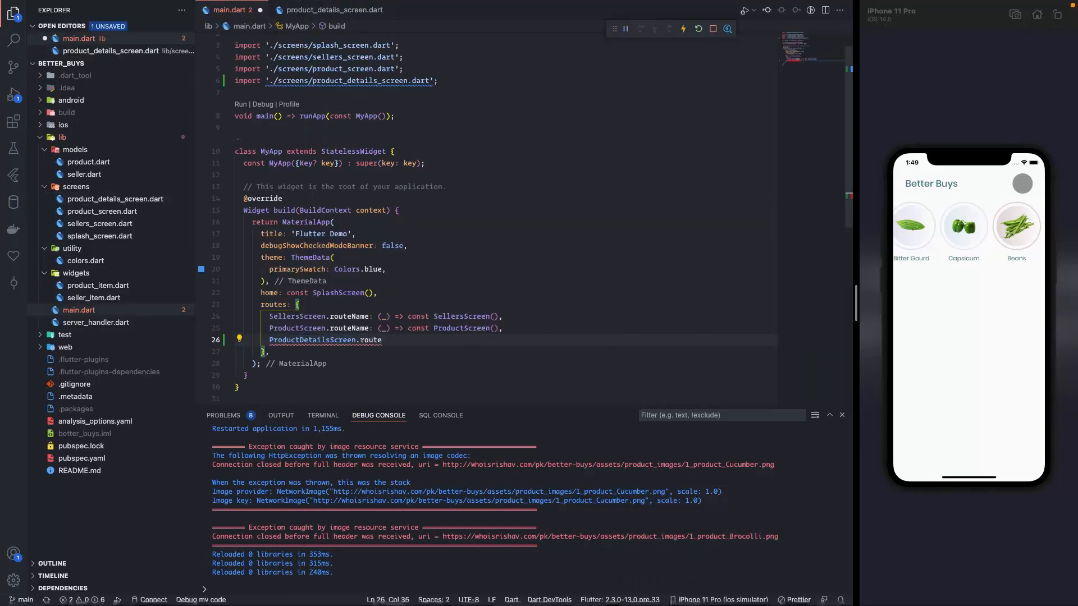
type("Na")
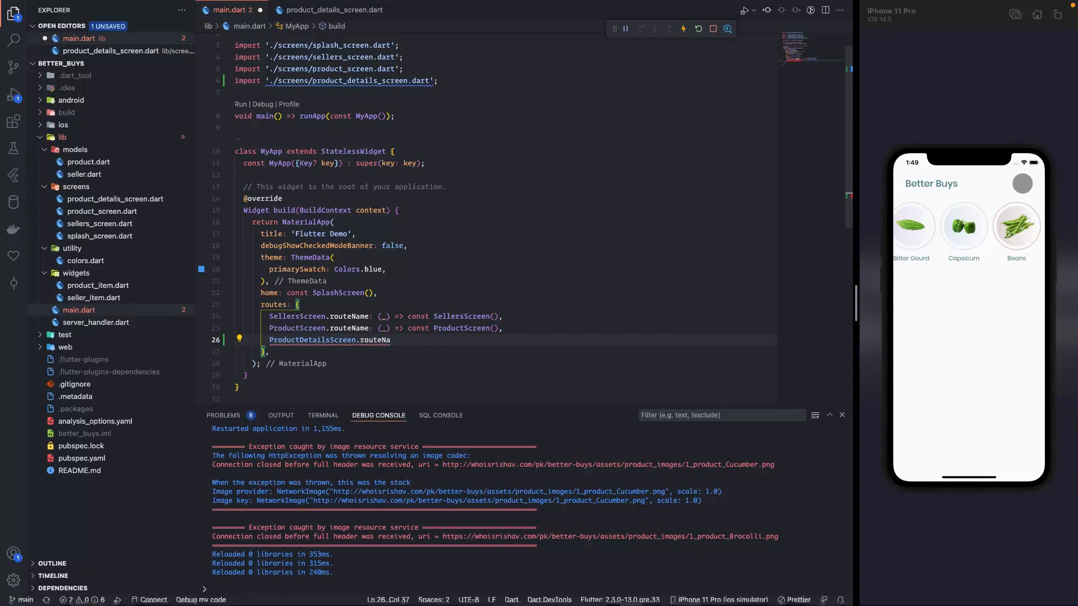
type("me")
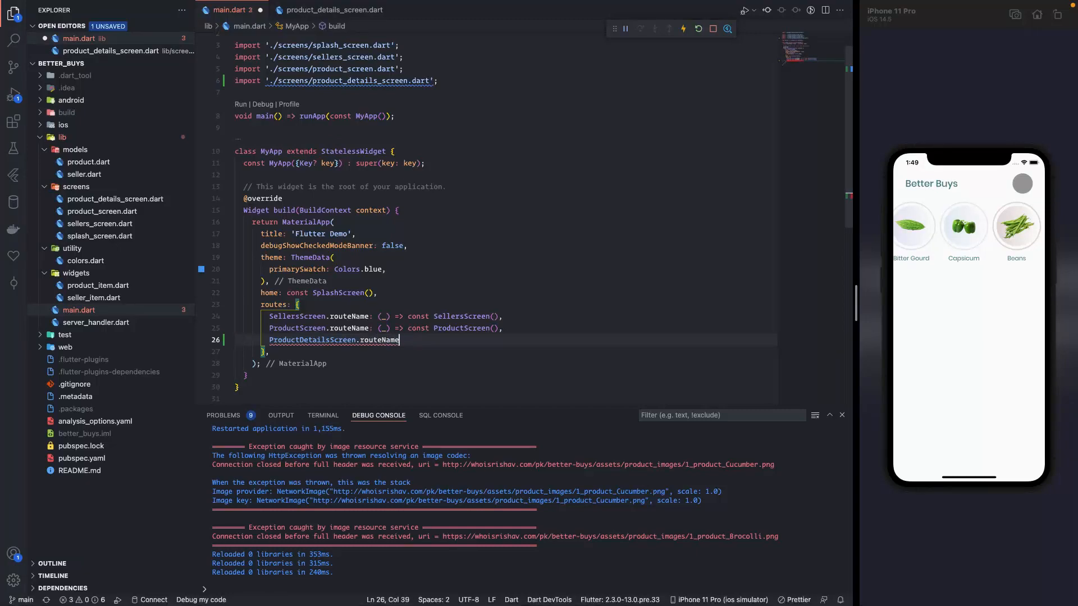
type(": ()")
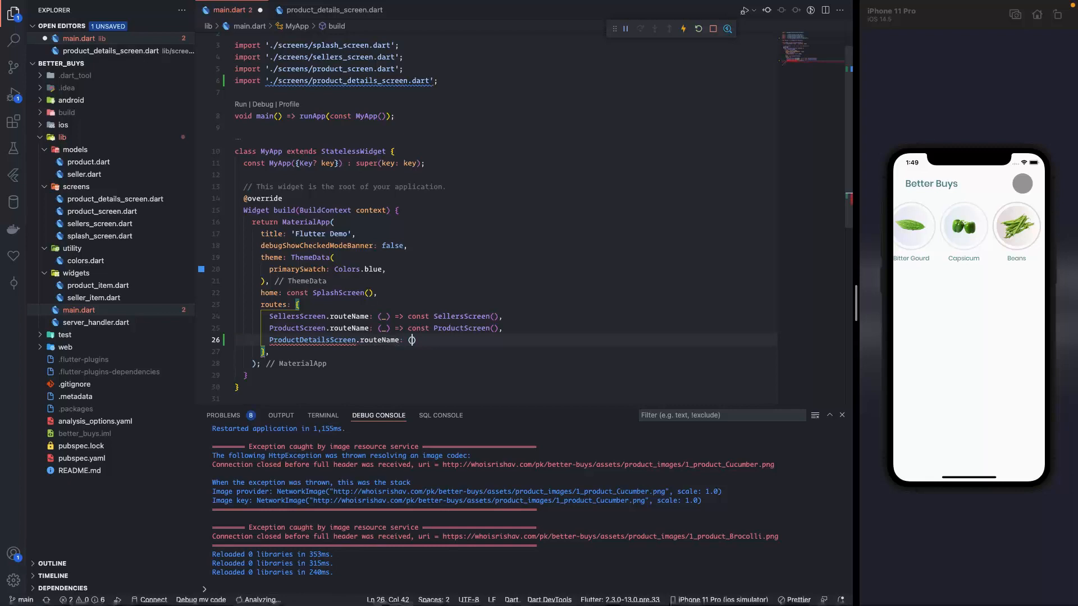
type("=>")
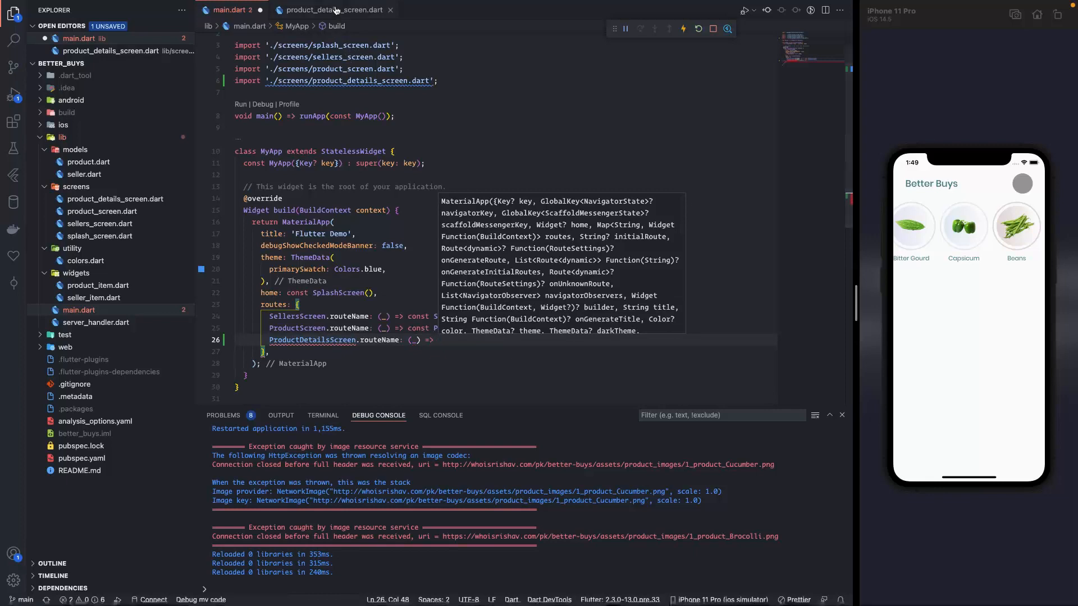
left_click(334, 10)
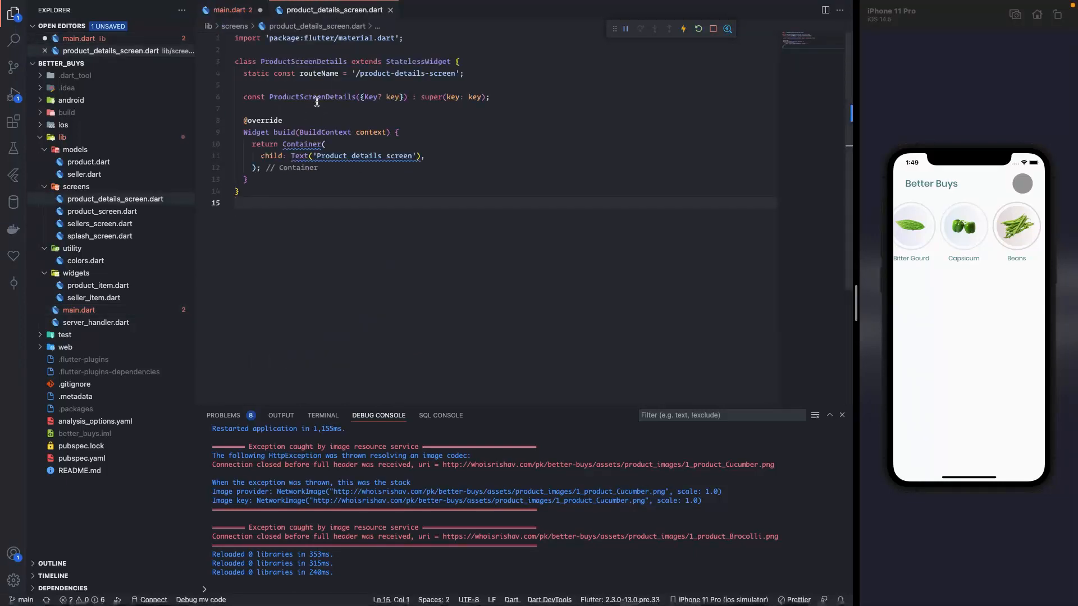
mouse_move(296, 60)
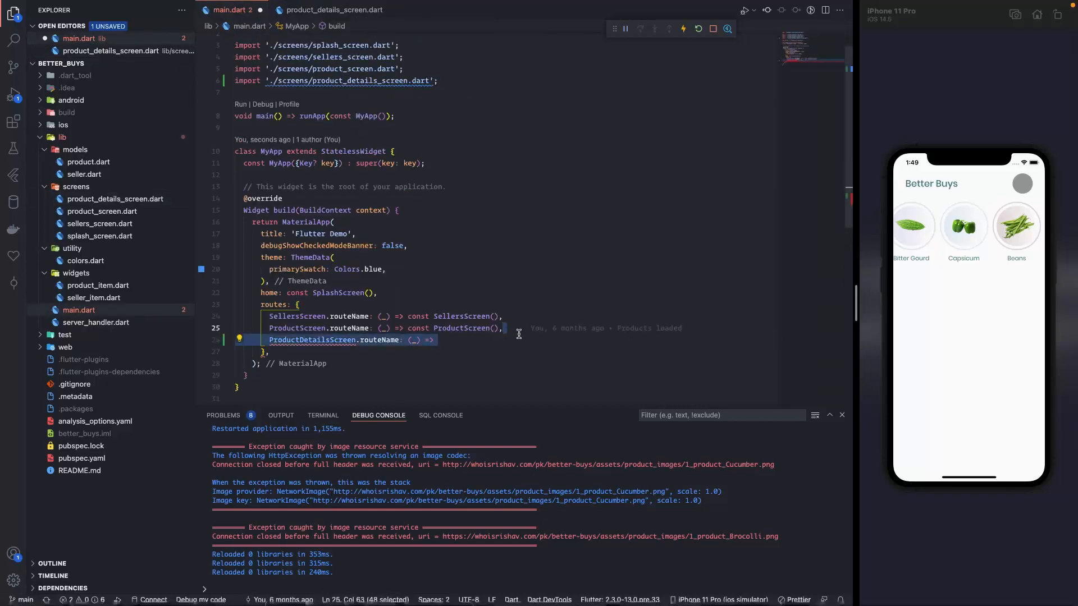
Rename the class and its constructor to ProductDetailsScreen and complete main.dart's route entry.
type("Product")
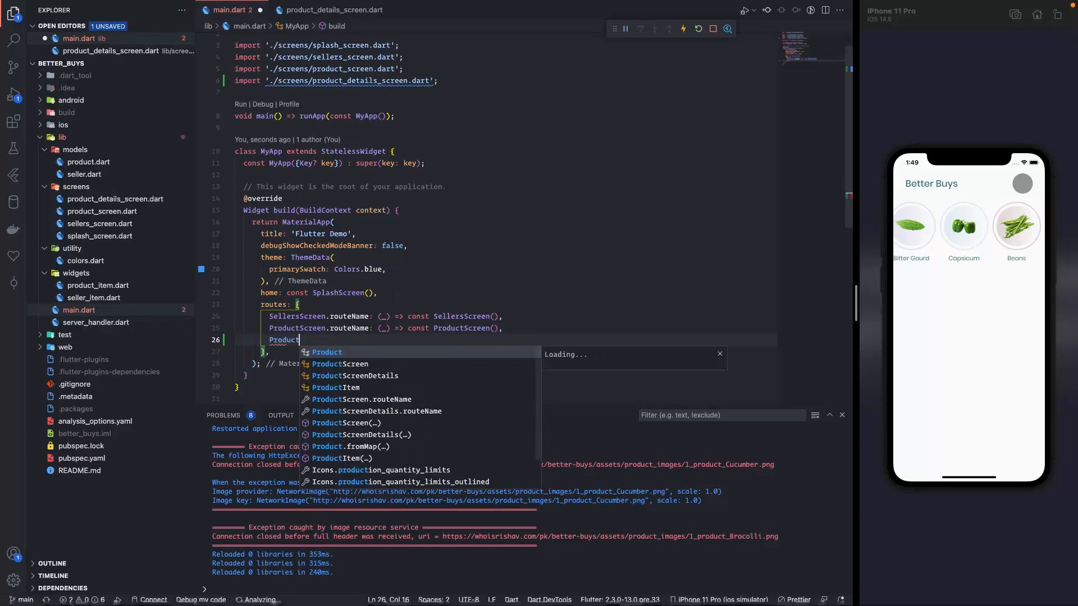
type("S")
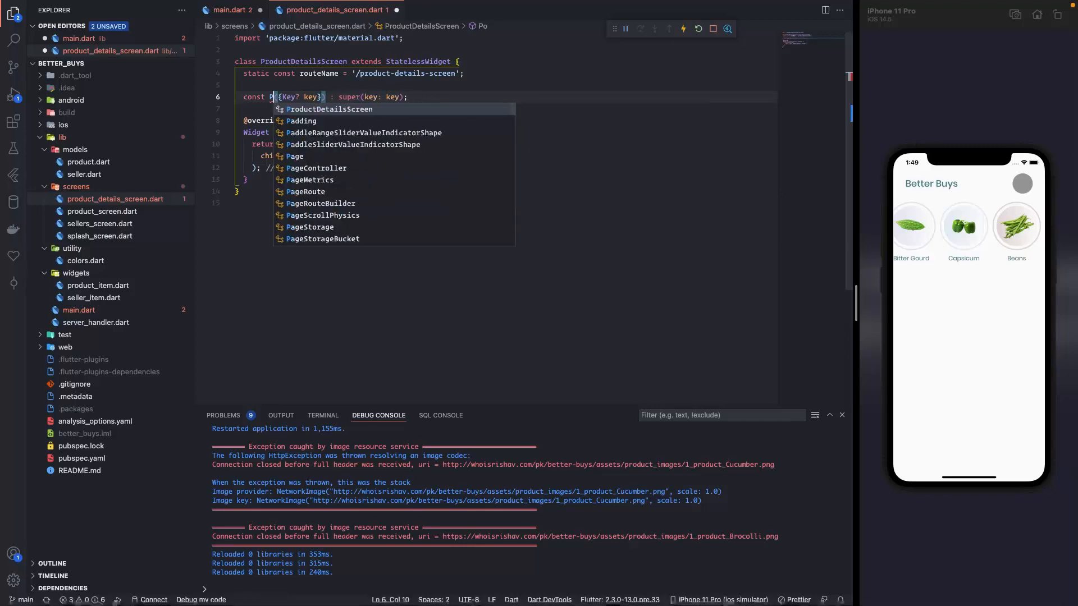
key("Tab")
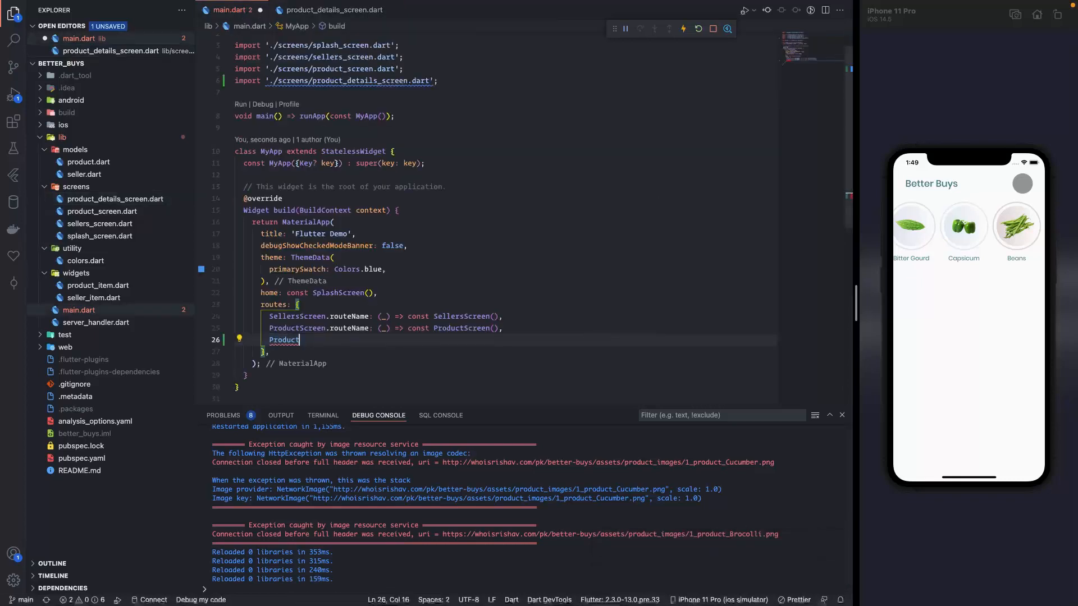
type("DetailsScreen.routeName: (_) =>")
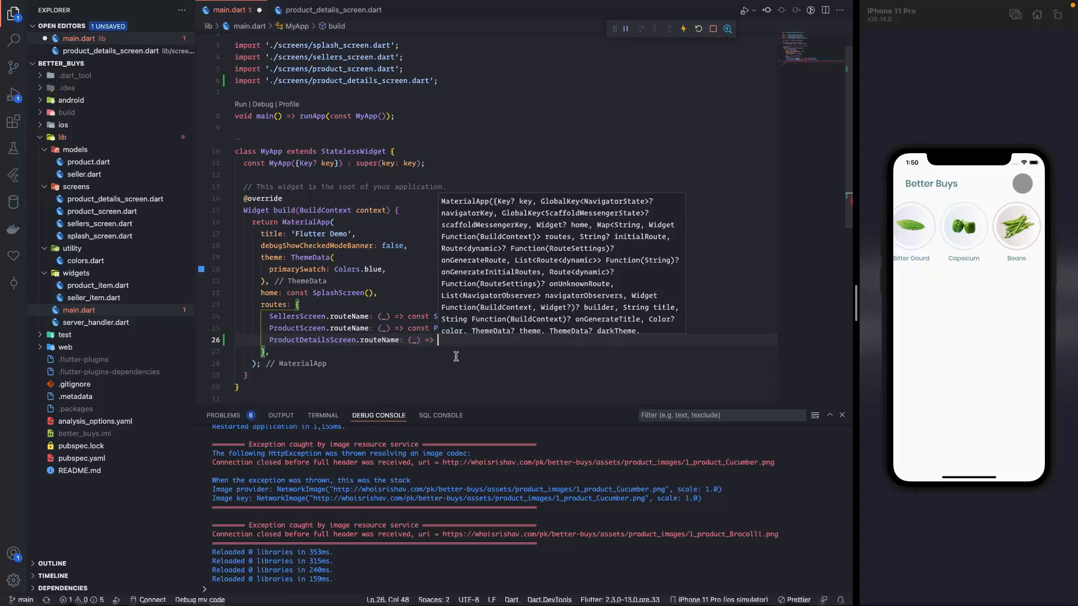
type("ProductDetailsScreen(),")
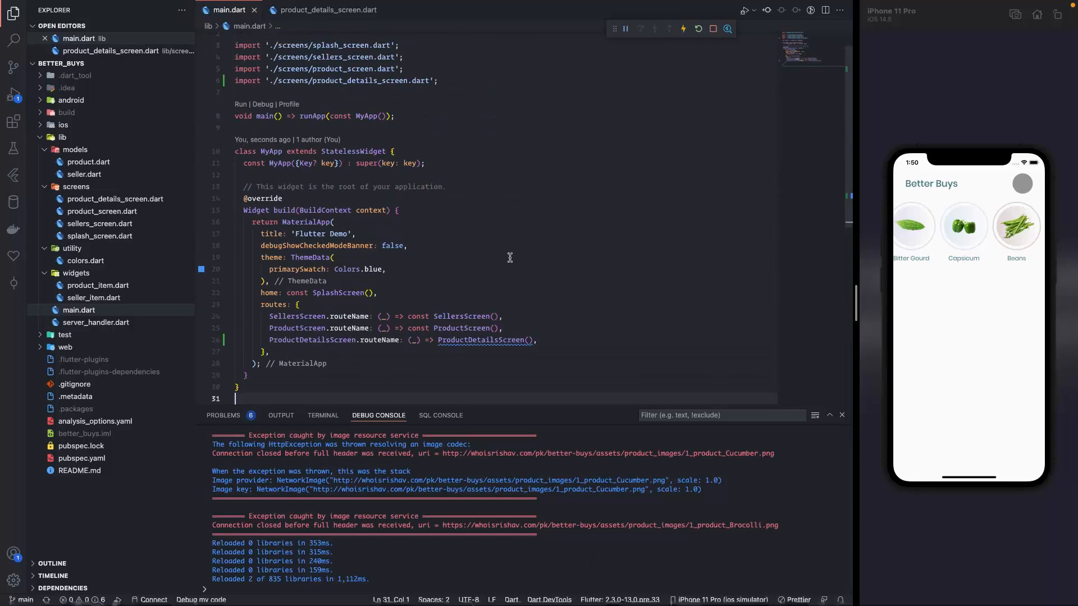
mouse_move(923, 226)
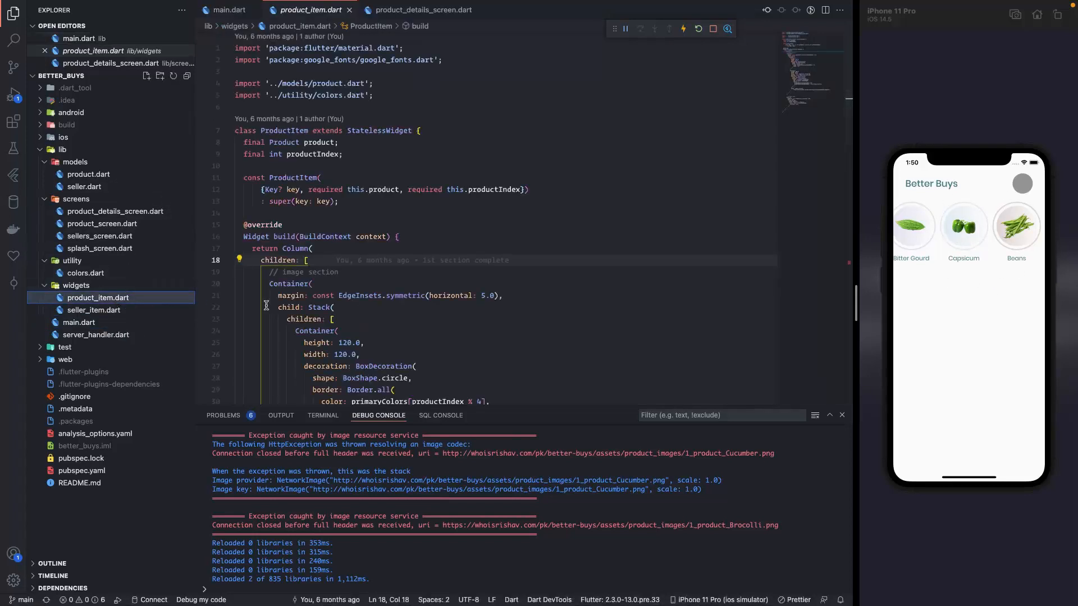
Scroll product_item.dart to the build method's Column and bring up its code actions.
scroll("down", 3)
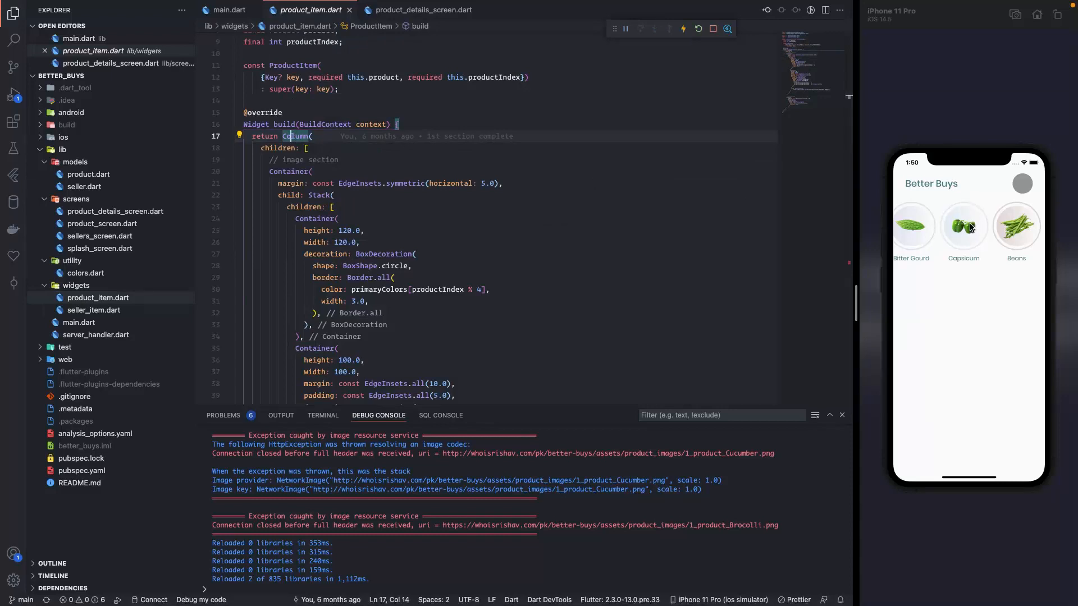
mouse_move(887, 268)
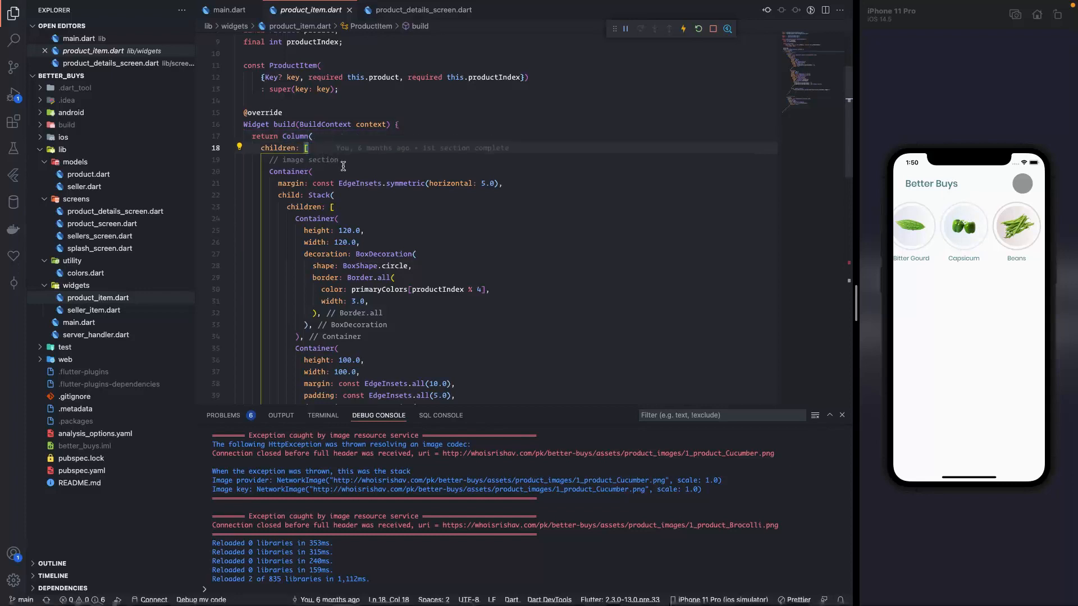
scroll("down", 3)
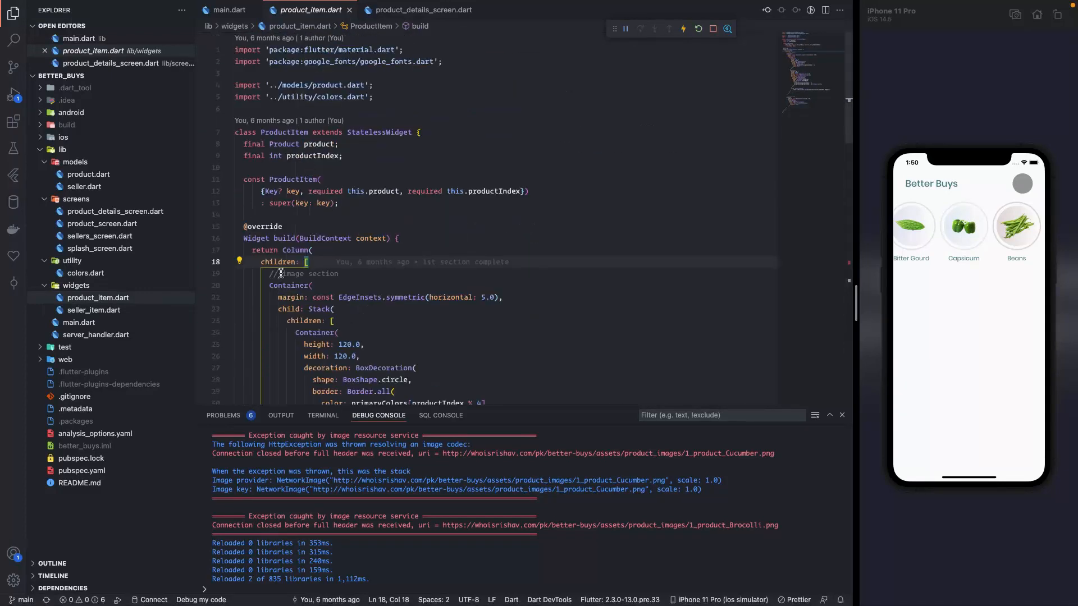
mouse_move(296, 249)
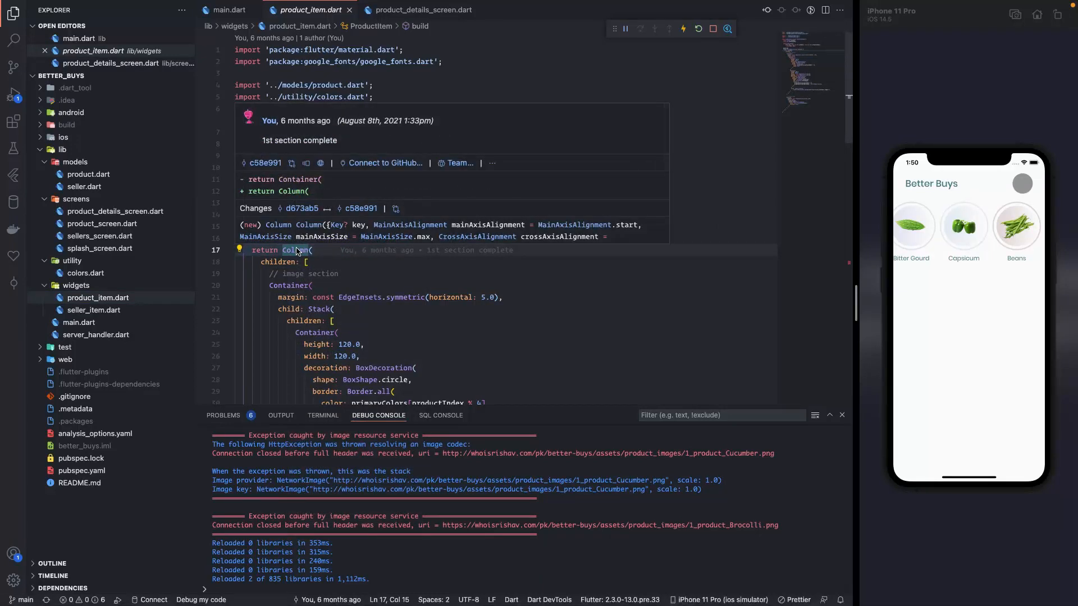
left_click(240, 249)
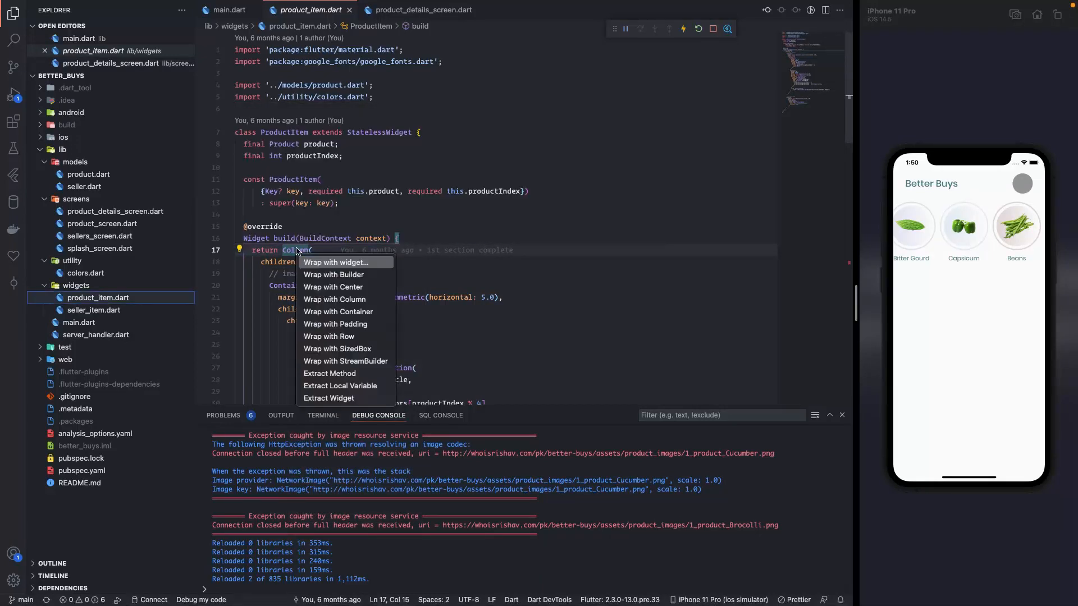
Wrap the Column in a GestureDetector with onTap: () => Navigator.of(context).pushNamed(routeName).
left_click(336, 262)
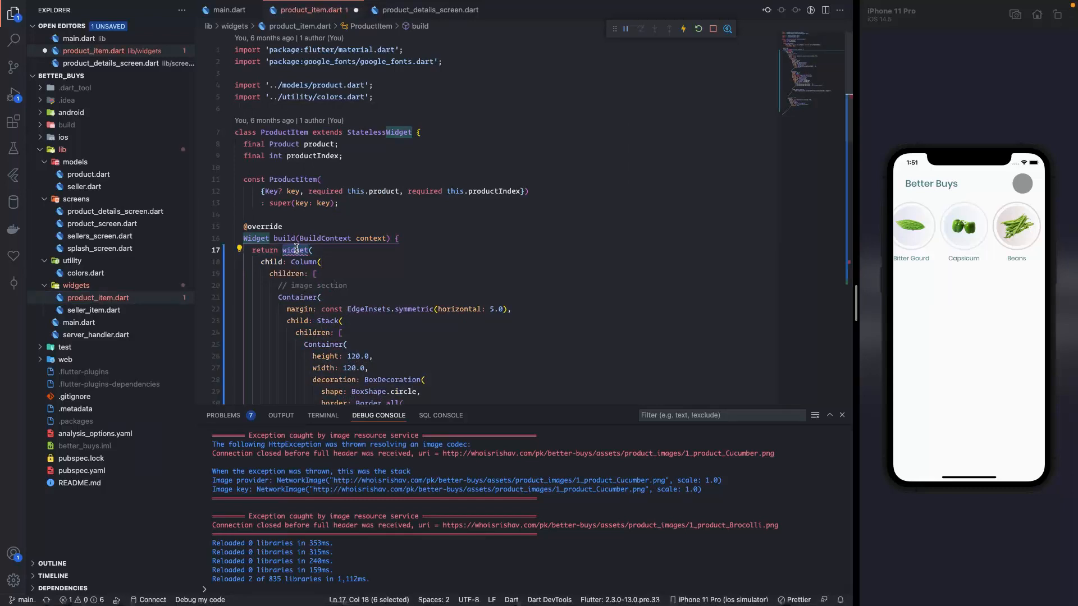
type("GestureDetector")
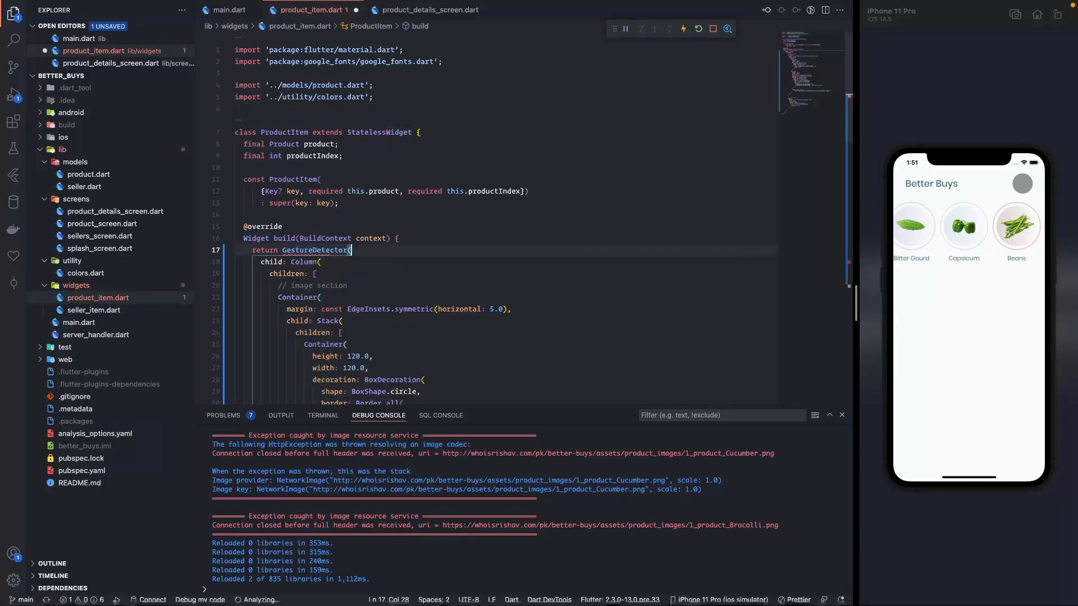
type("onTap: () => ),")
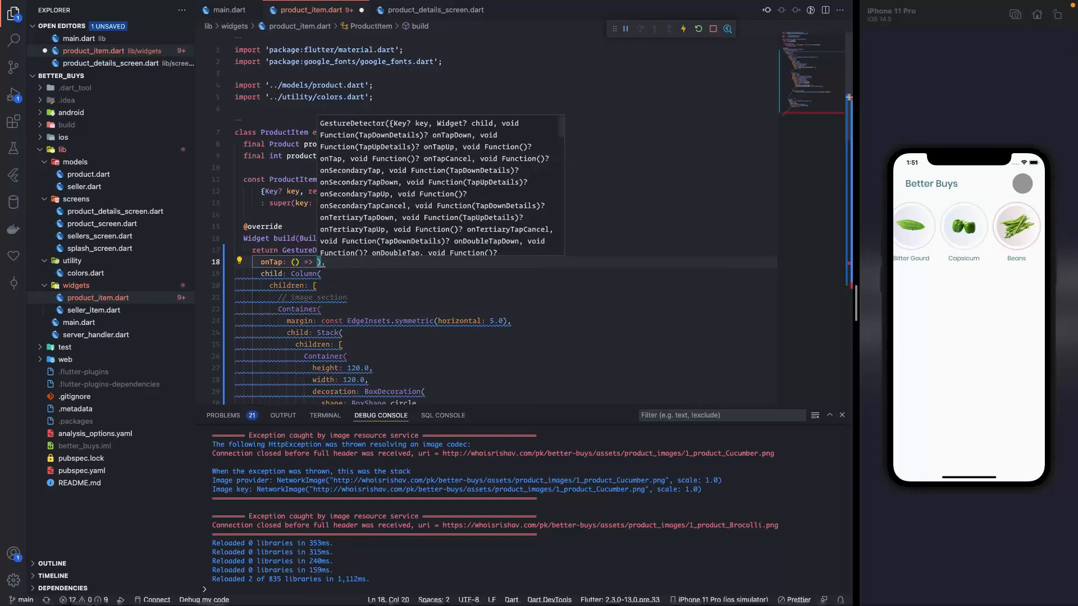
type("Navigator.")
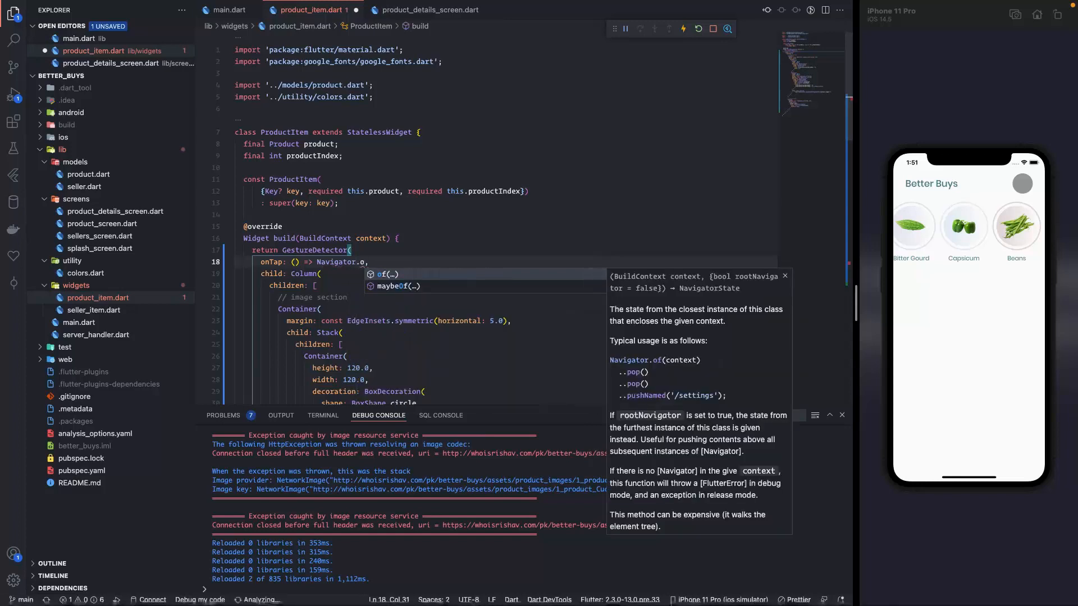
type("of(context)")
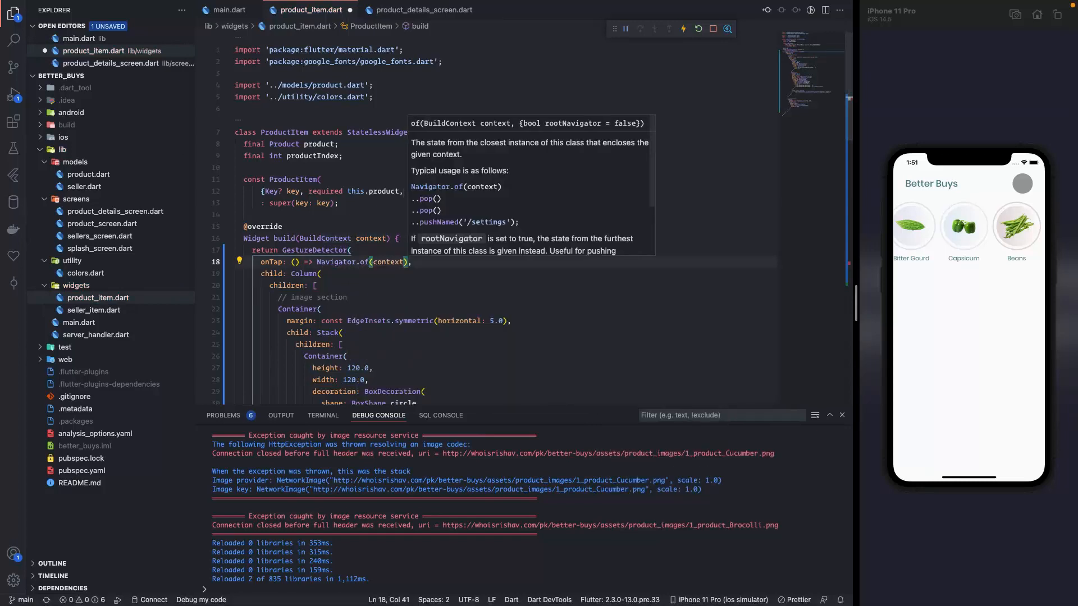
type(".pushNamed(routeName")
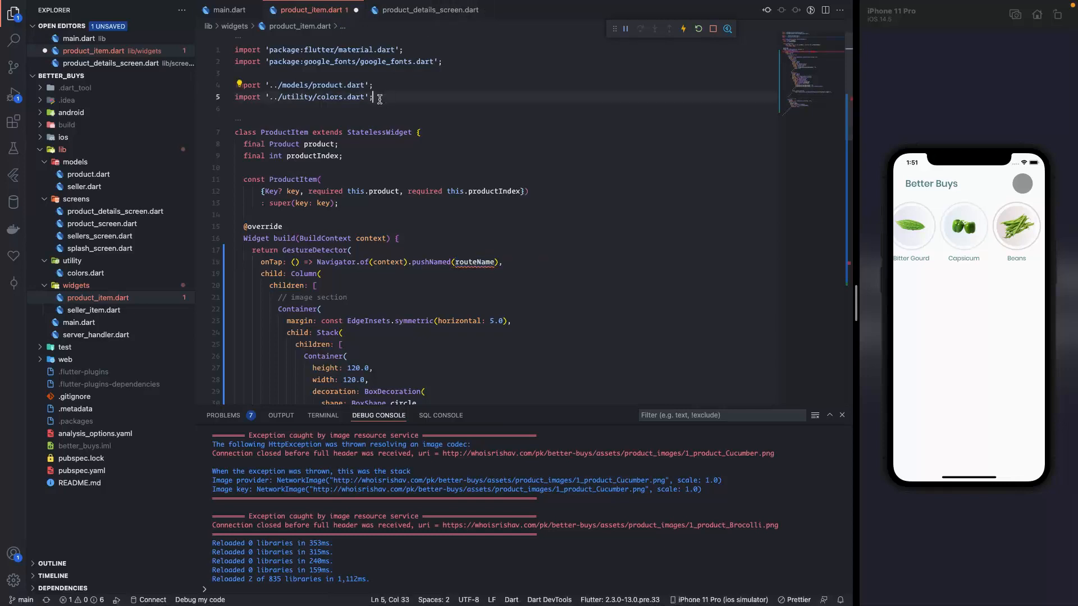
type("imp")
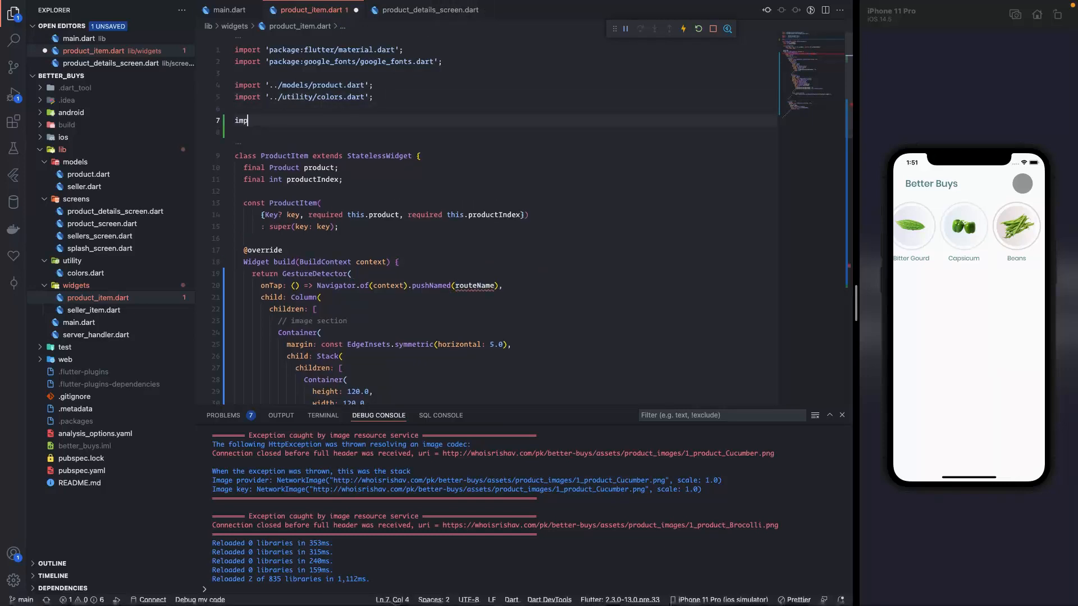
Import '../screens/product_details_screen.dart' into product_item.dart.
type("ort '")
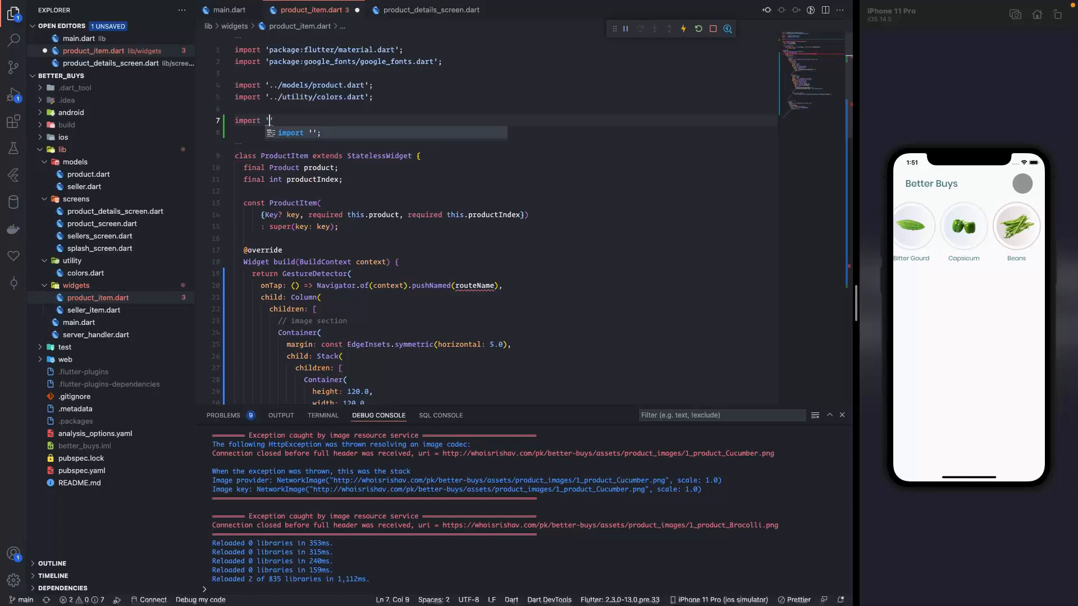
type("../")
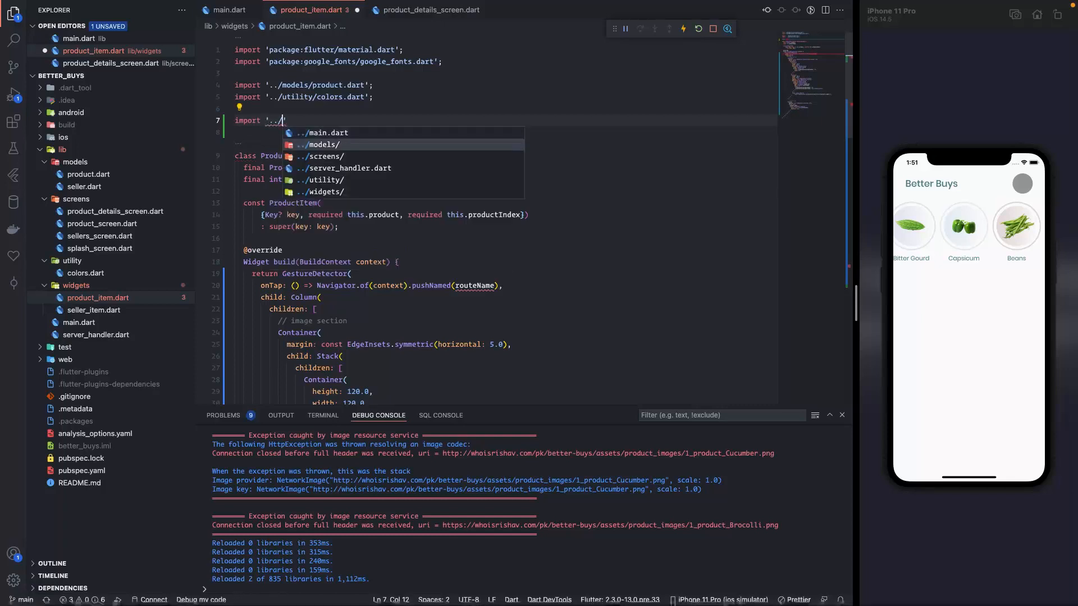
type("screens/product_details_screen.dart")
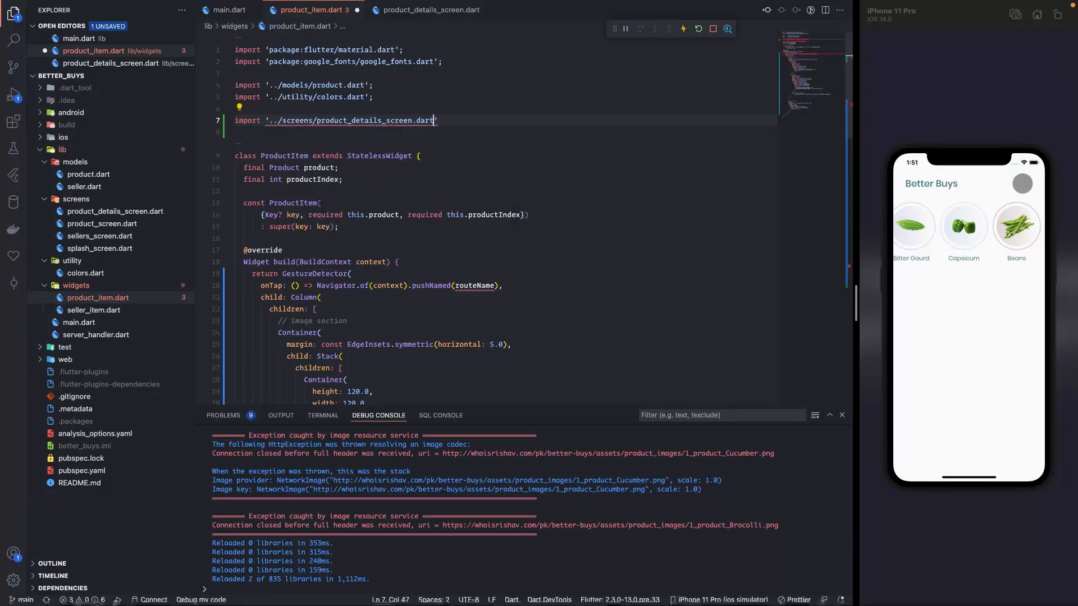
Push ProductDetailsScreen.routeName with arguments: product in onTap.
double_click(473, 285)
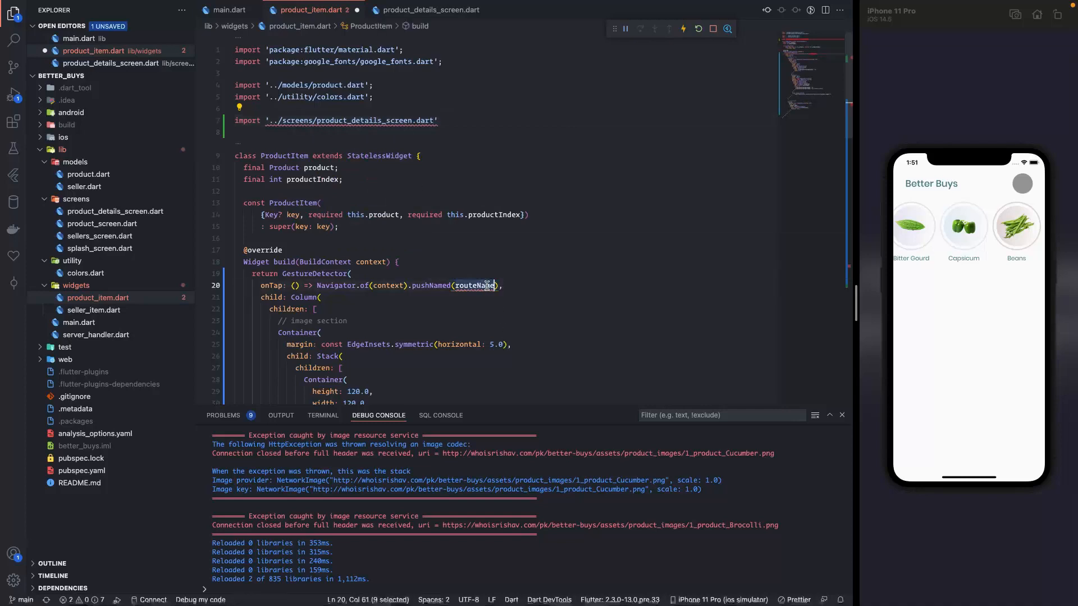
type("ProductDetailsScreen.")
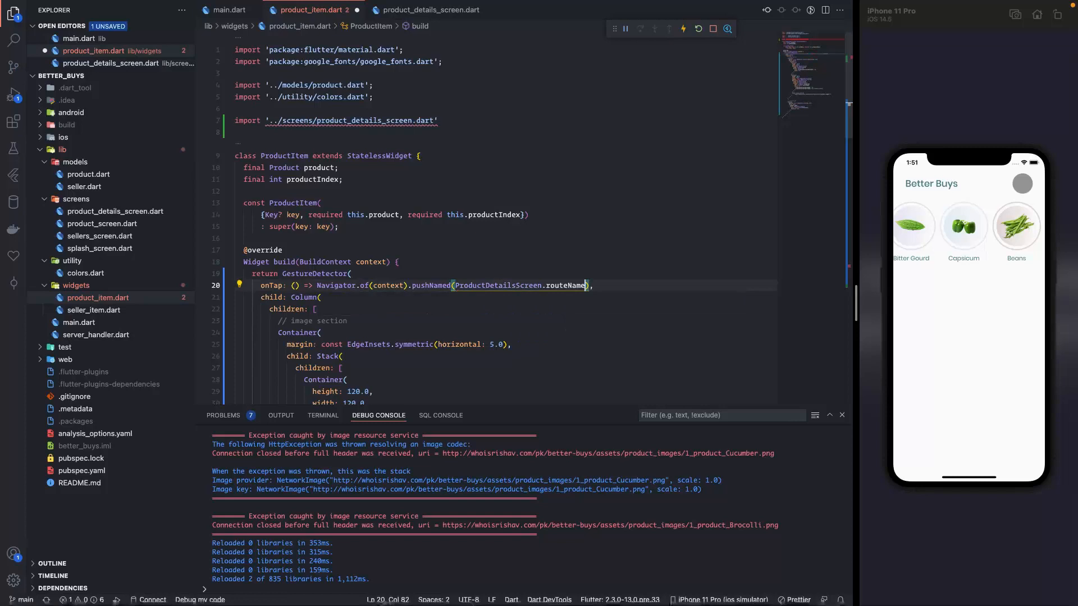
type(",")
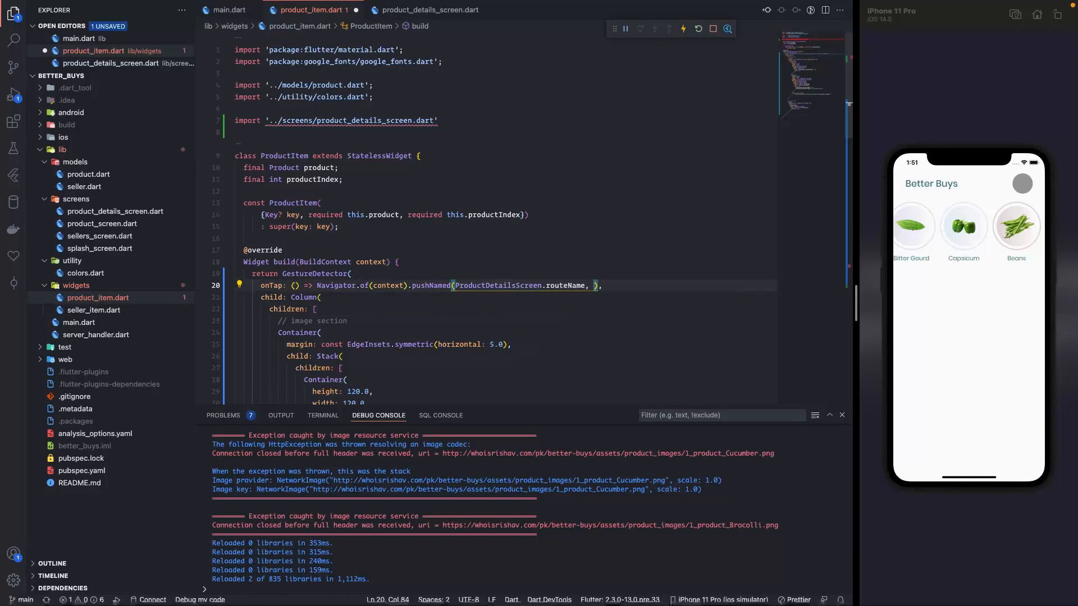
type("arguments:")
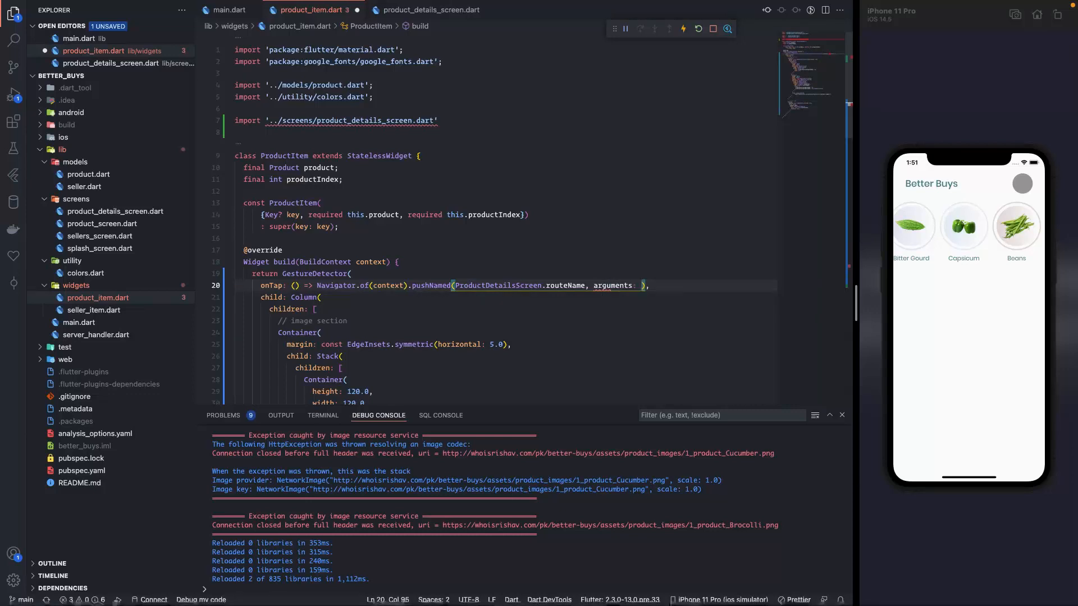
type("product")
left_click(501, 121)
type(";")
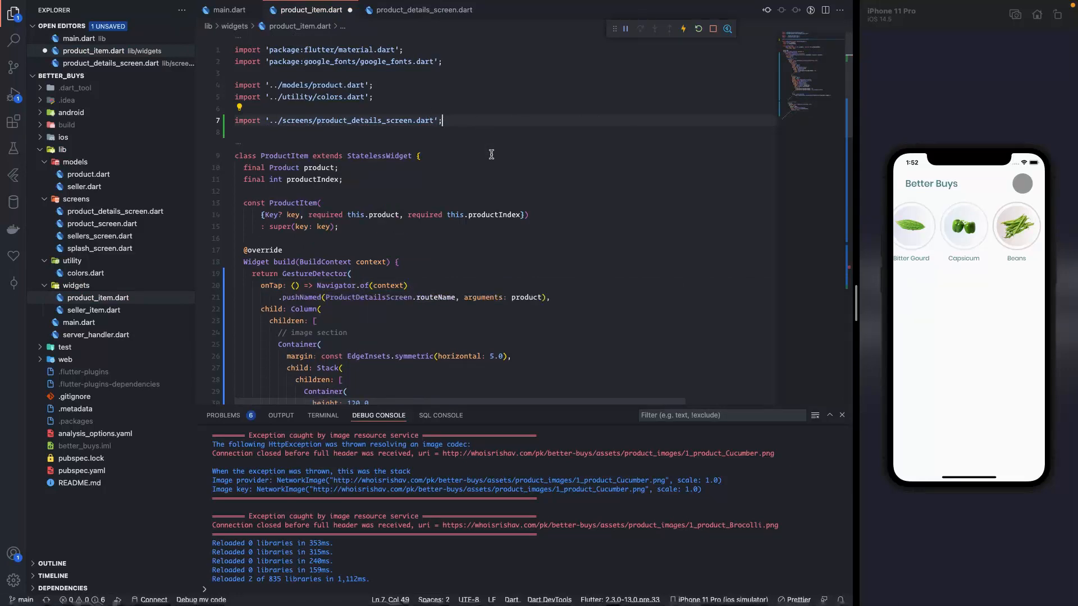
Save product_item.dart and hot-restart the app to apply the navigation.
key("ctrl+s")
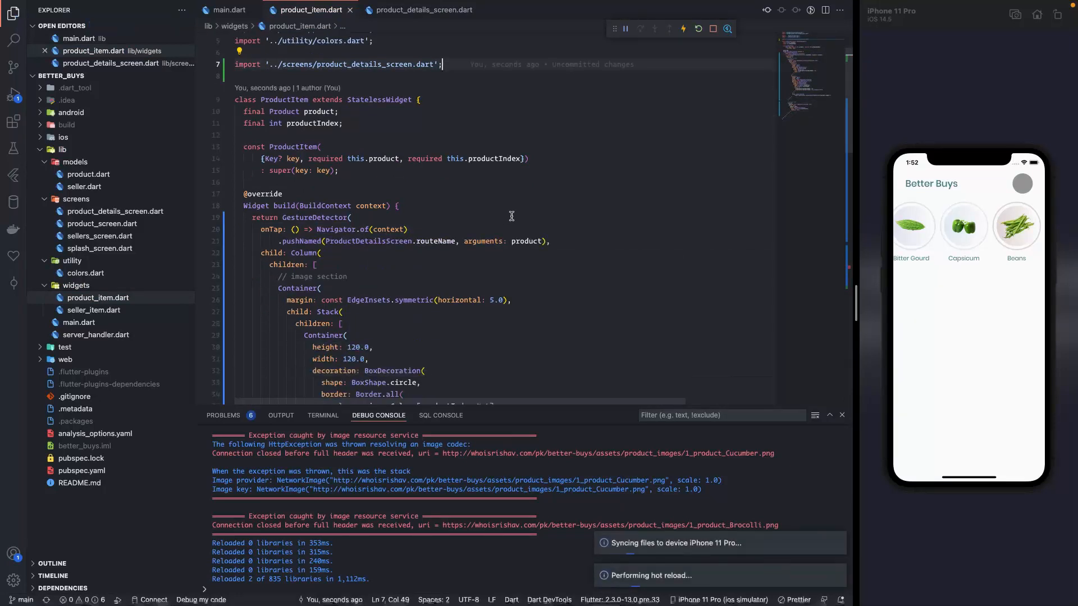
left_click(699, 28)
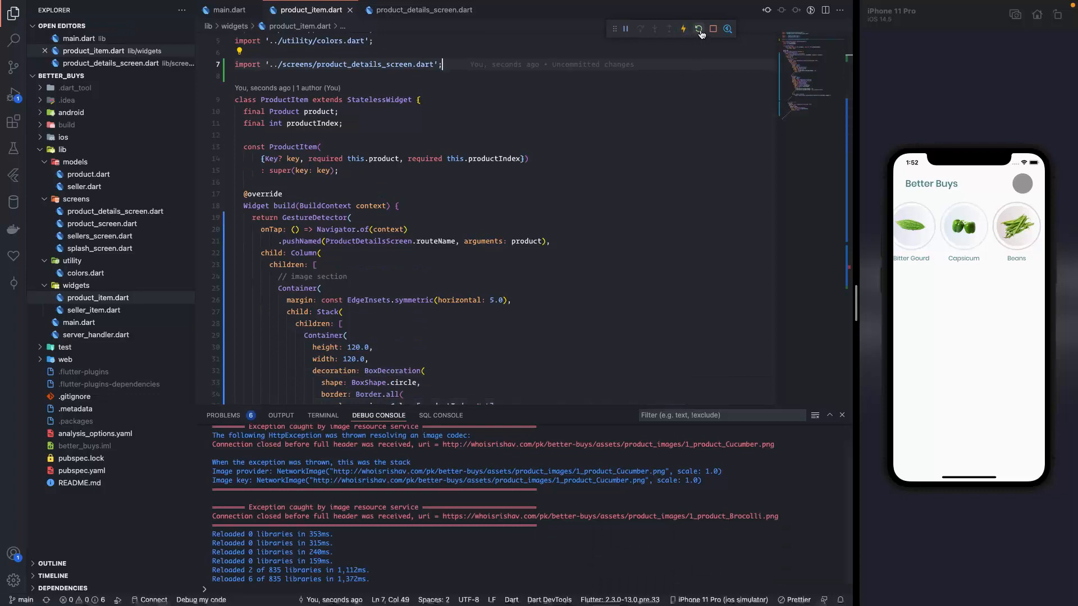
left_click(697, 29)
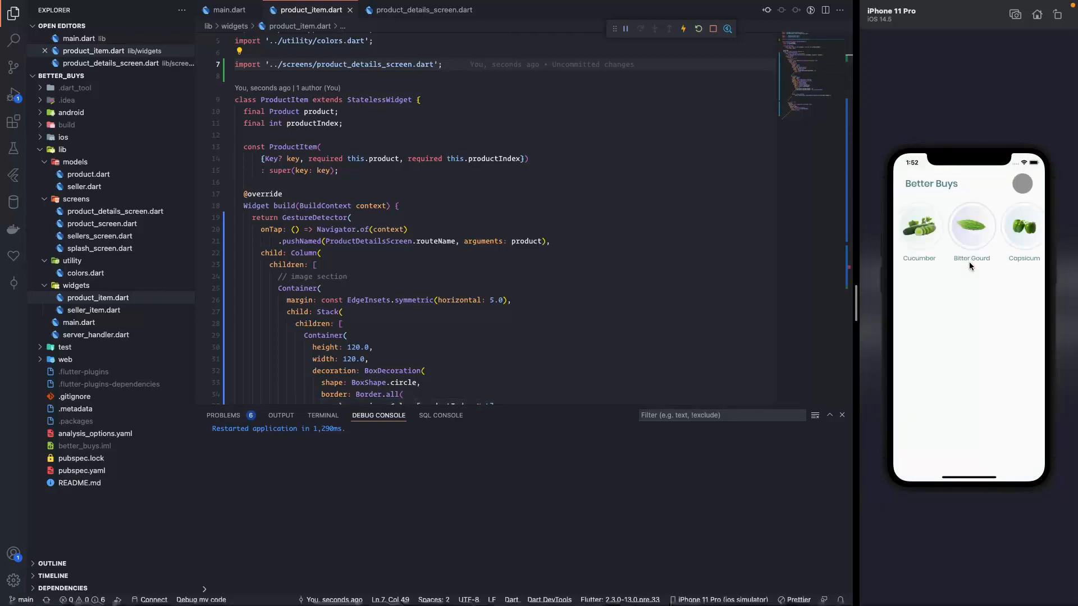
Tap a product circle in the simulator to reach Product details, then return to product_details_screen.dart.
left_click(972, 226)
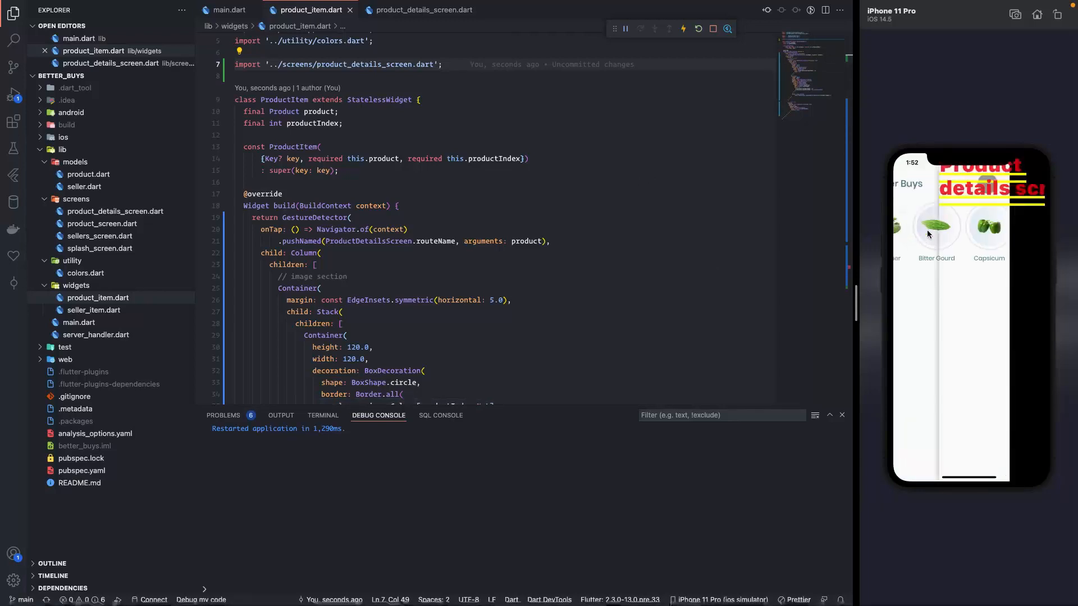
left_click(936, 227)
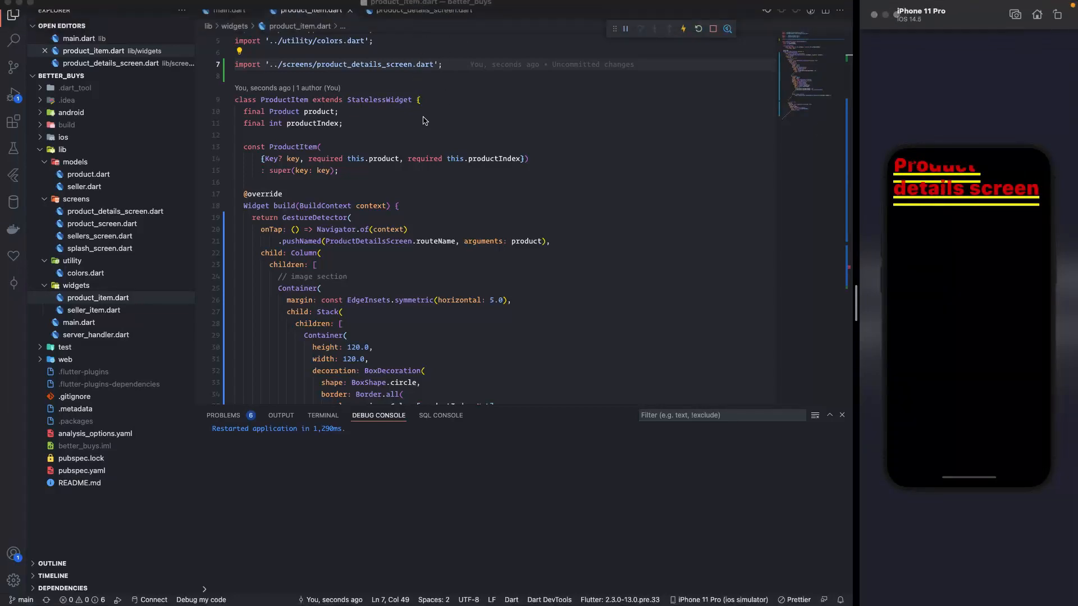
left_click(437, 10)
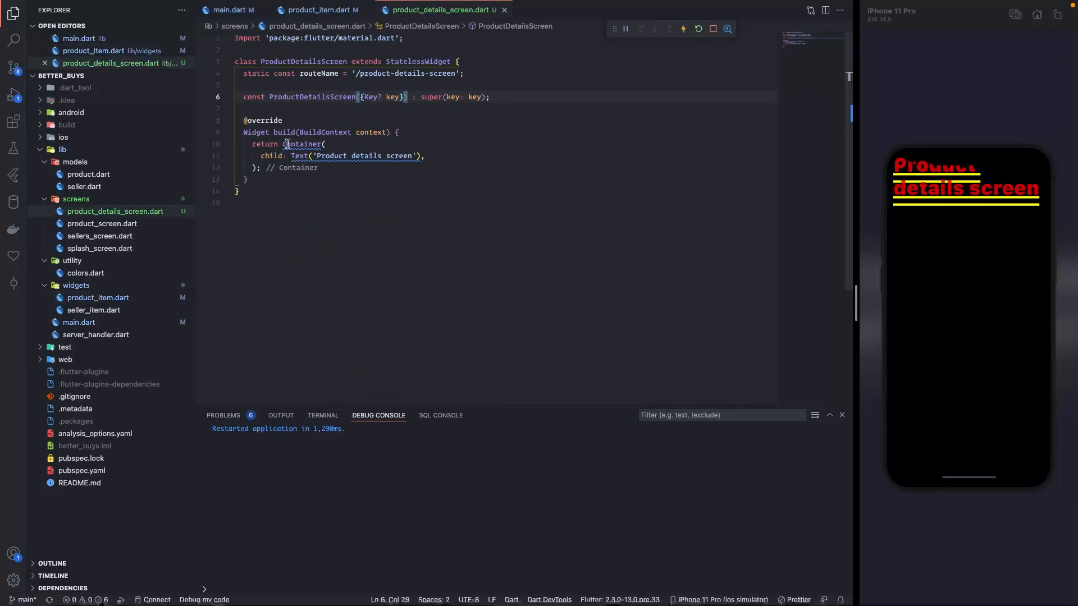
Return a Scaffold whose body is Container(color: Colors.red) in ProductDetailsScreen.
left_click(290, 144)
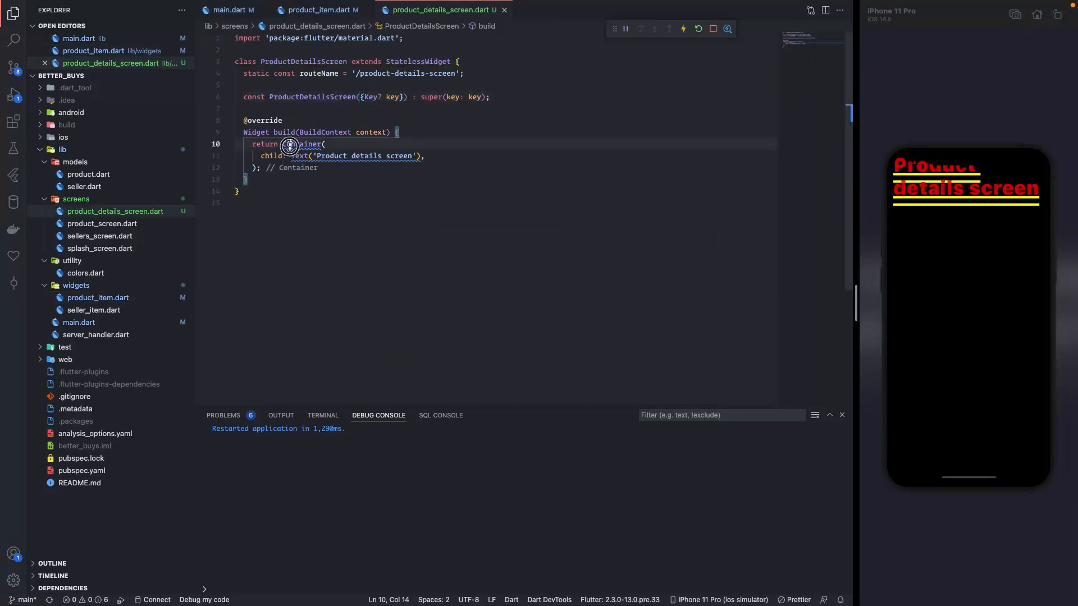
type("Scaffold")
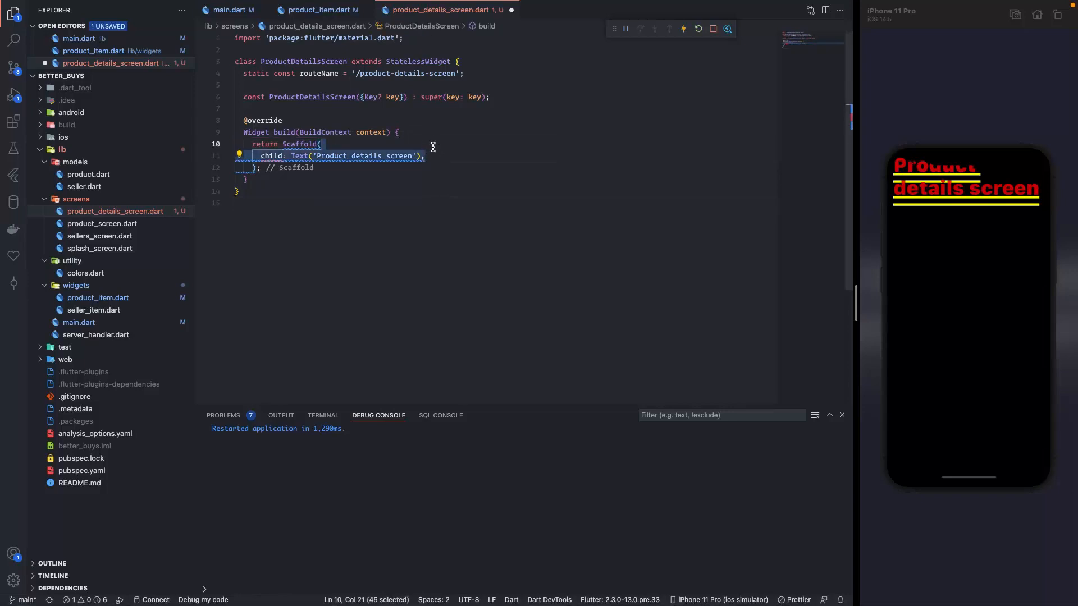
key("Delete")
type("body: ,")
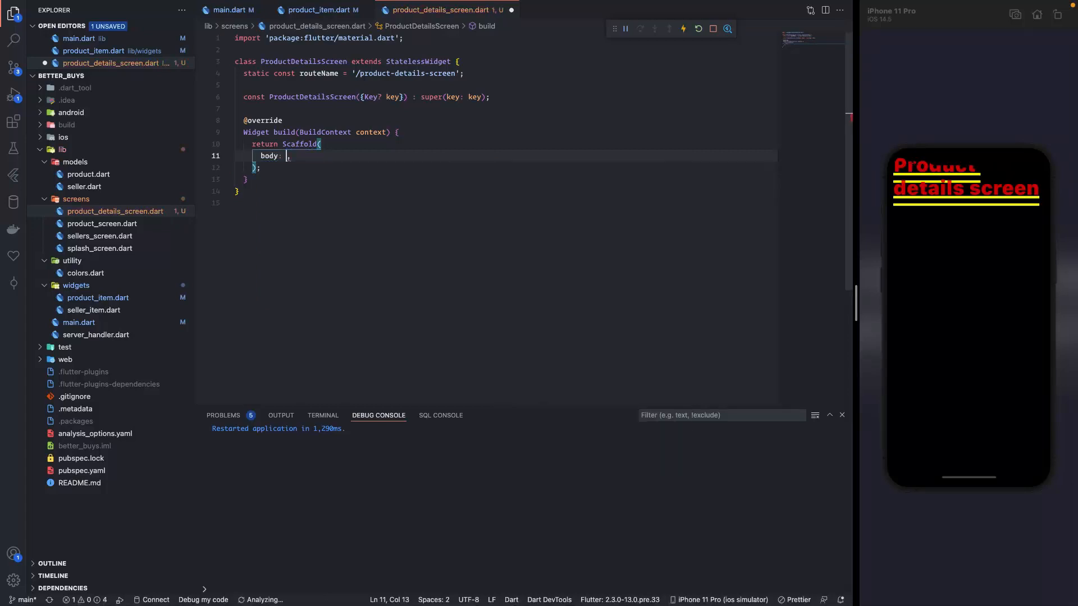
type("Co")
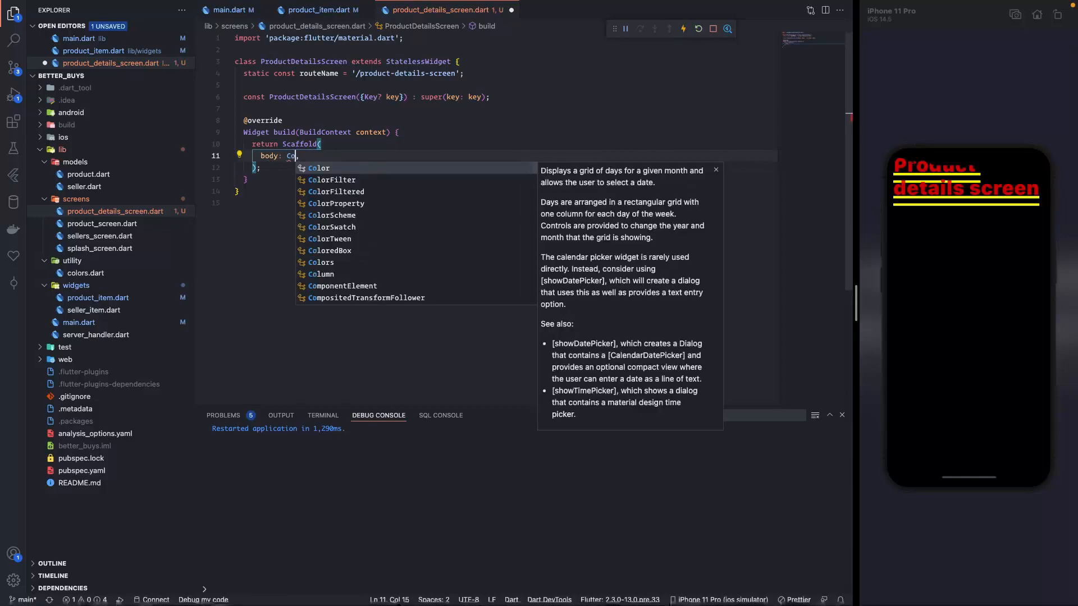
type("ntainer")
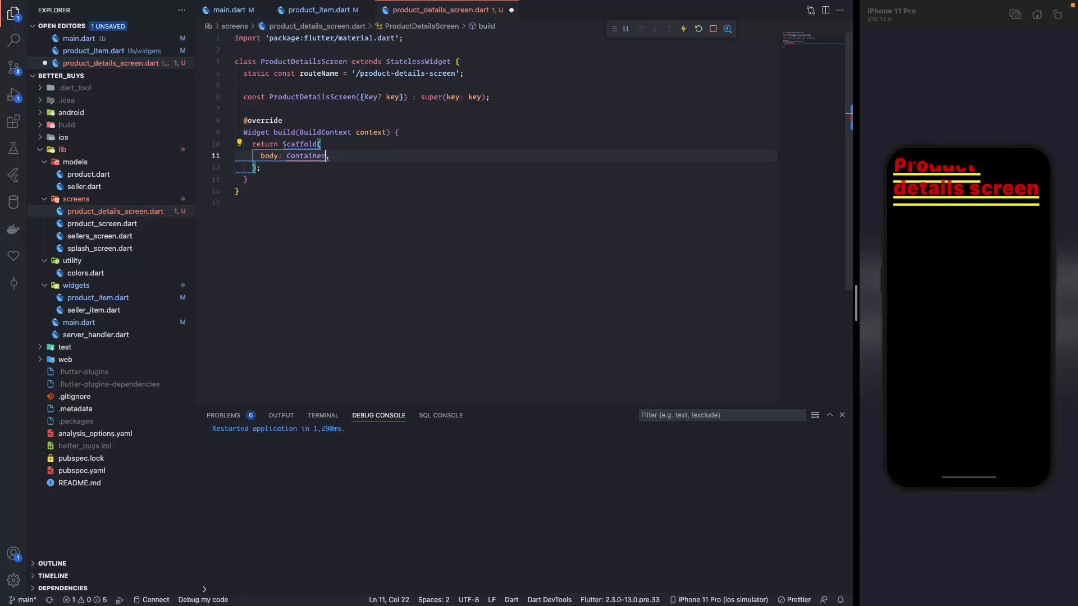
type("(")
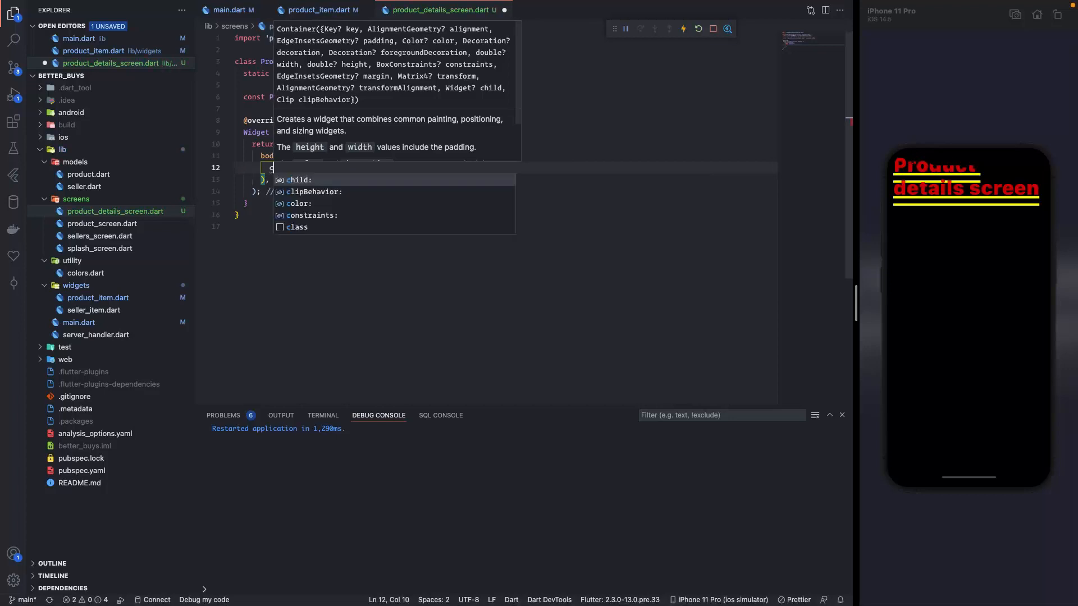
type("color: c,")
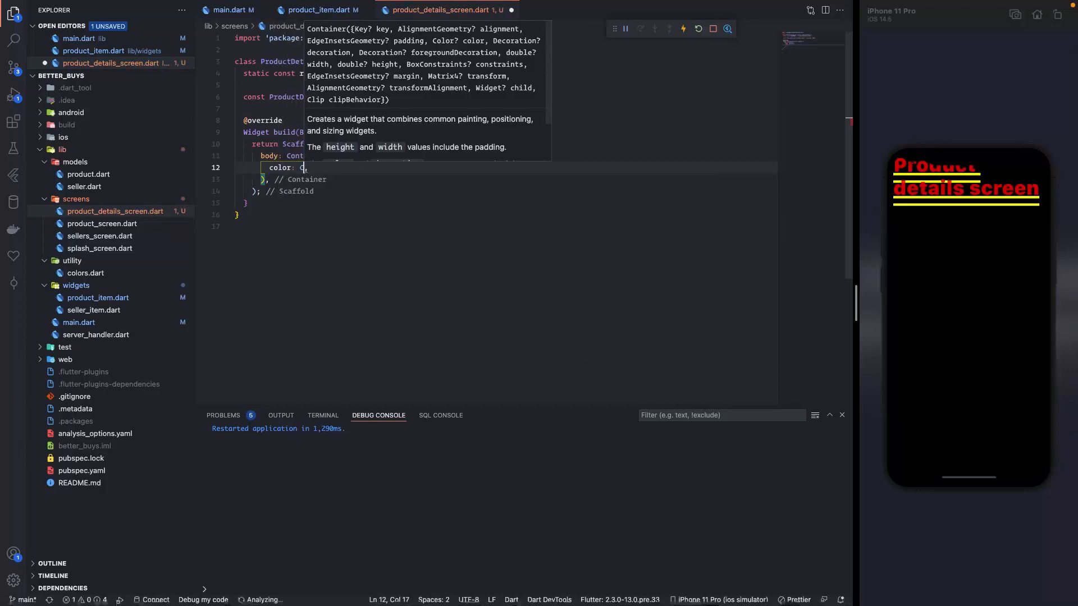
type("olors.red,")
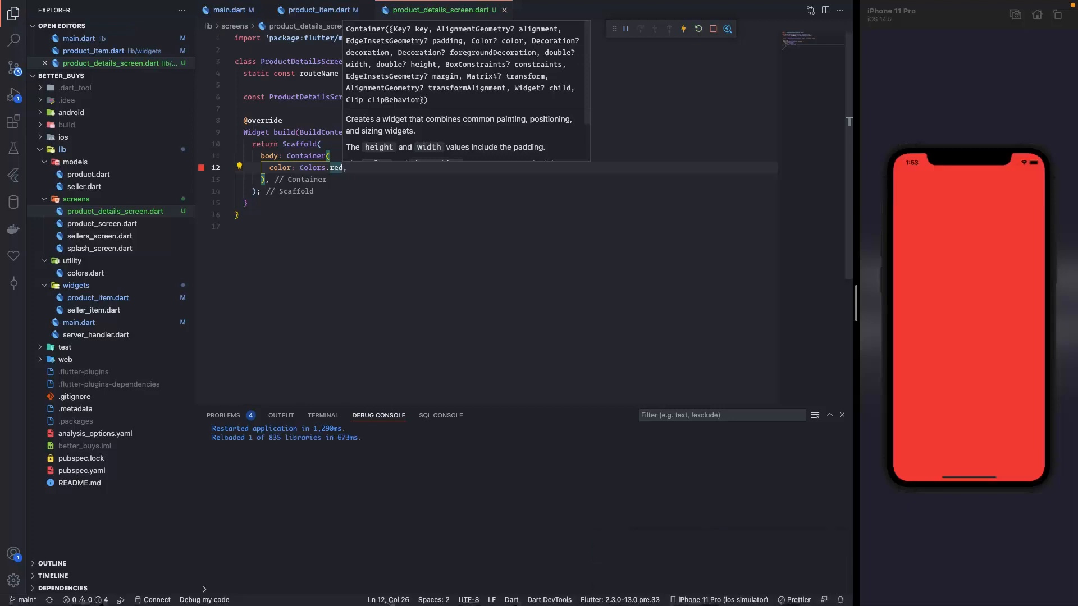
mouse_move(960, 440)
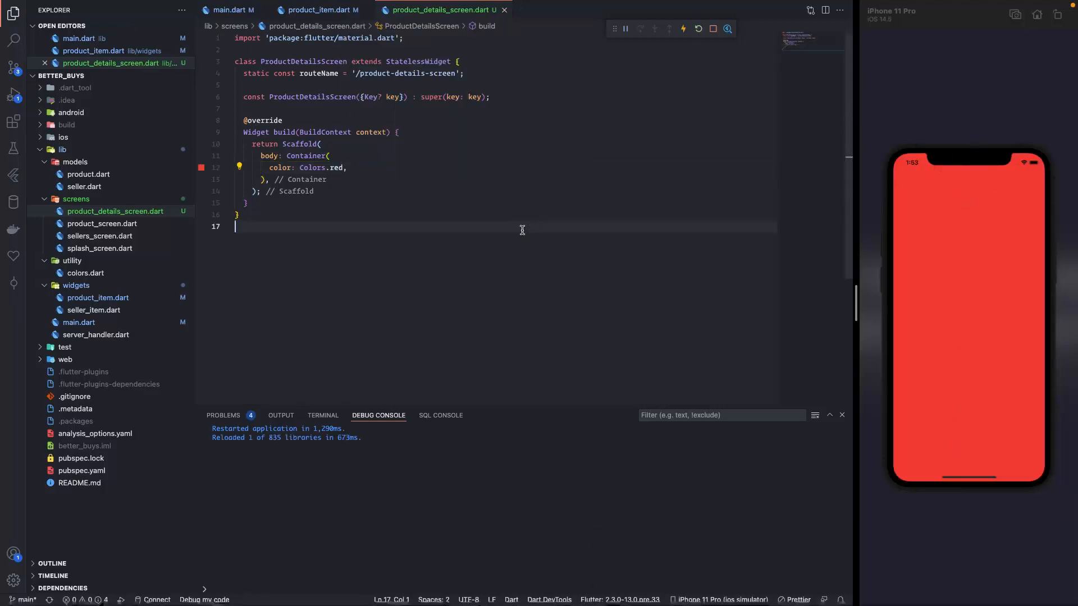
Add appBar: AppBar(title: Text('Title')) inside the Scaffold above the body.
key("Enter")
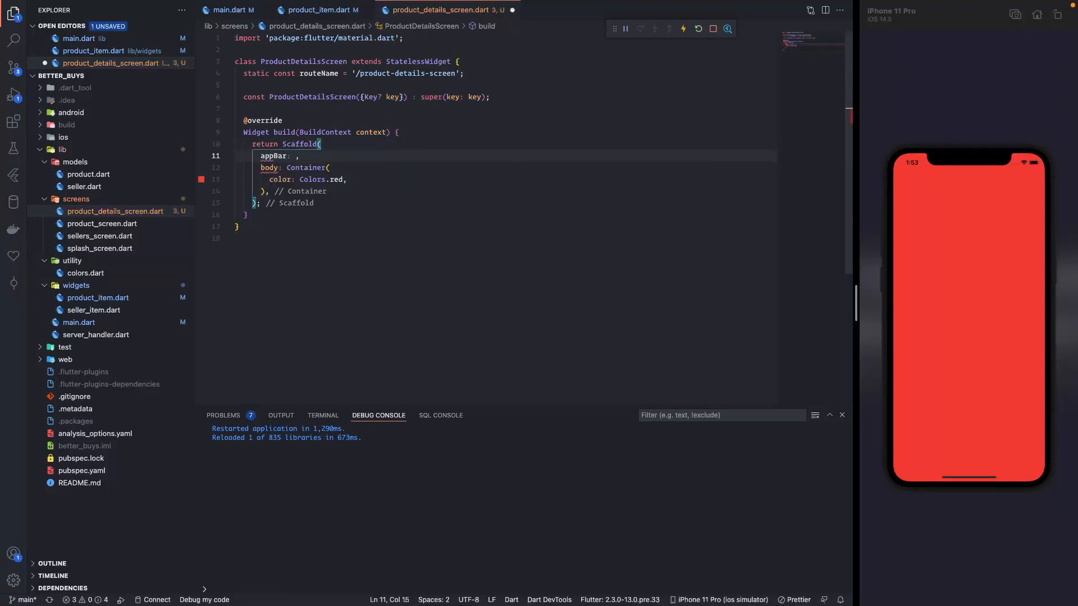
type("AppBar(title:")
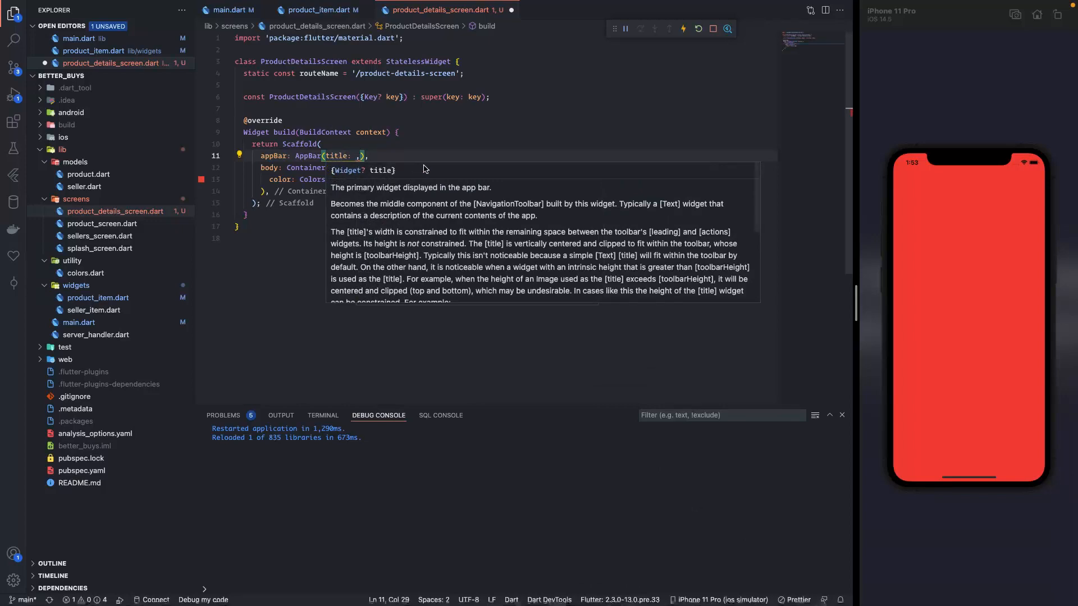
type("Text('T")
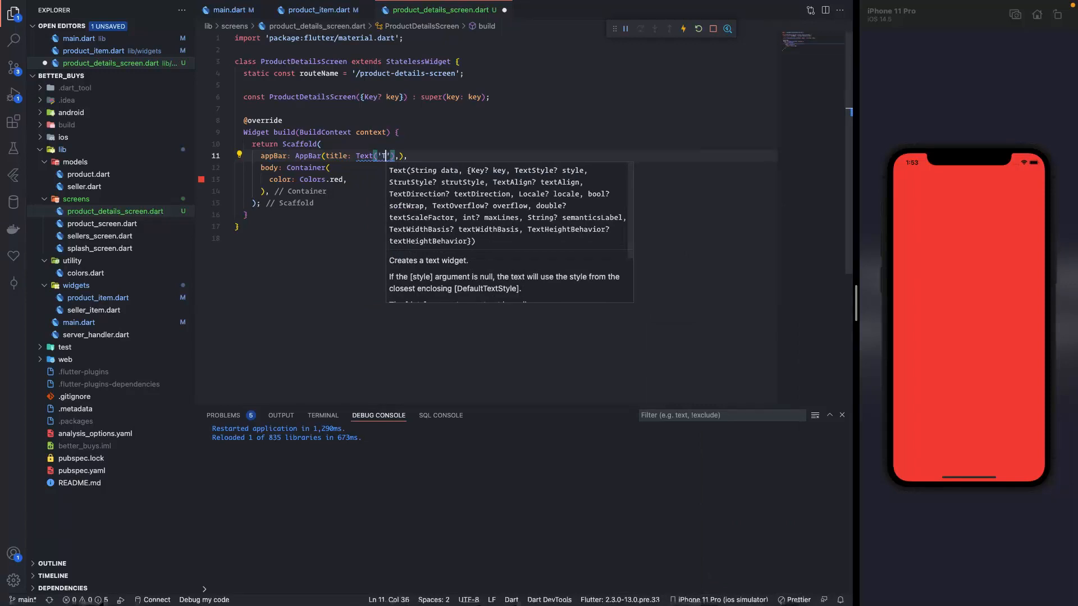
type("Title")
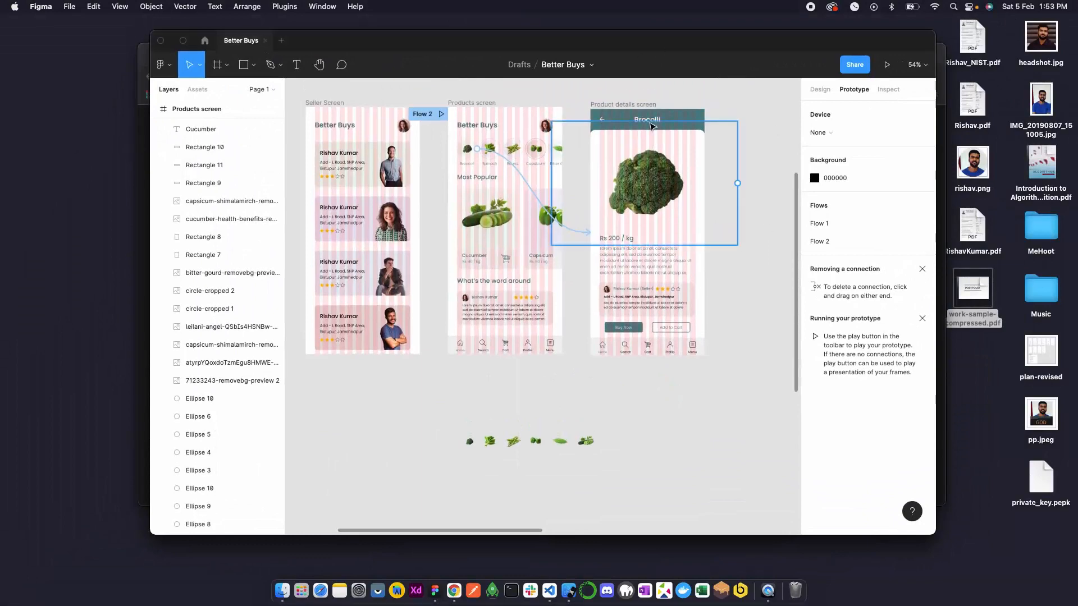
Scroll the Figma Product details frame to review the Better Buys design.
scroll("down", 3)
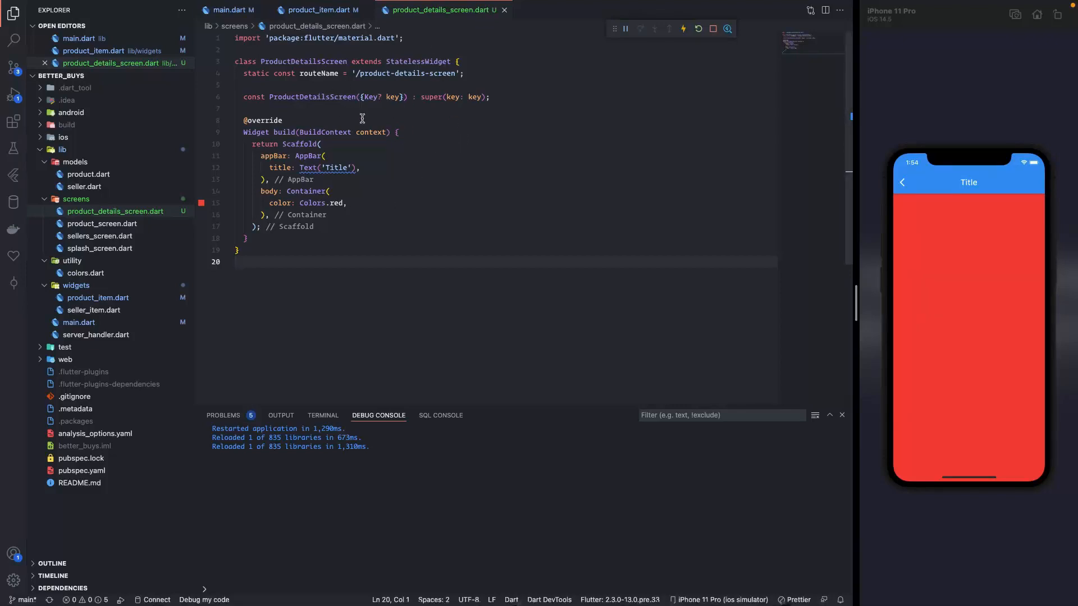
Check pushNamed arguments in product_item.dart, then import '../models/product.dart' in product_details_screen.dart.
left_click(319, 10)
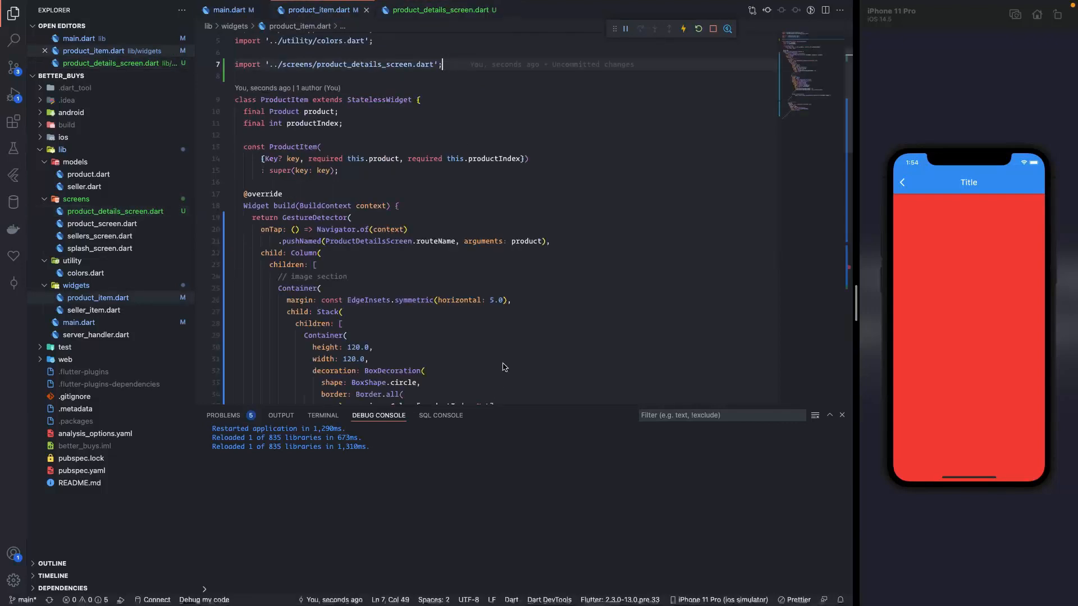
mouse_move(340, 242)
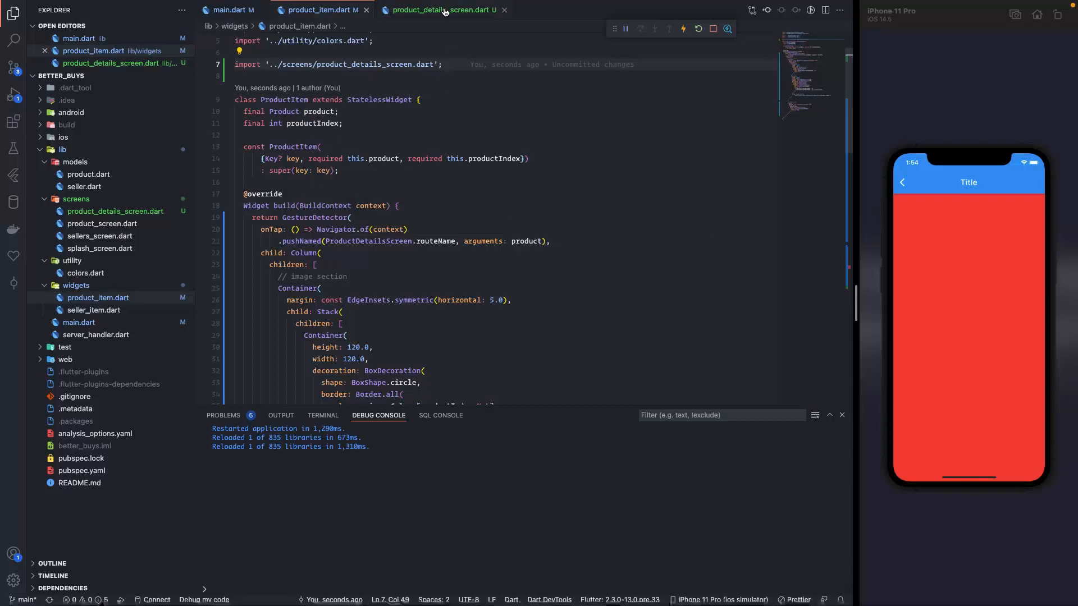
left_click(443, 10)
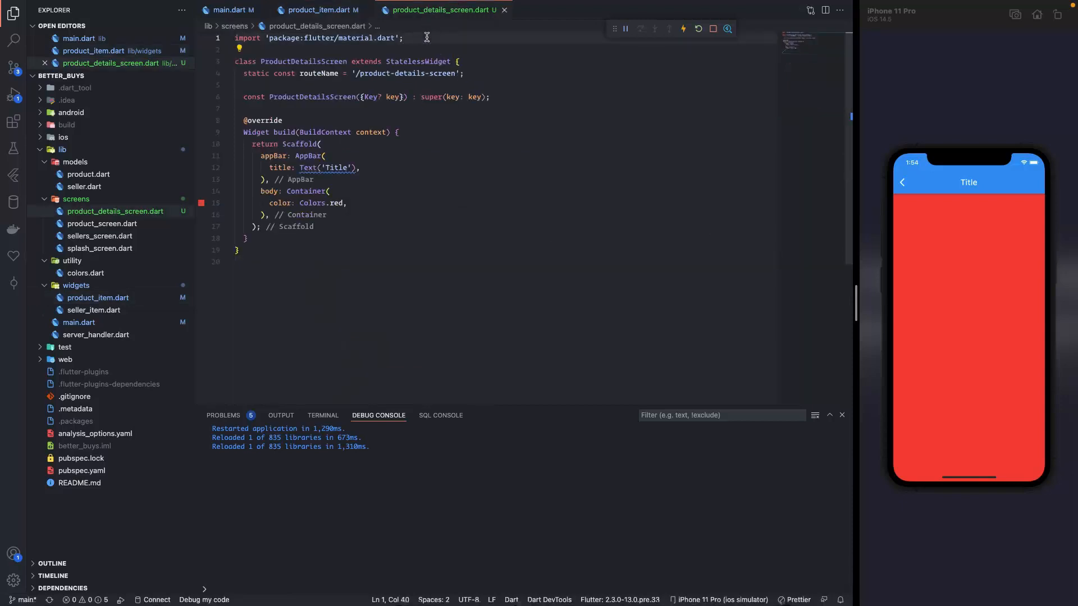
type("import '../';")
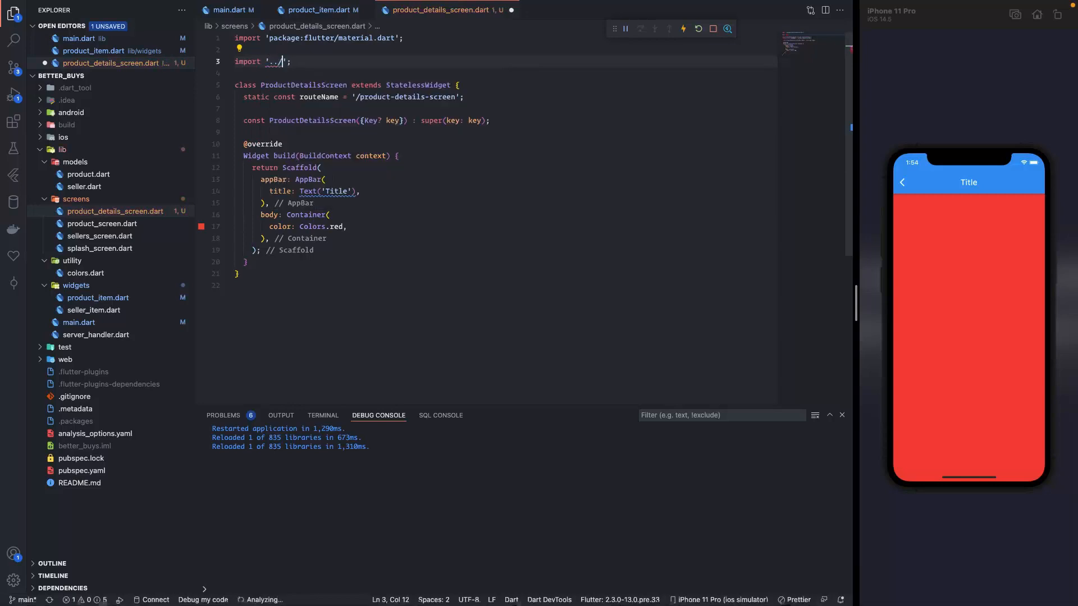
type("models/")
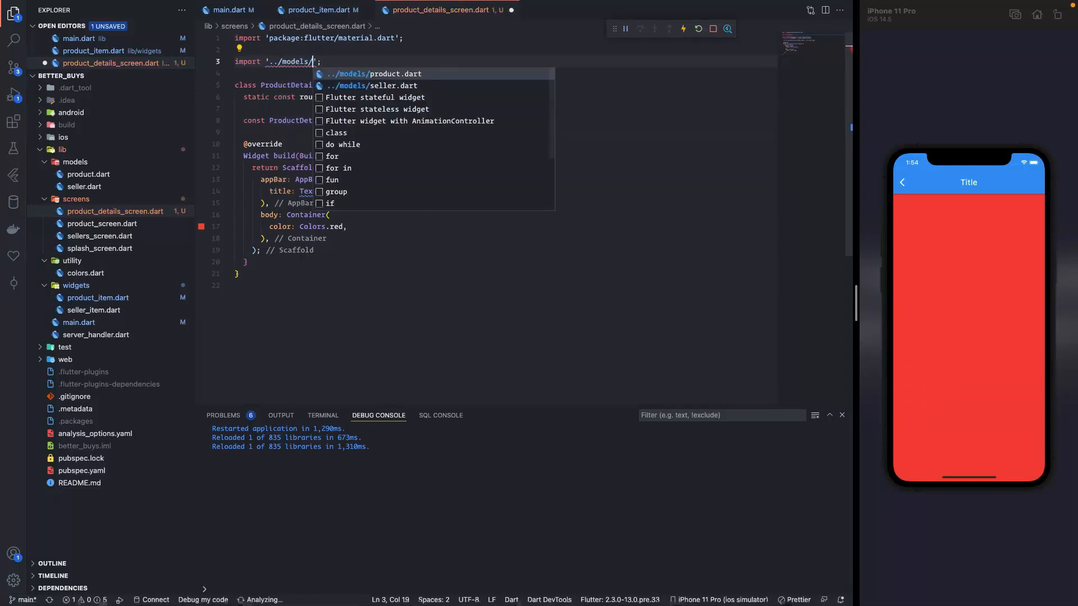
left_click(374, 75)
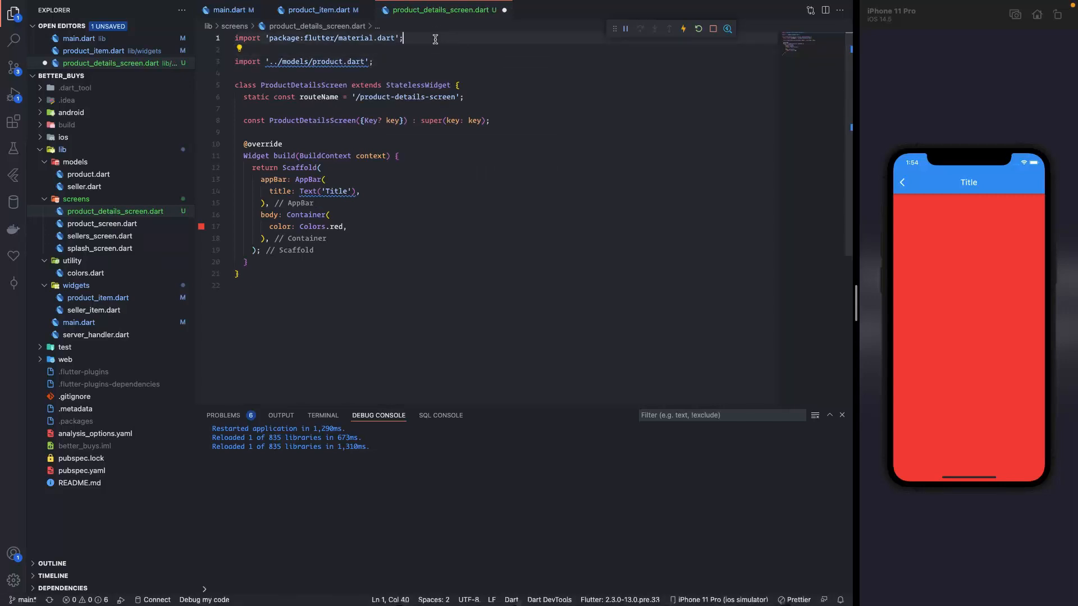
mouse_move(318, 38)
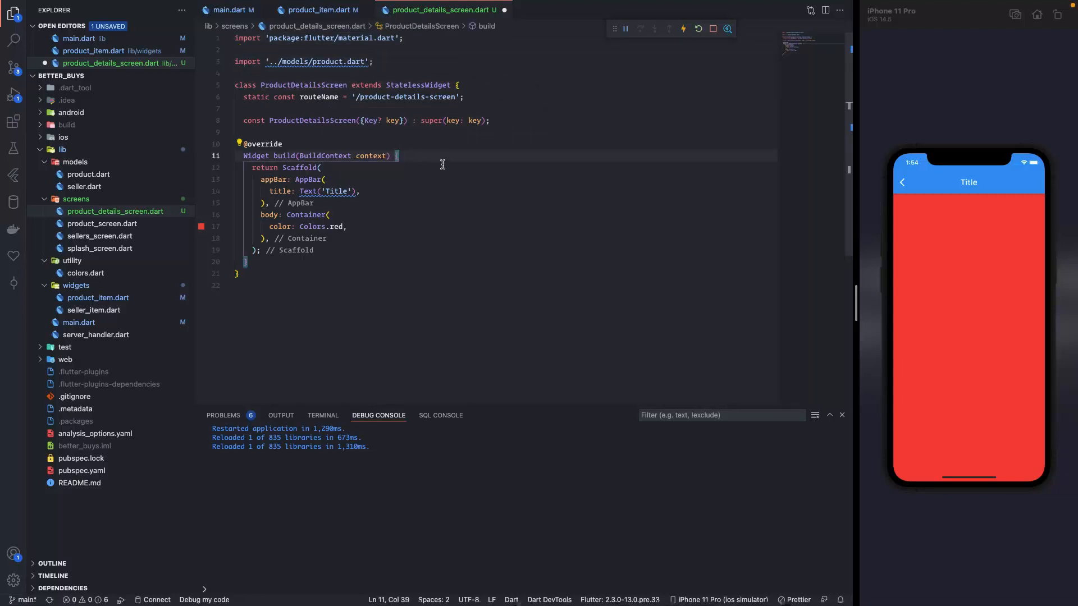
Declare Product product = ModalRoute.of(context).settings.arguments as Product at the top of build.
type("Product product = Model")
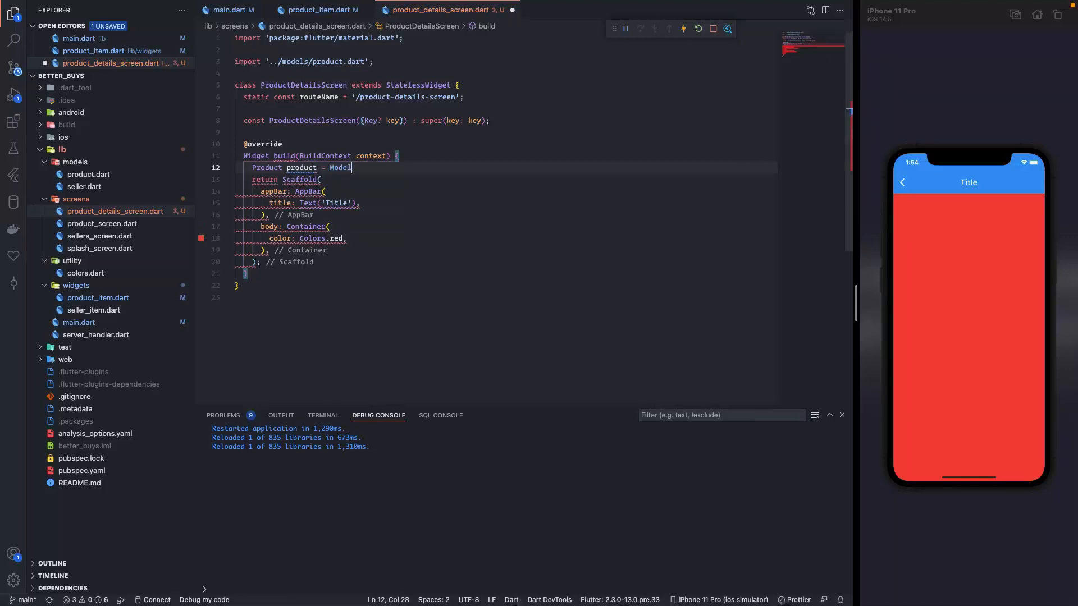
type("Route.of(")
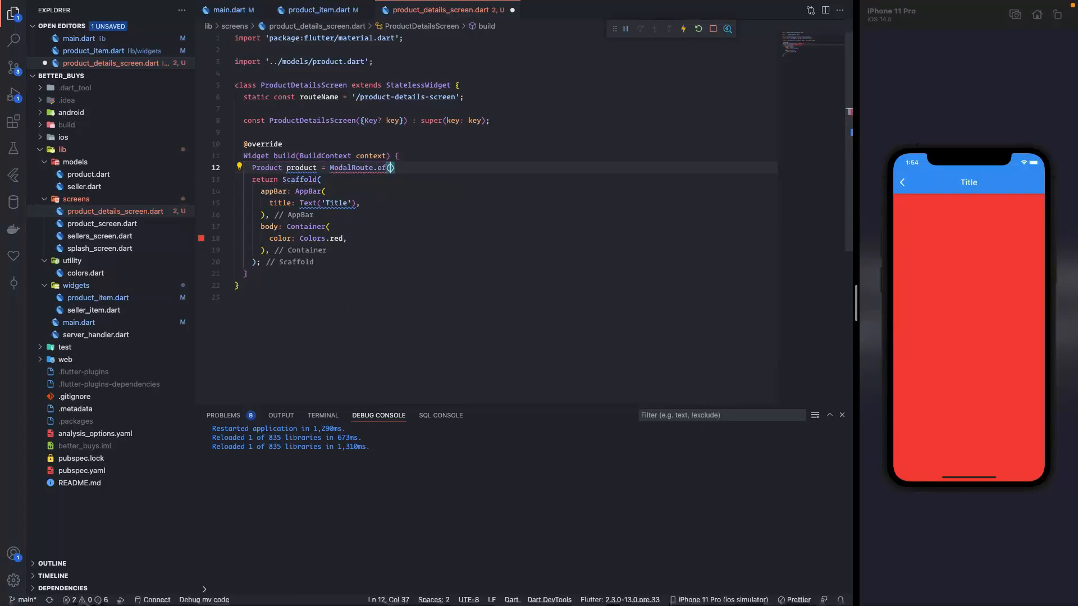
type("context")
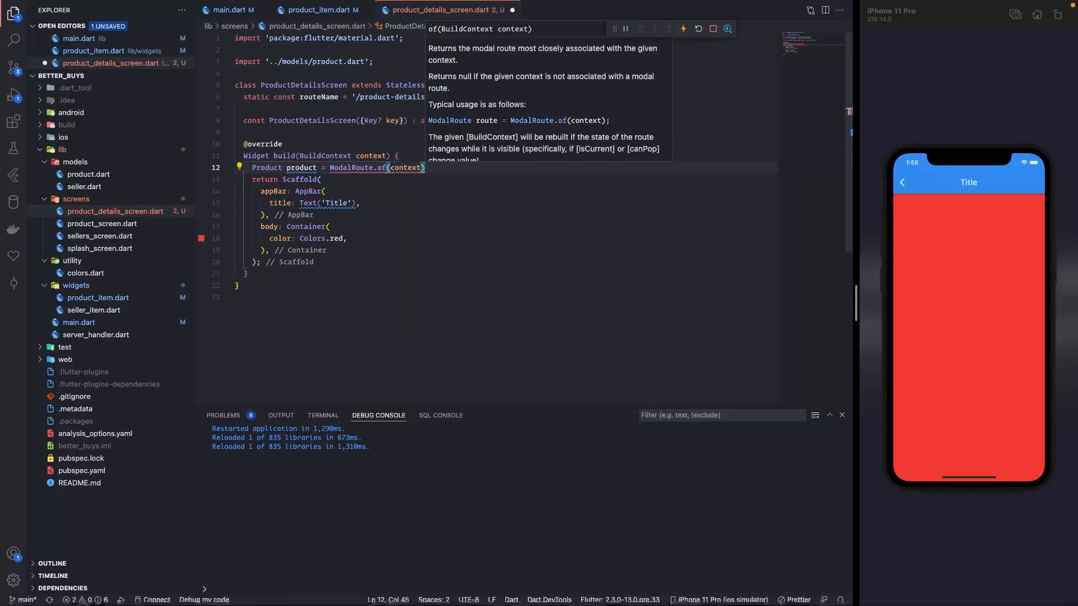
type(".settings")
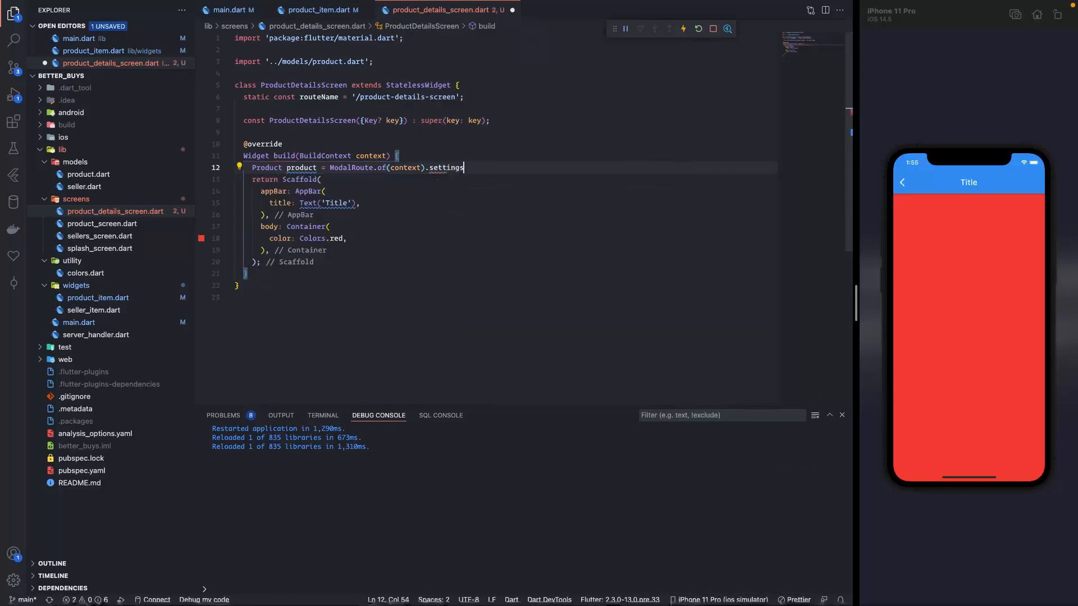
type(".arguments as")
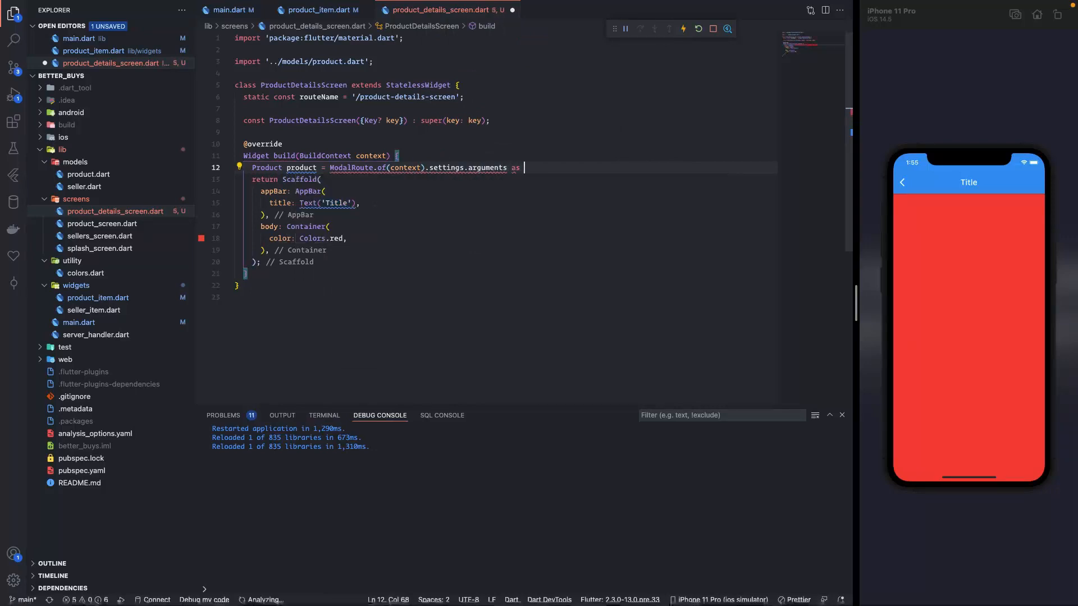
type("Product;")
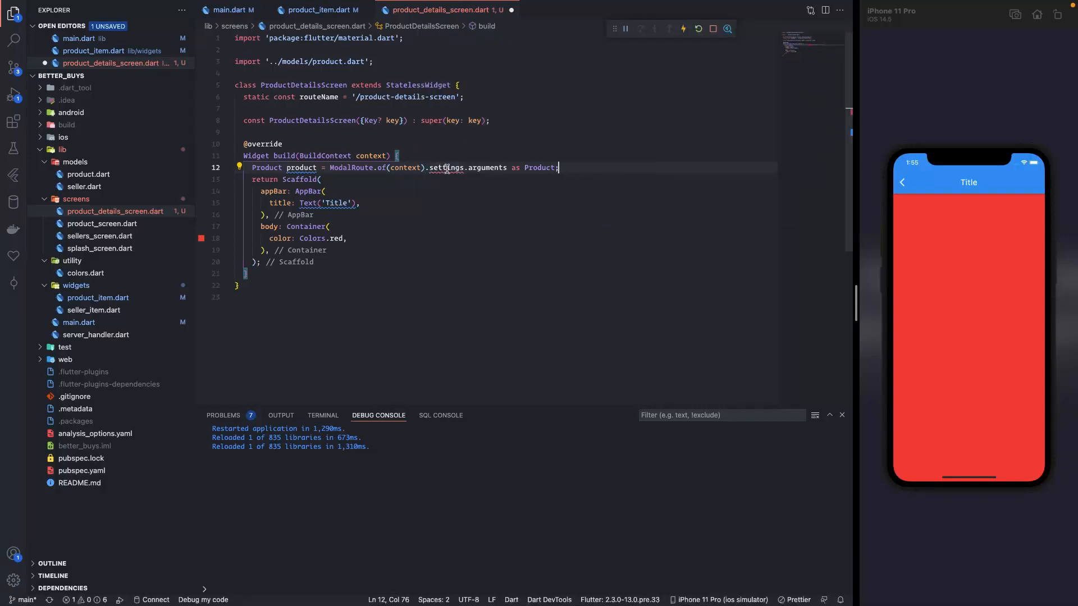
double_click(446, 168)
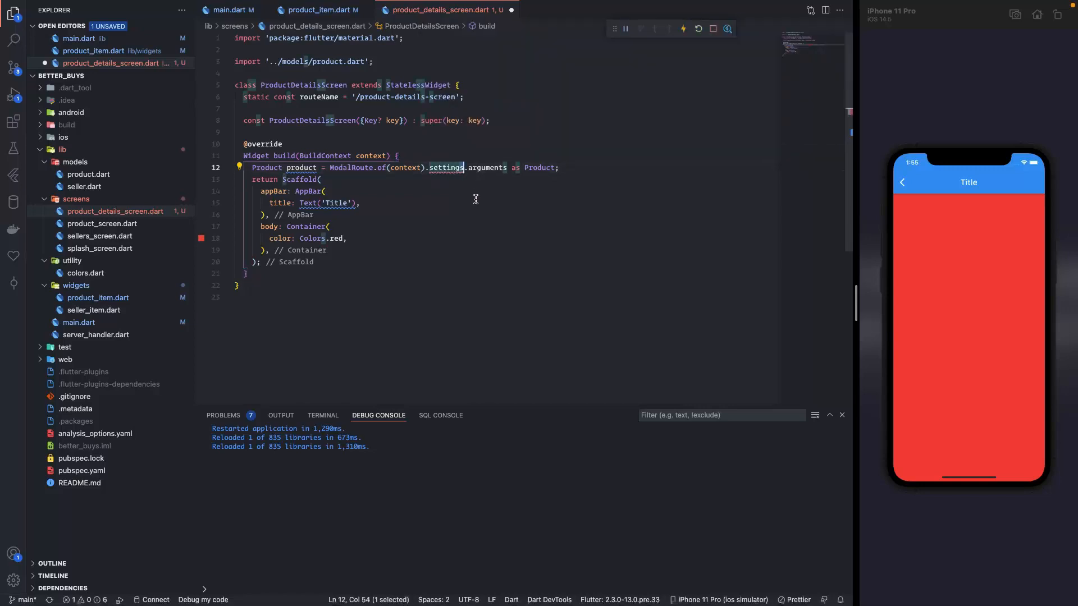
mouse_move(446, 167)
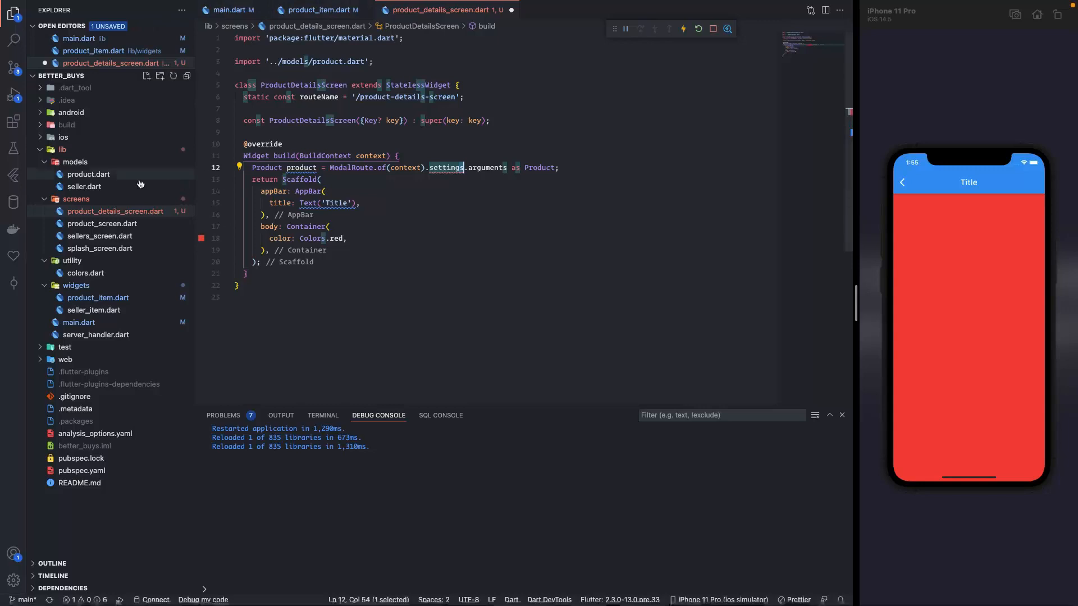
Open screens/product_screen.dart for its ModalRoute cast, then return to product_details_screen.dart.
left_click(102, 223)
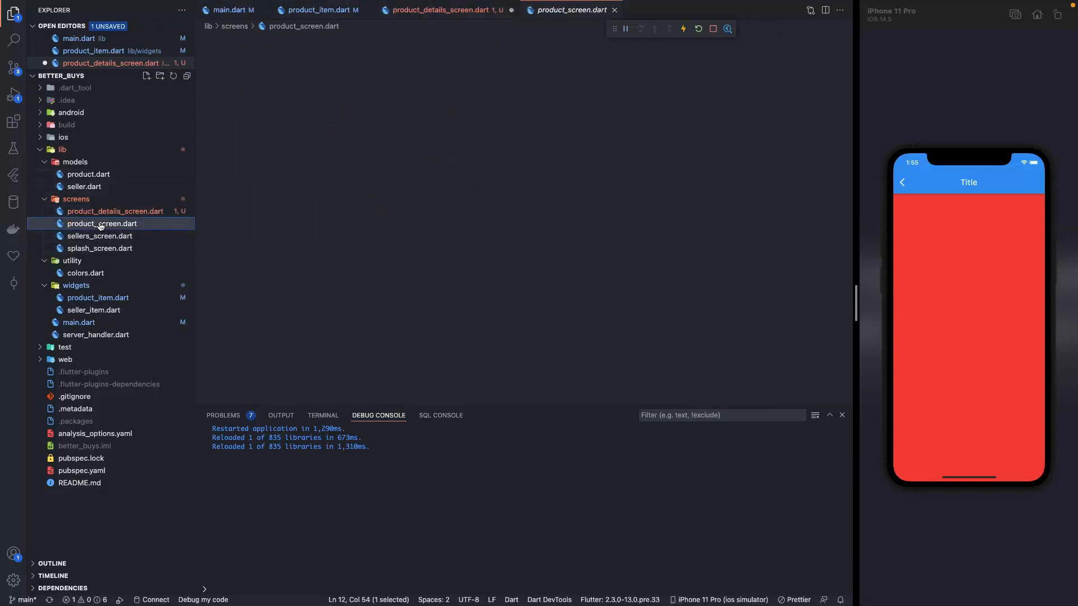
left_click(104, 223)
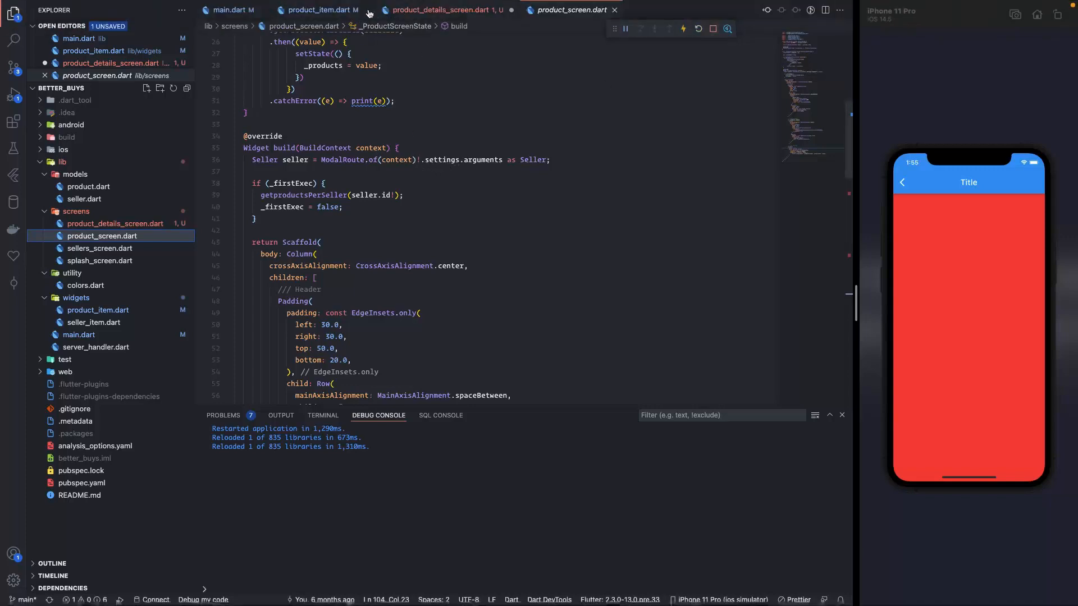
left_click(443, 10)
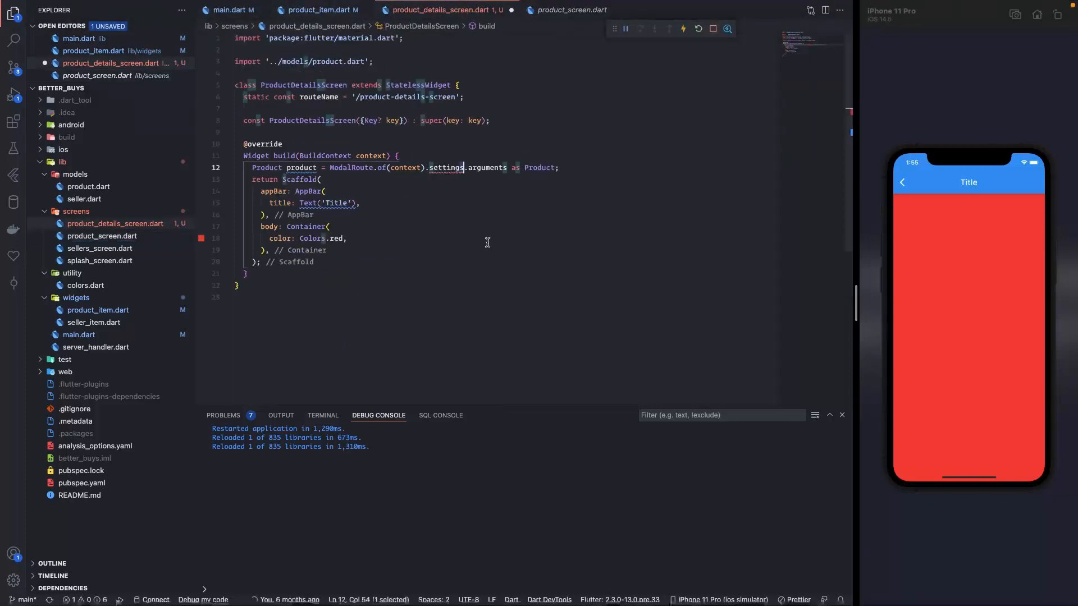
mouse_move(427, 168)
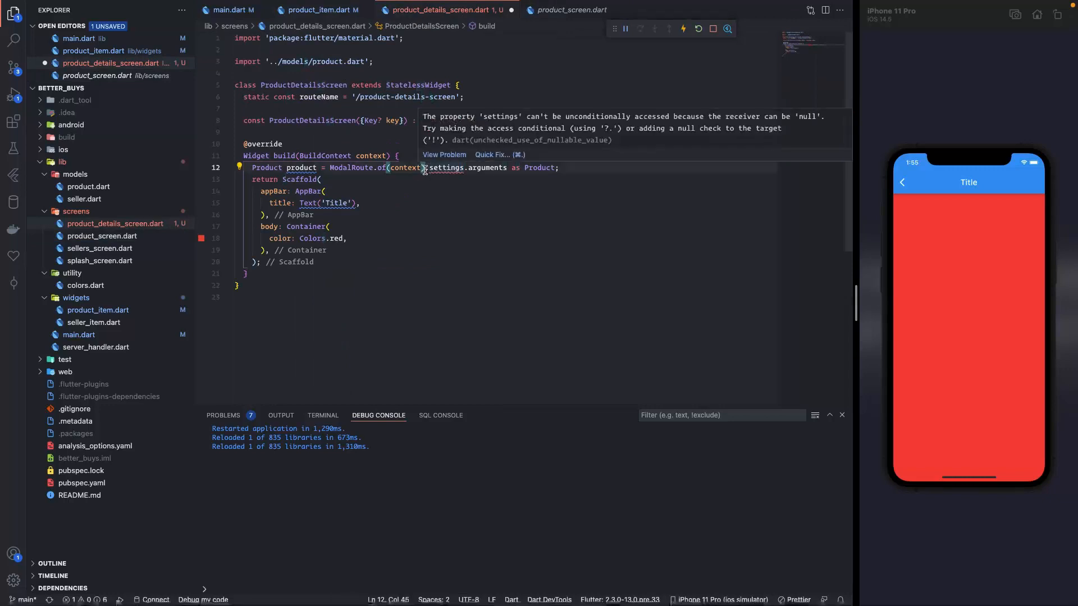